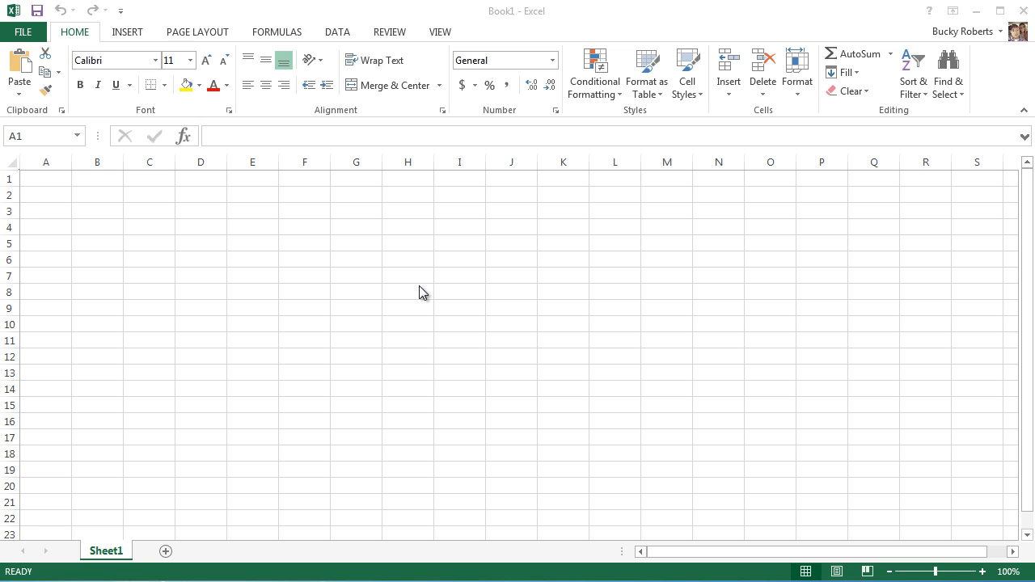
pyautogui.moveTo(407, 285)
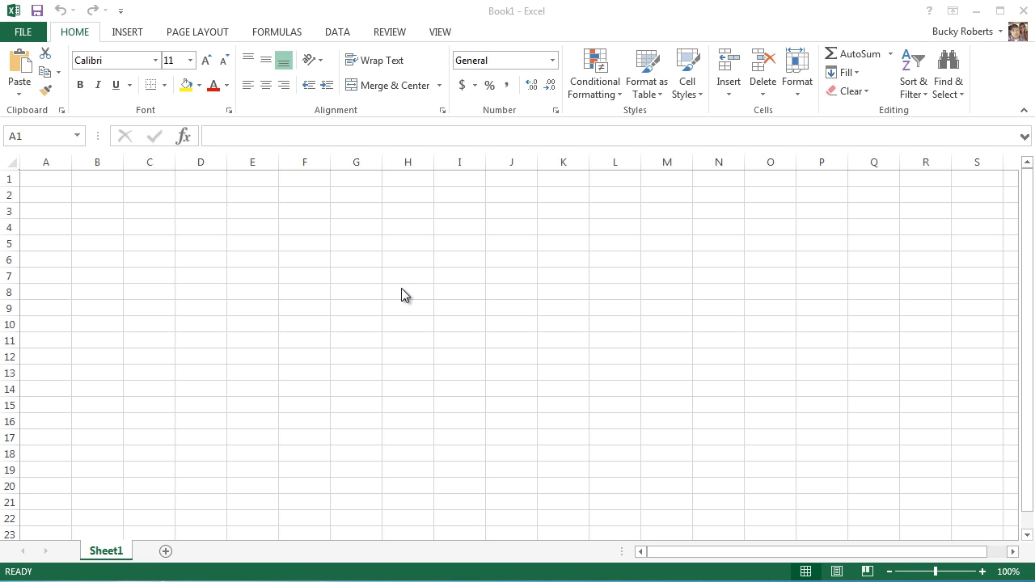
pyautogui.moveTo(127, 97)
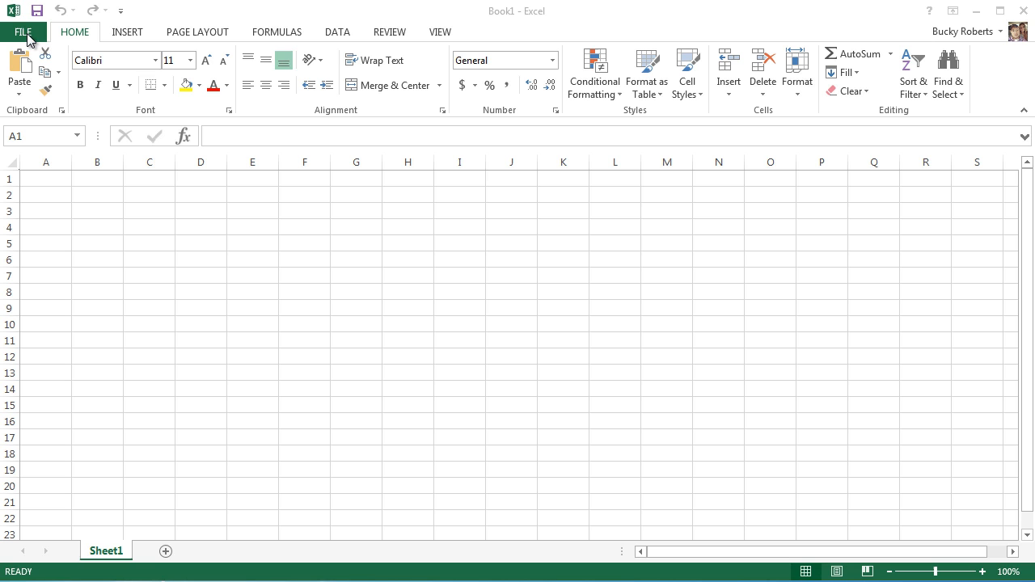
# Show the New workbook page and scroll through the template gallery
pyautogui.click(45, 178)
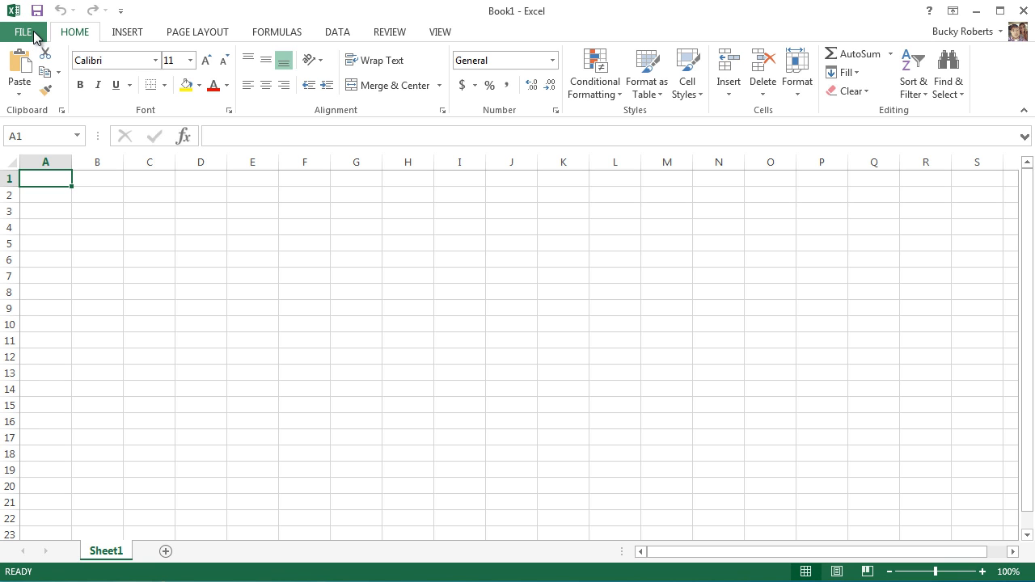
pyautogui.click(22, 32)
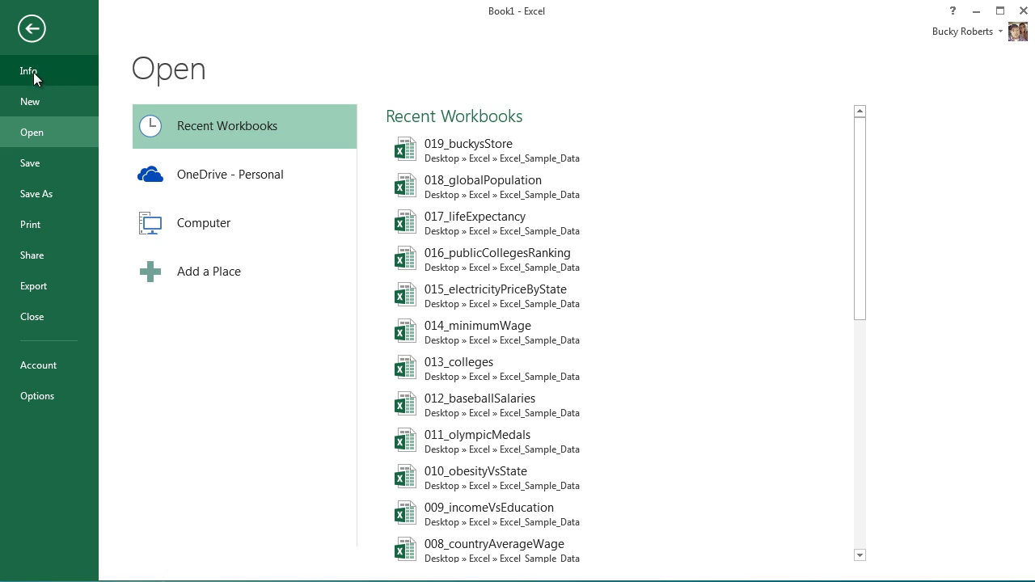
pyautogui.click(30, 101)
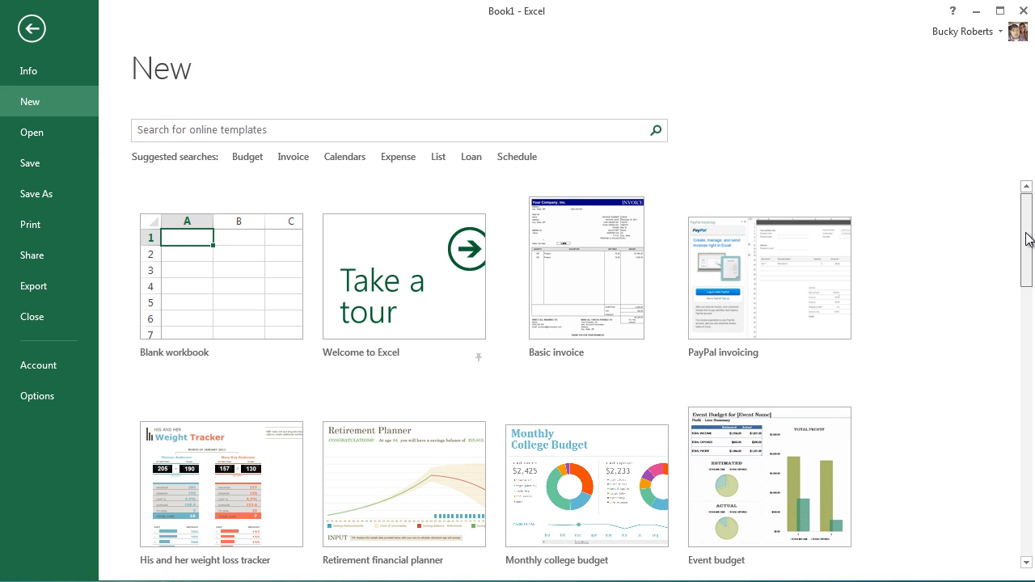
pyautogui.scroll(-3)
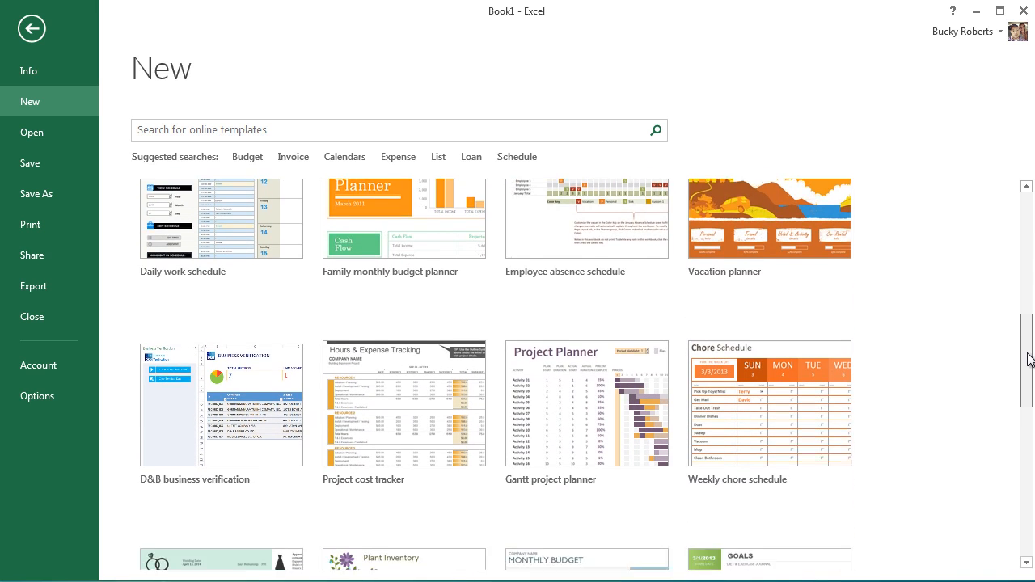
pyautogui.scroll(-3)
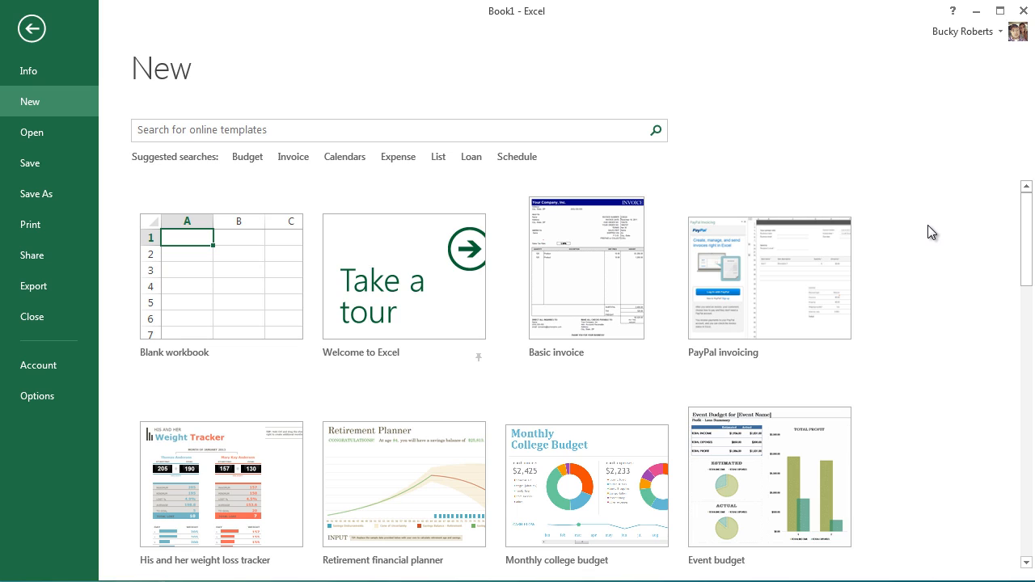
pyautogui.moveTo(346, 210)
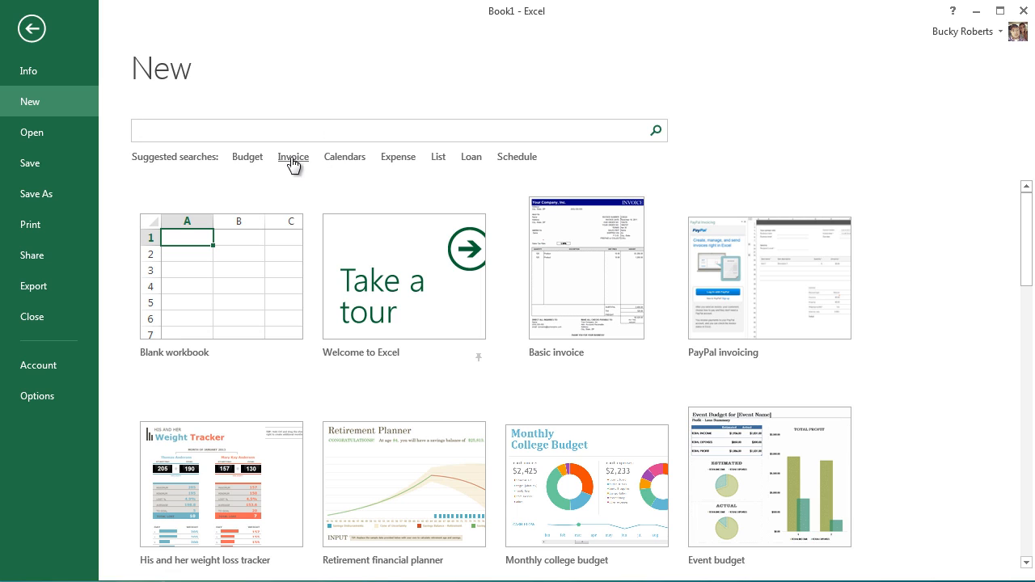
pyautogui.moveTo(247, 162)
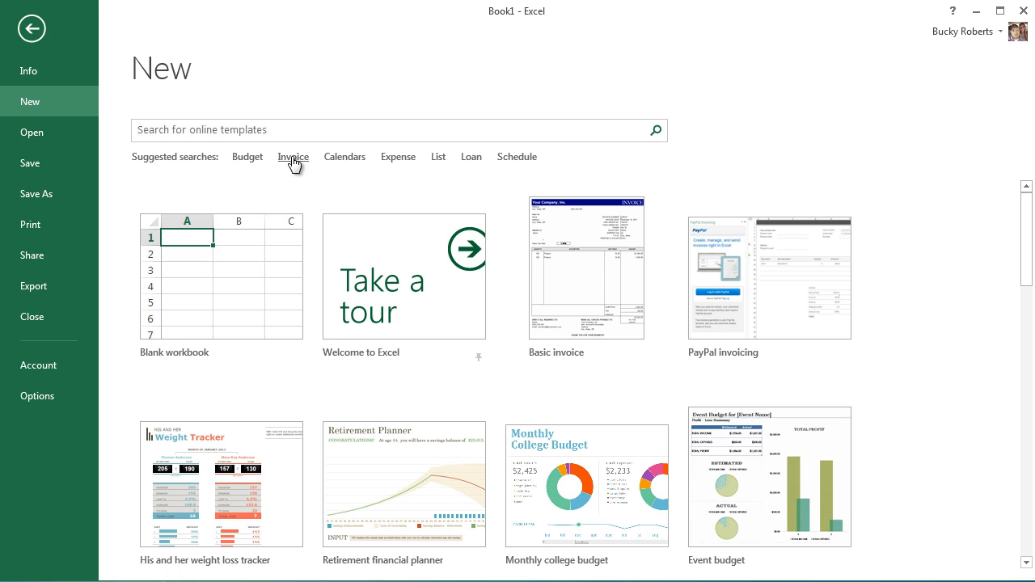
# Run the suggested Invoice template search
pyautogui.click(293, 156)
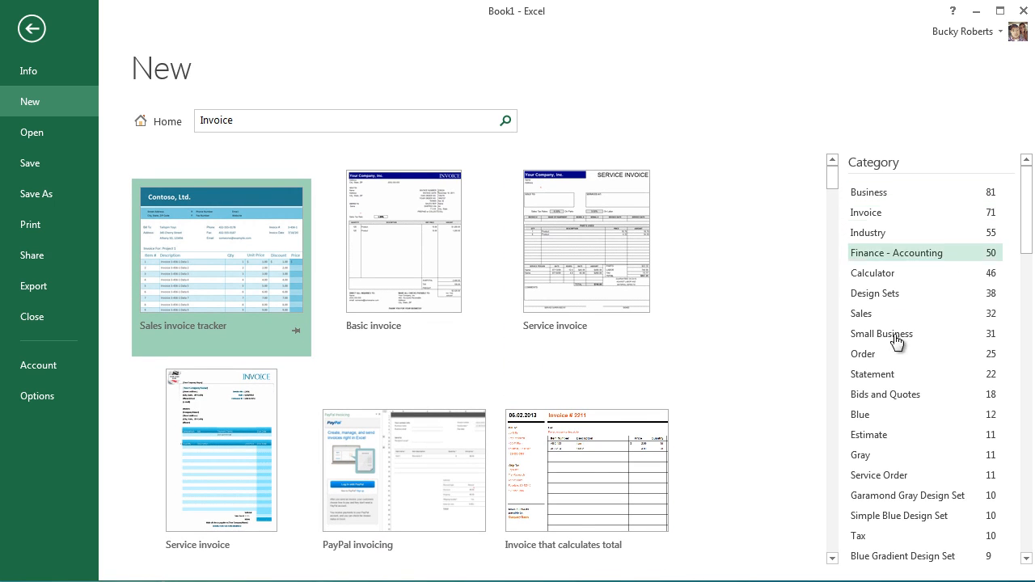
pyautogui.moveTo(731, 275)
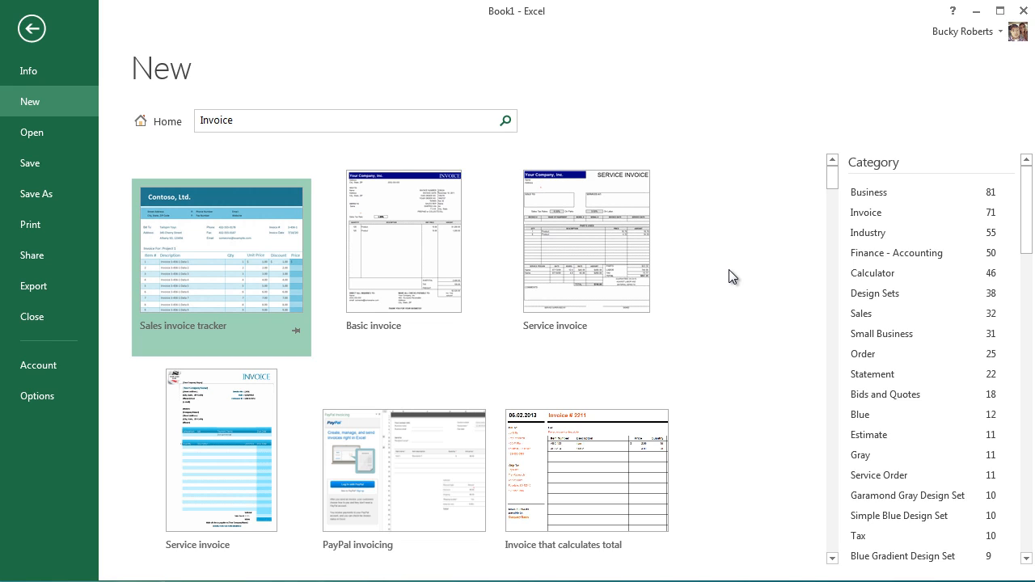
pyautogui.moveTo(223, 282)
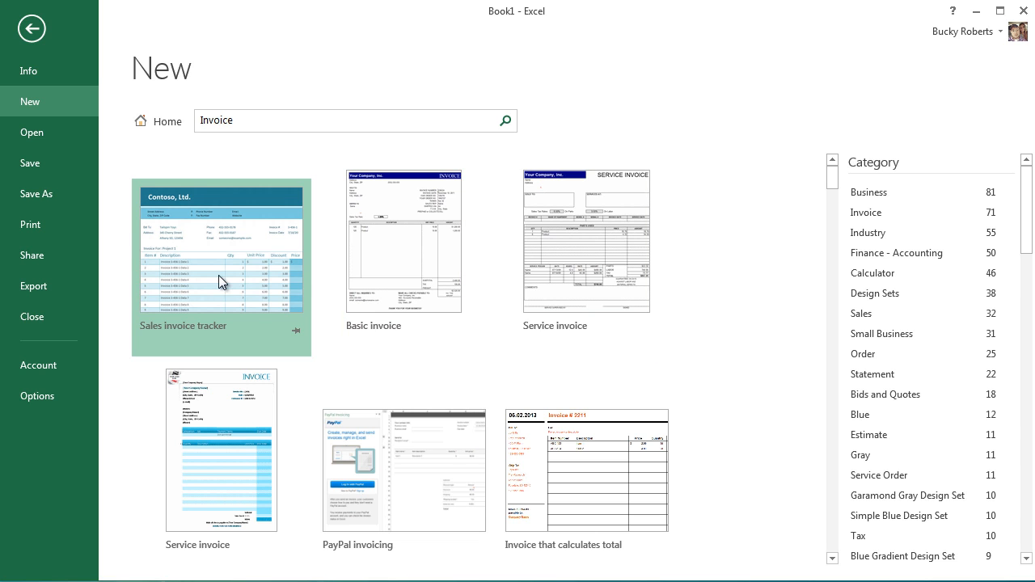
pyautogui.moveTo(575, 253)
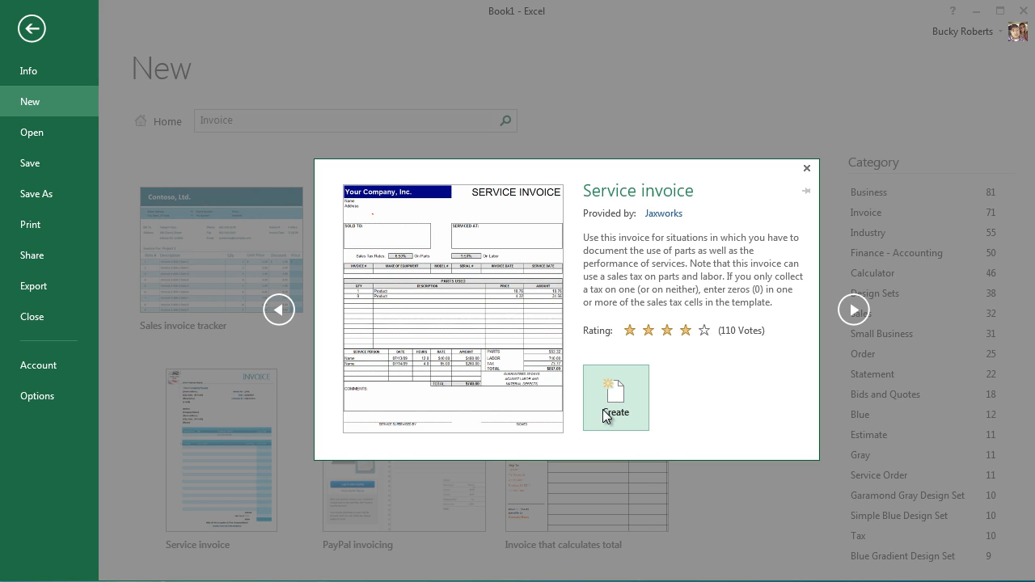
# Create a workbook from the Service invoice template and look over the new invoice sheet
pyautogui.click(616, 398)
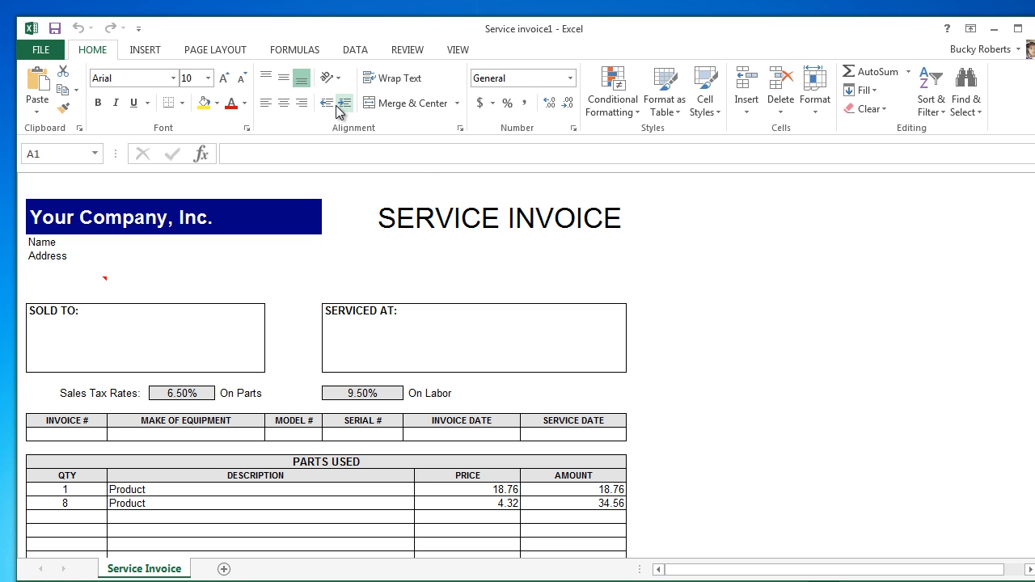
pyautogui.moveTo(343, 102)
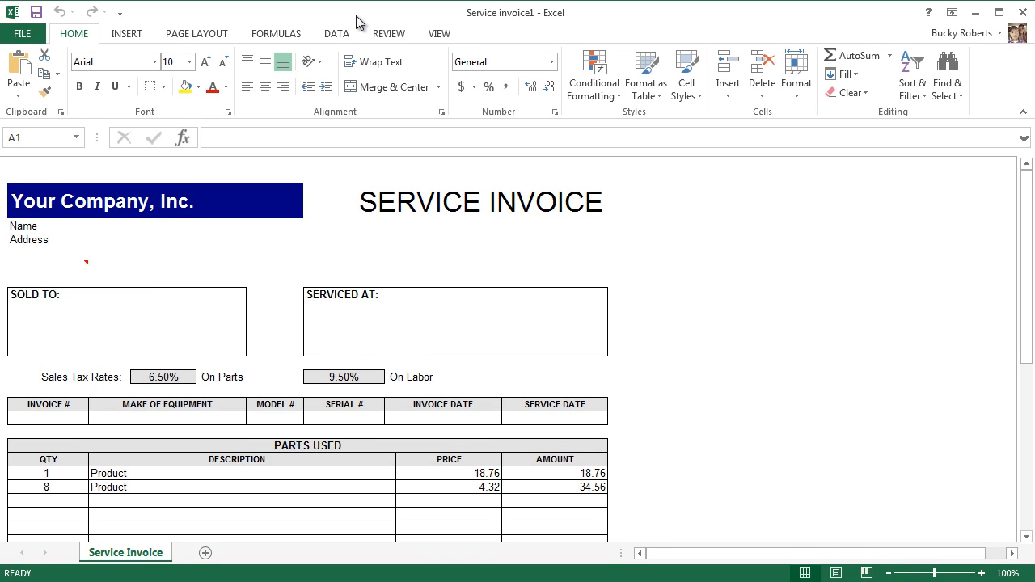
pyautogui.moveTo(668, 240)
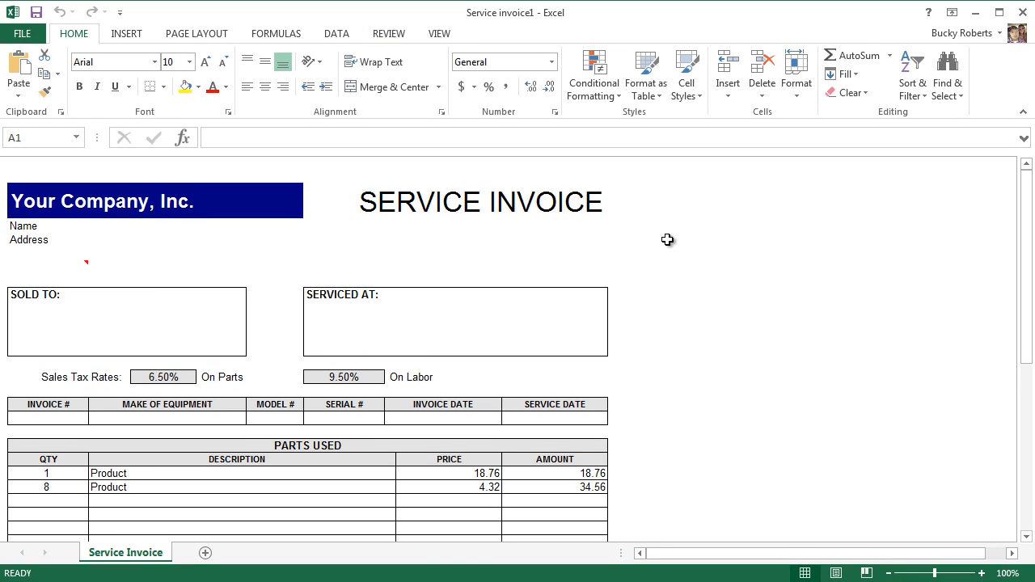
pyautogui.click(660, 240)
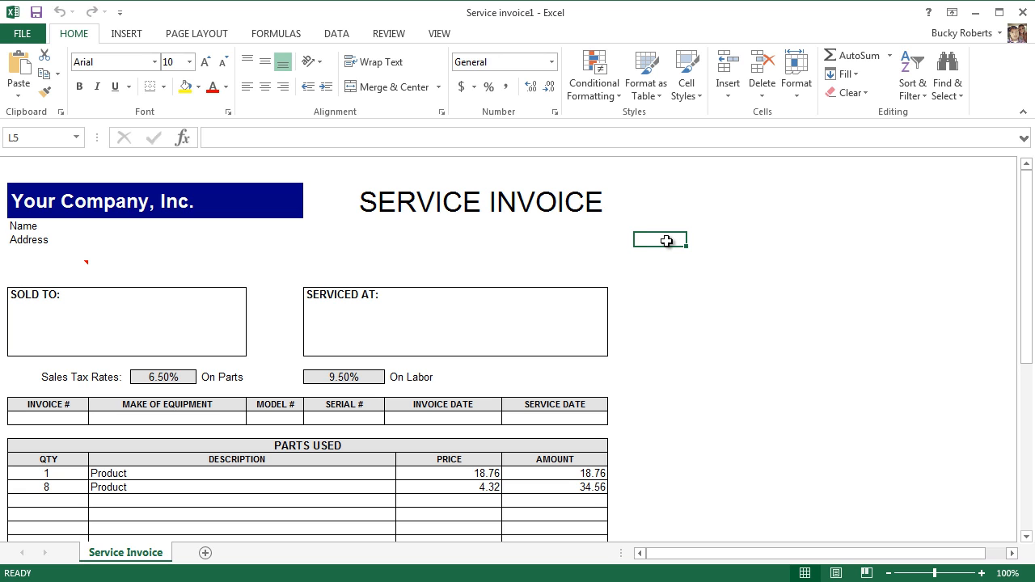
pyautogui.scroll(-3)
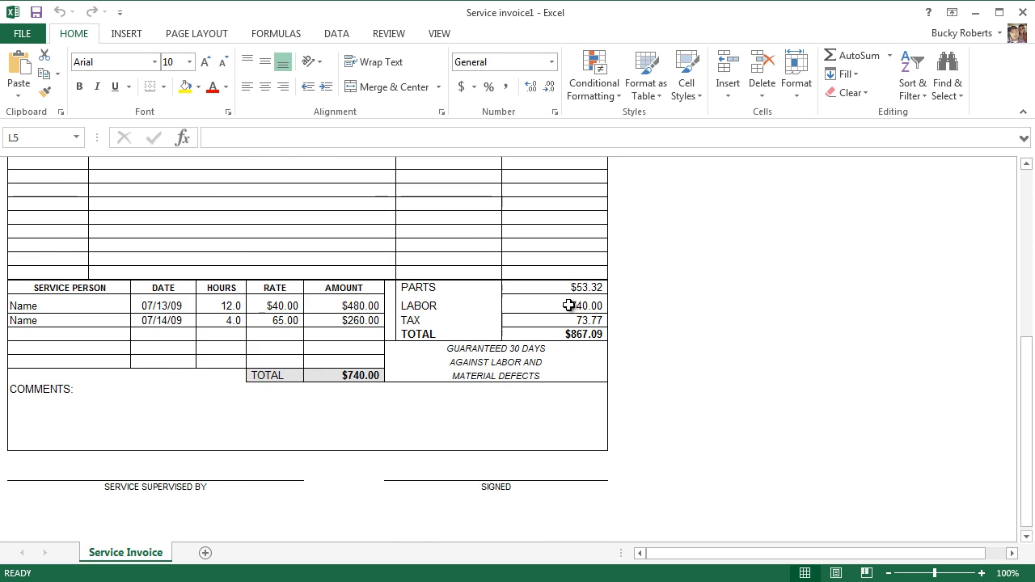
pyautogui.scroll(3)
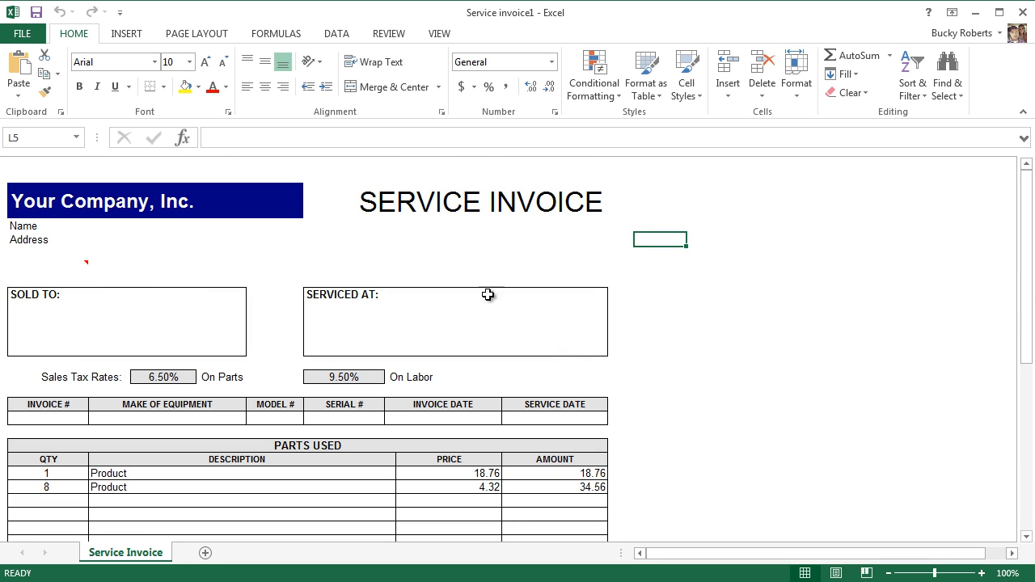
pyautogui.click(449, 257)
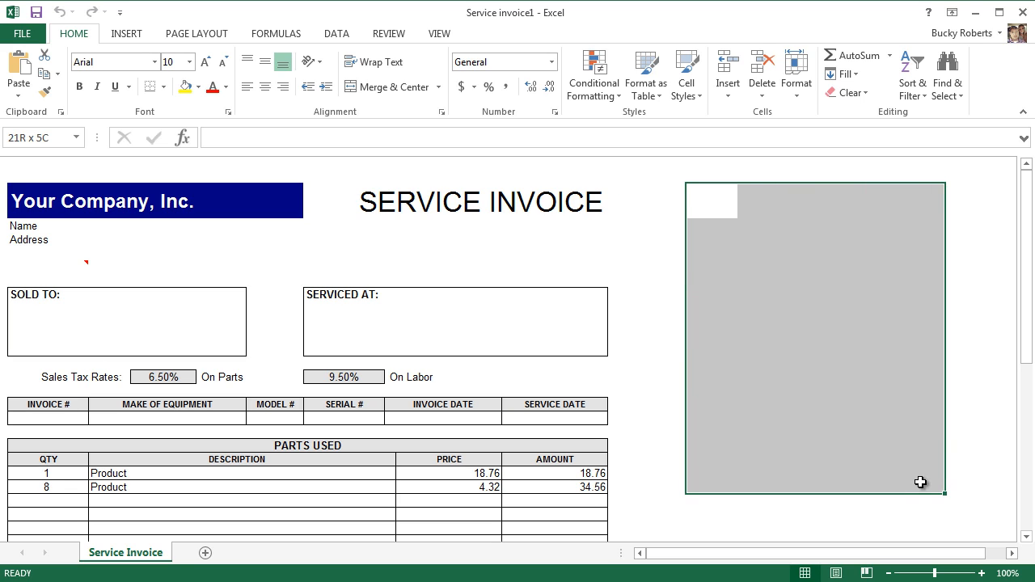
pyautogui.click(866, 405)
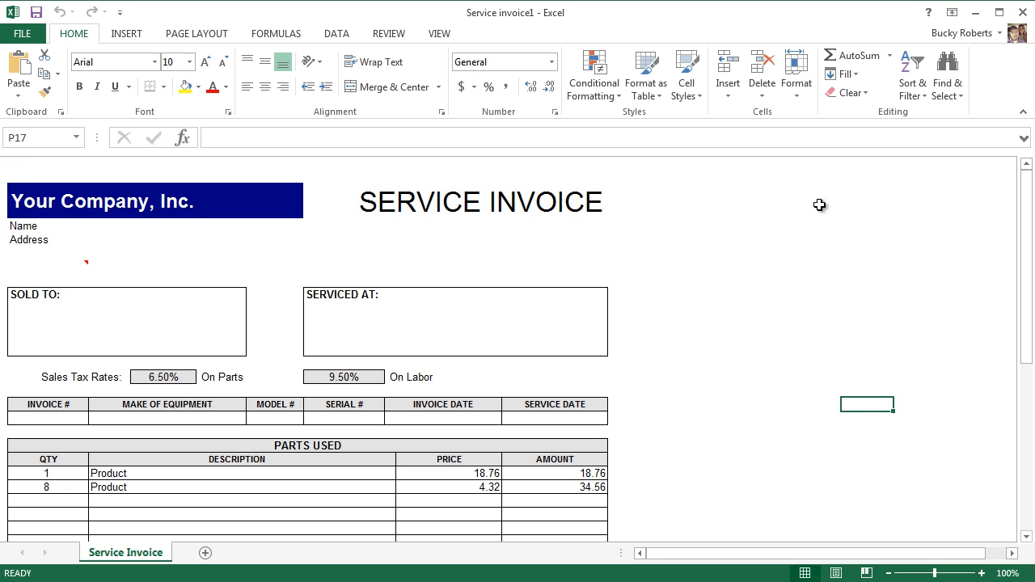
pyautogui.moveTo(280, 311)
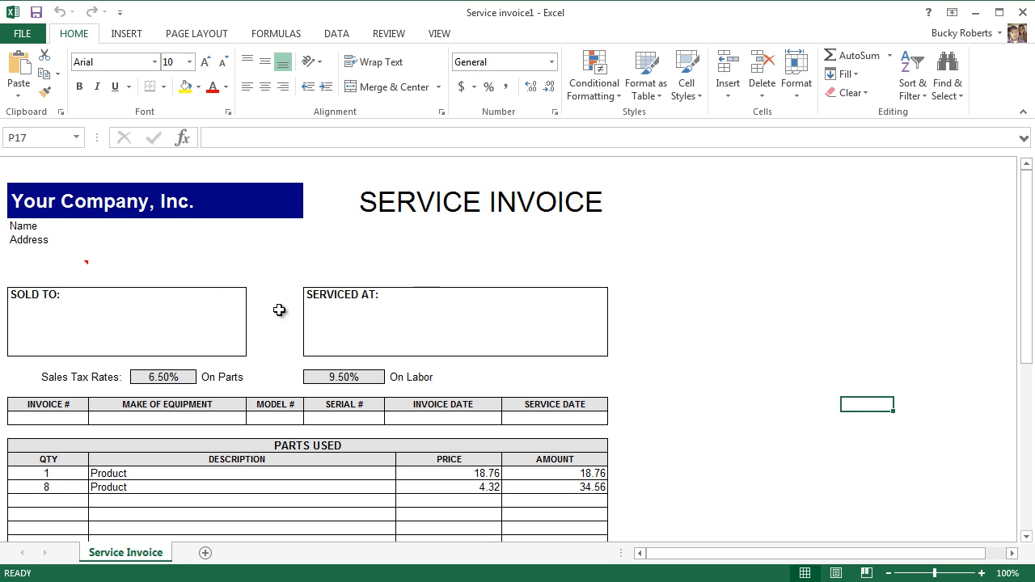
# Toggle gridlines on and back off in View, then return to Home
pyautogui.click(439, 33)
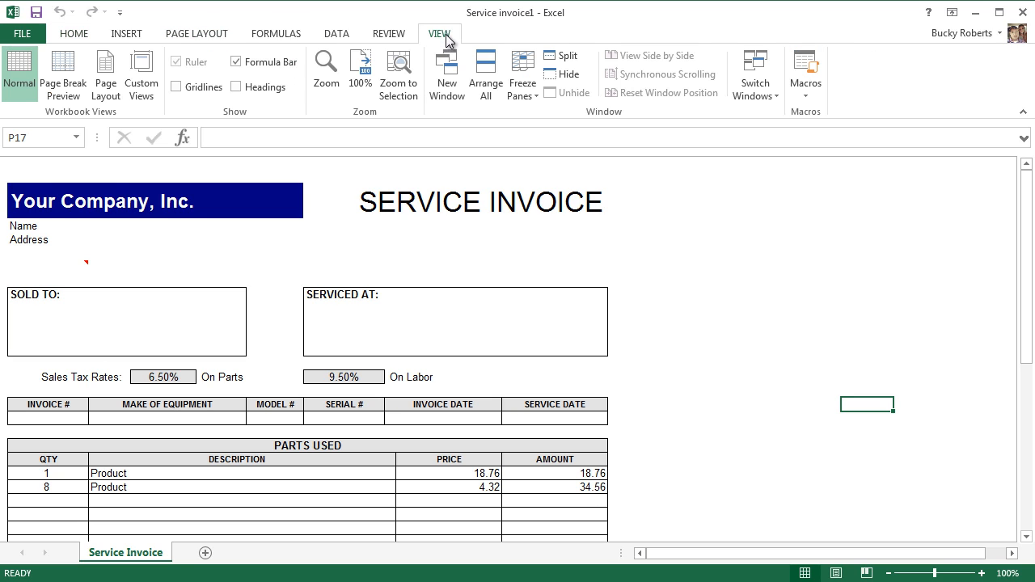
pyautogui.moveTo(249, 120)
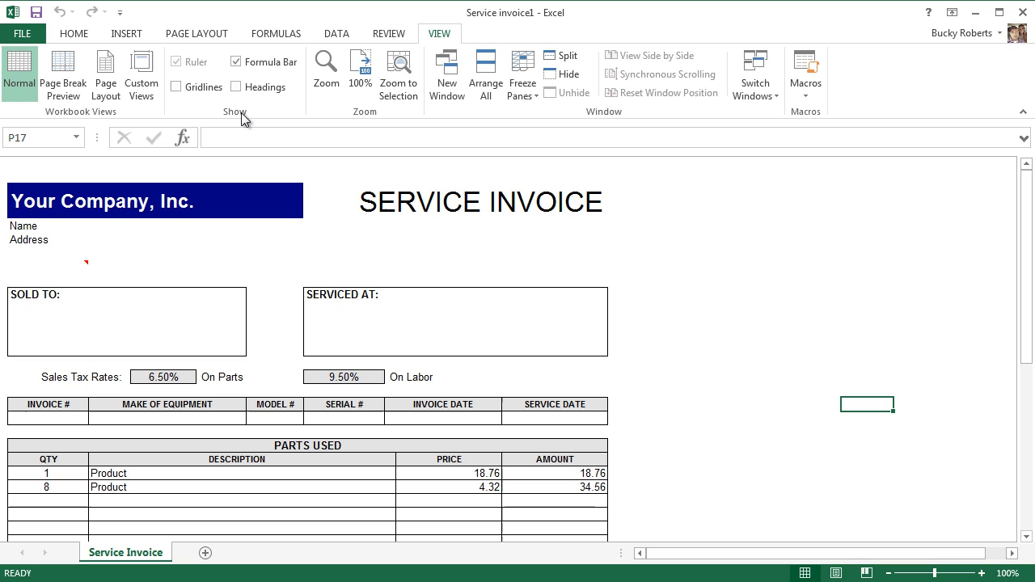
pyautogui.click(176, 87)
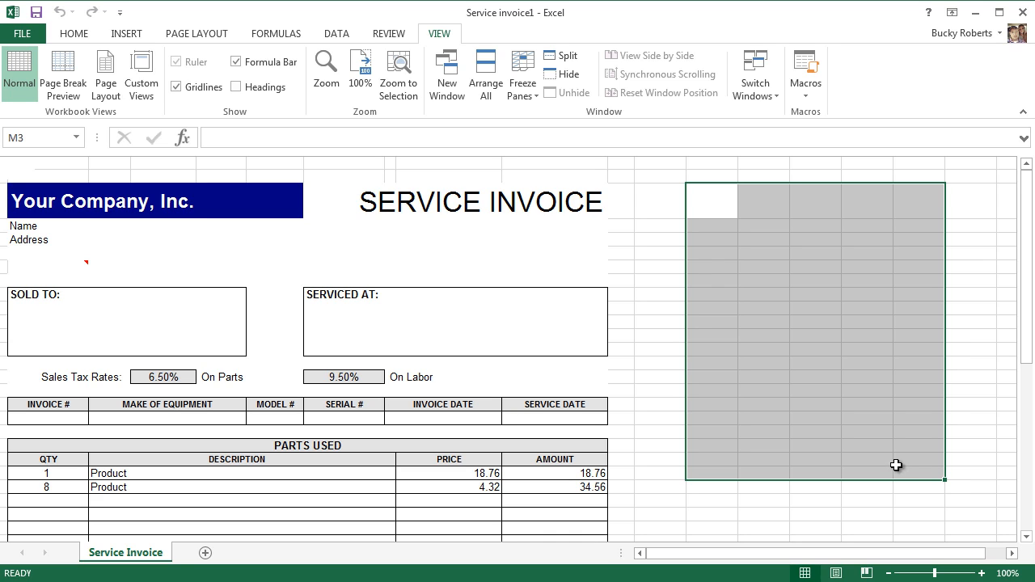
pyautogui.click(176, 87)
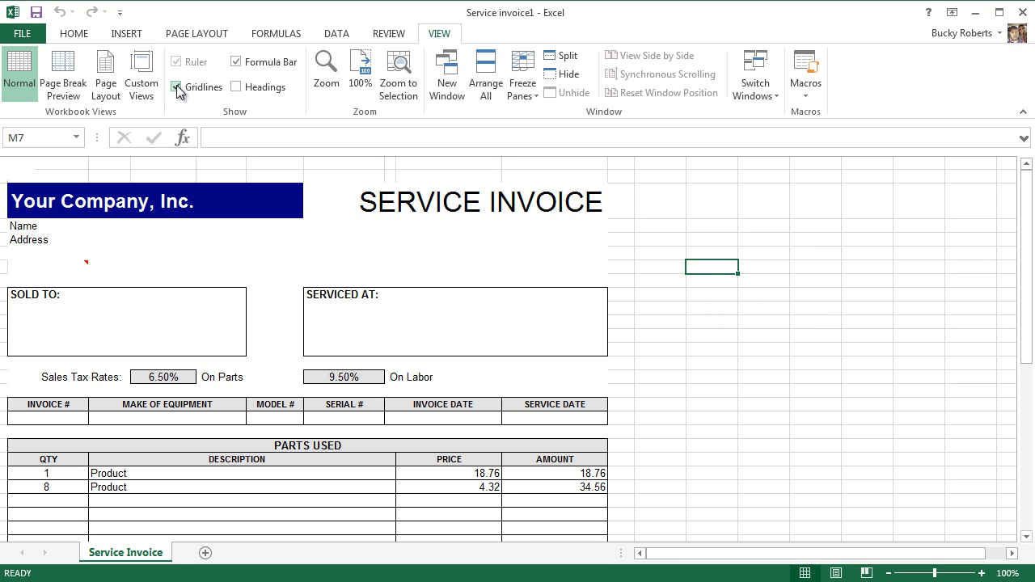
pyautogui.click(176, 86)
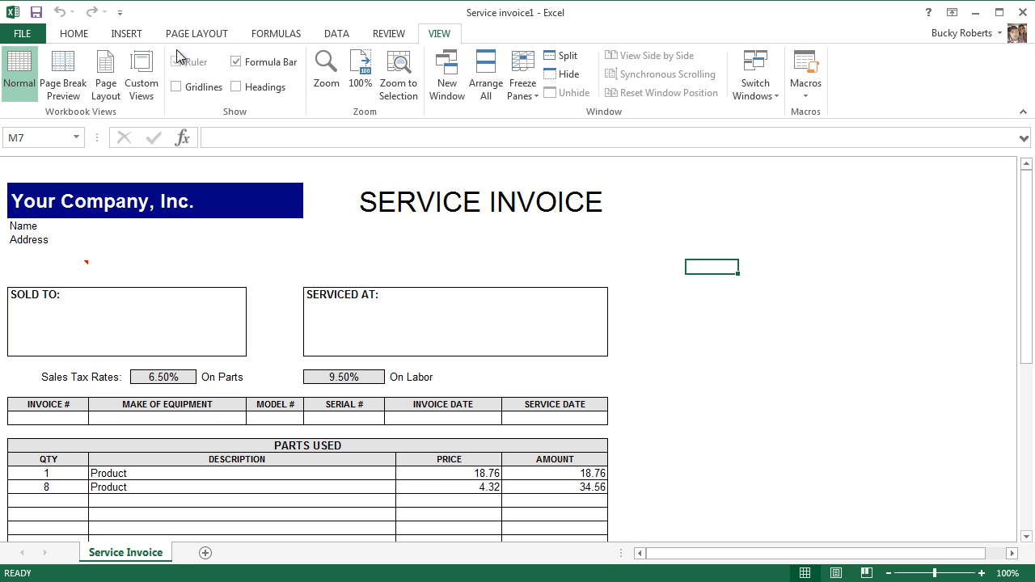
pyautogui.click(72, 33)
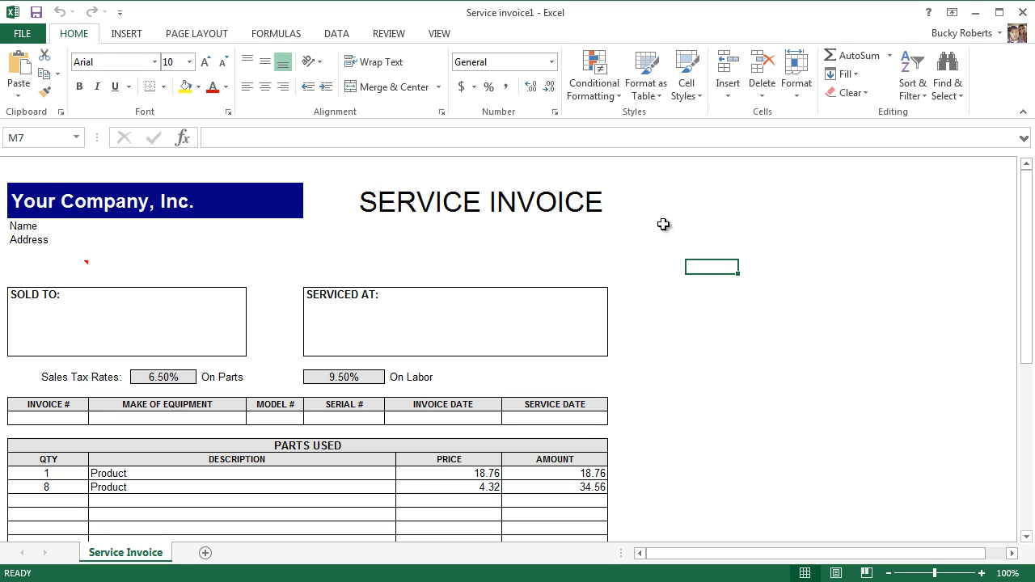
pyautogui.click(659, 201)
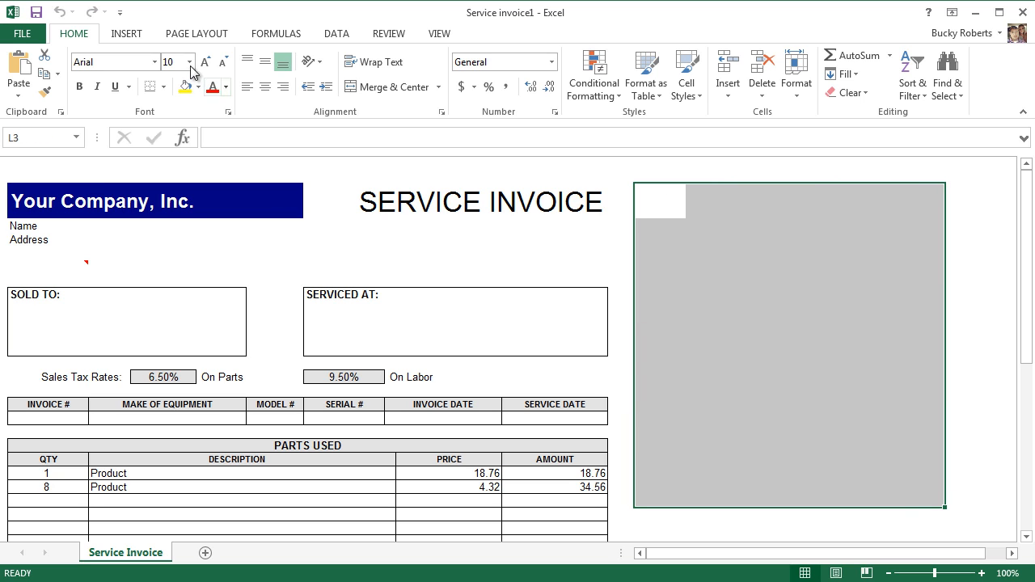
pyautogui.click(151, 86)
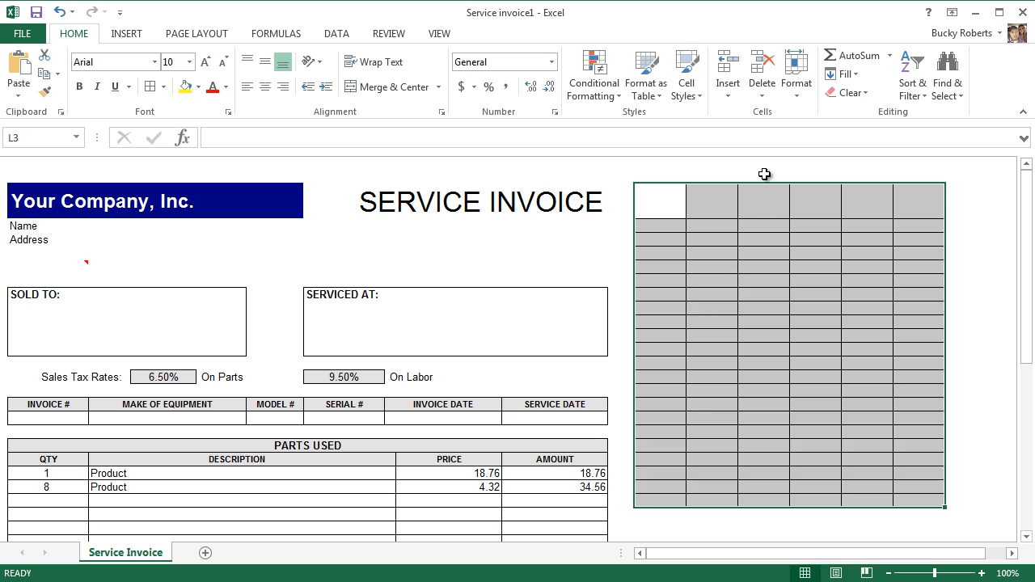
pyautogui.click(762, 176)
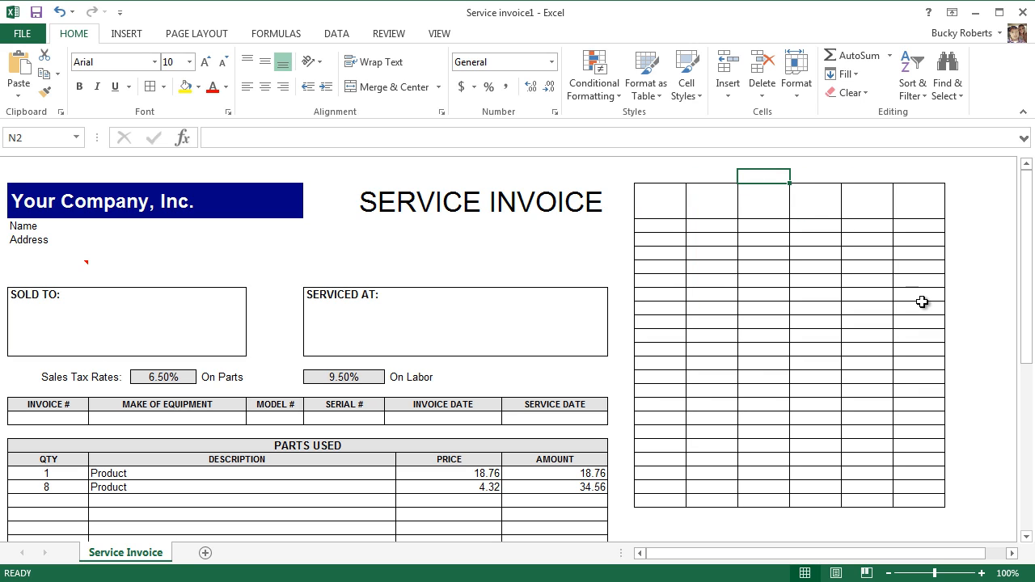
pyautogui.moveTo(972, 338)
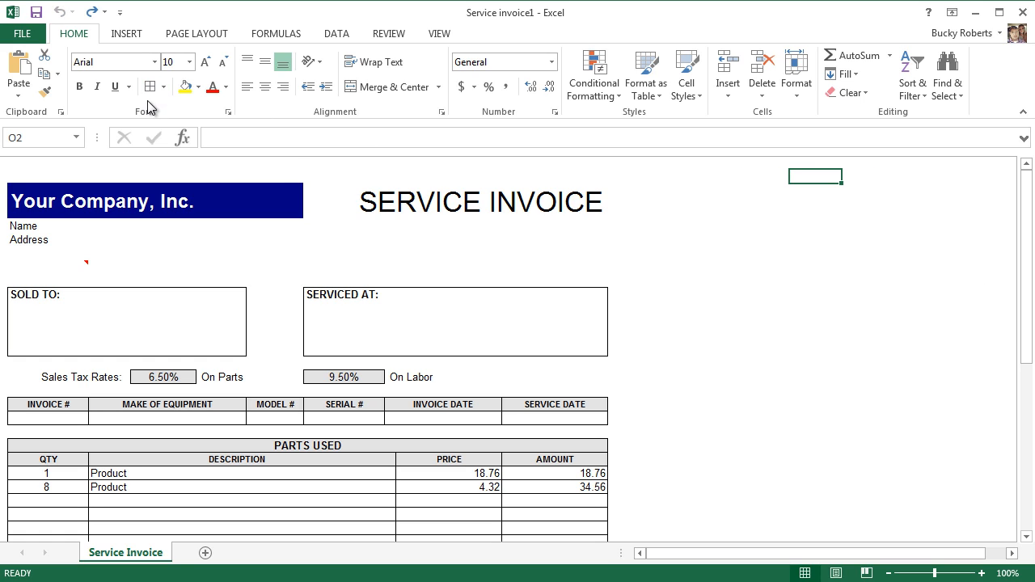
pyautogui.moveTo(126, 34)
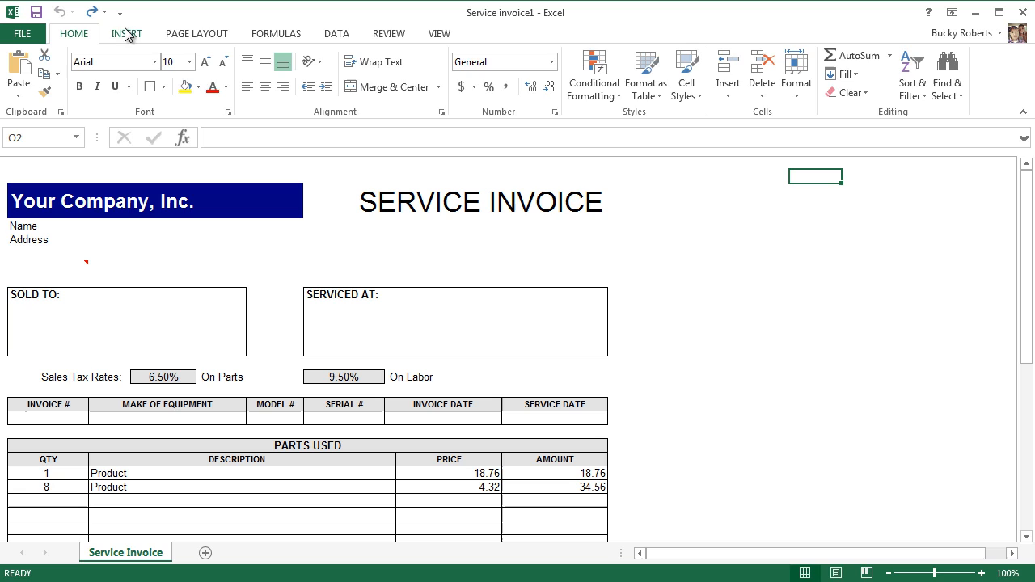
# Turn Gridlines back on in the View tab's Show group
pyautogui.click(439, 34)
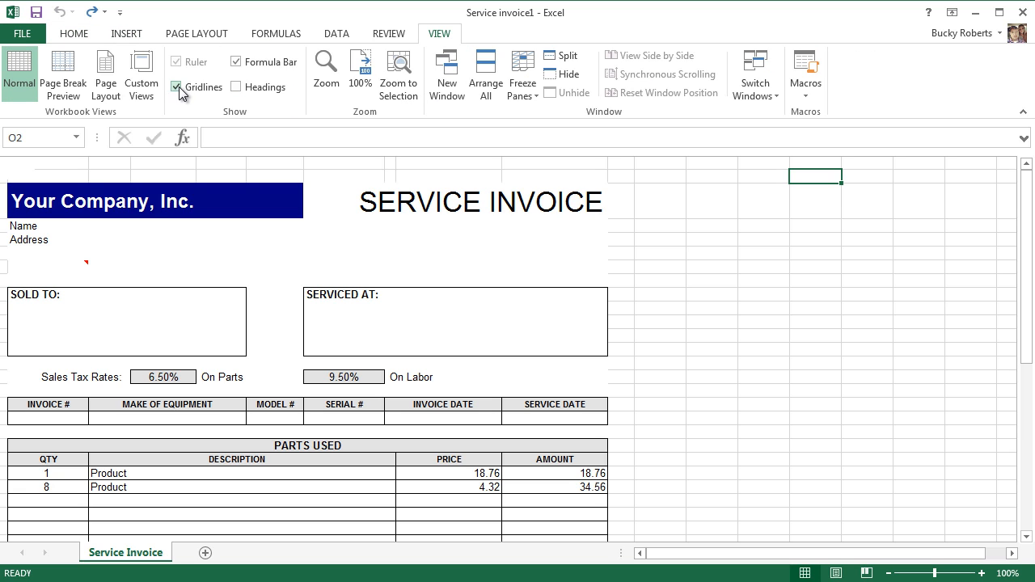
pyautogui.click(176, 87)
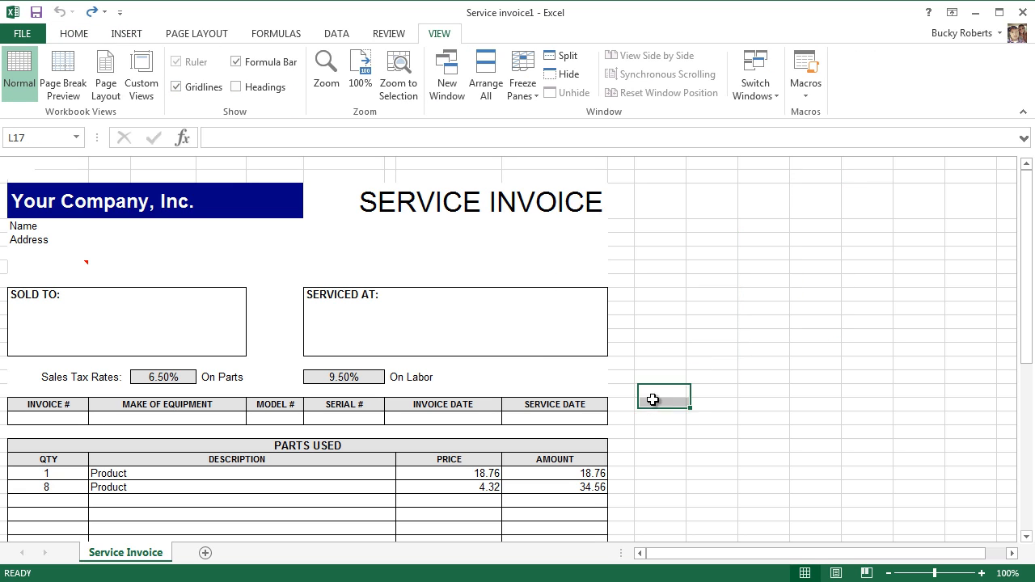
pyautogui.scroll(-3)
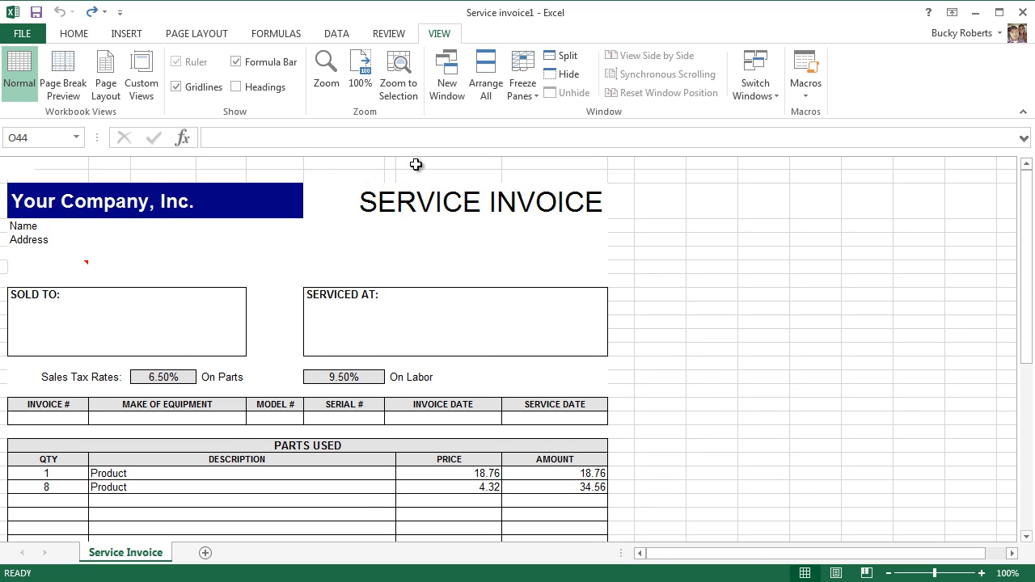
pyautogui.moveTo(333, 316)
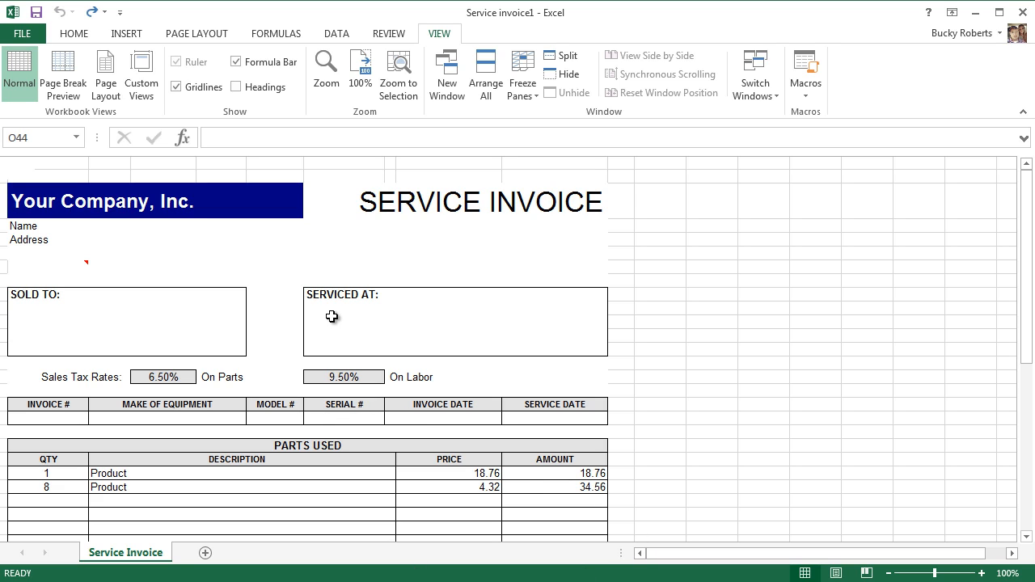
pyautogui.moveTo(152, 157)
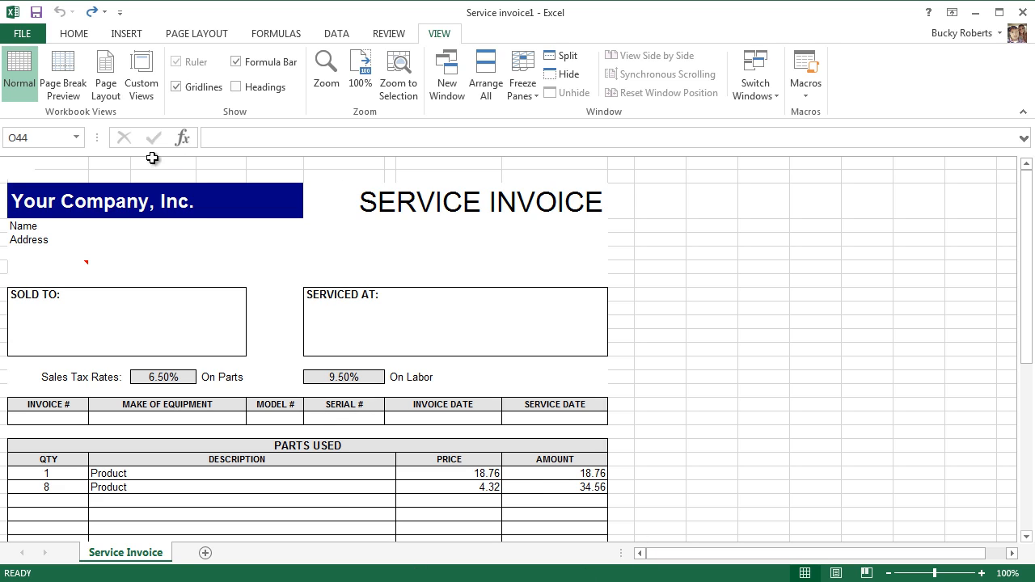
pyautogui.moveTo(18, 158)
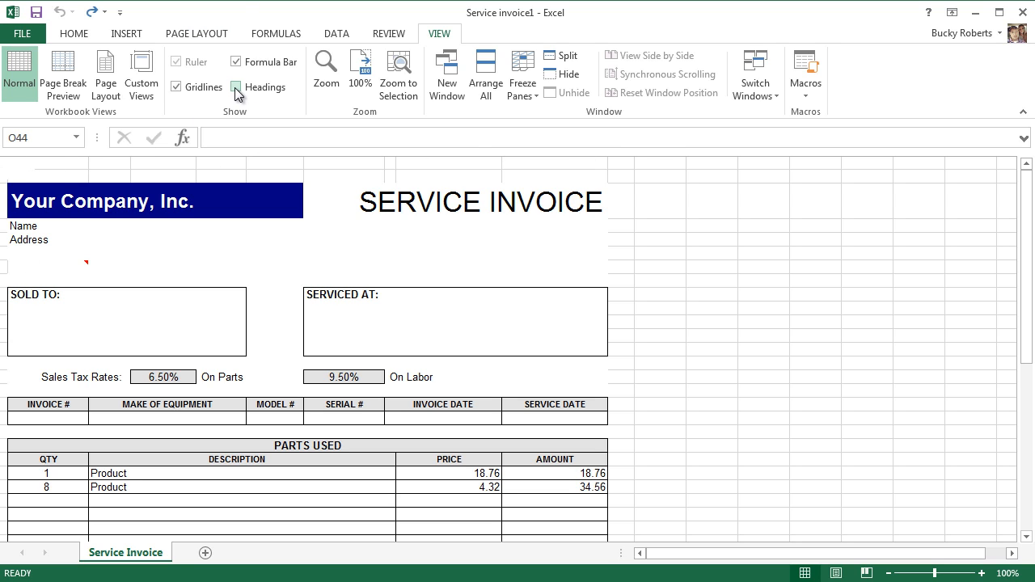
# Turn on Headings so row numbers and column letters appear around the sheet
pyautogui.click(237, 88)
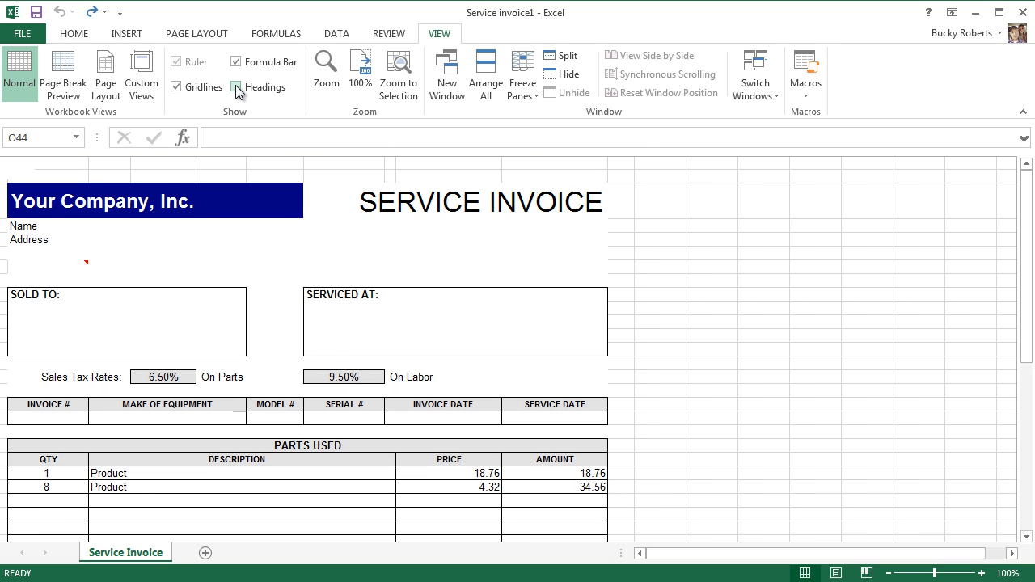
pyautogui.click(237, 86)
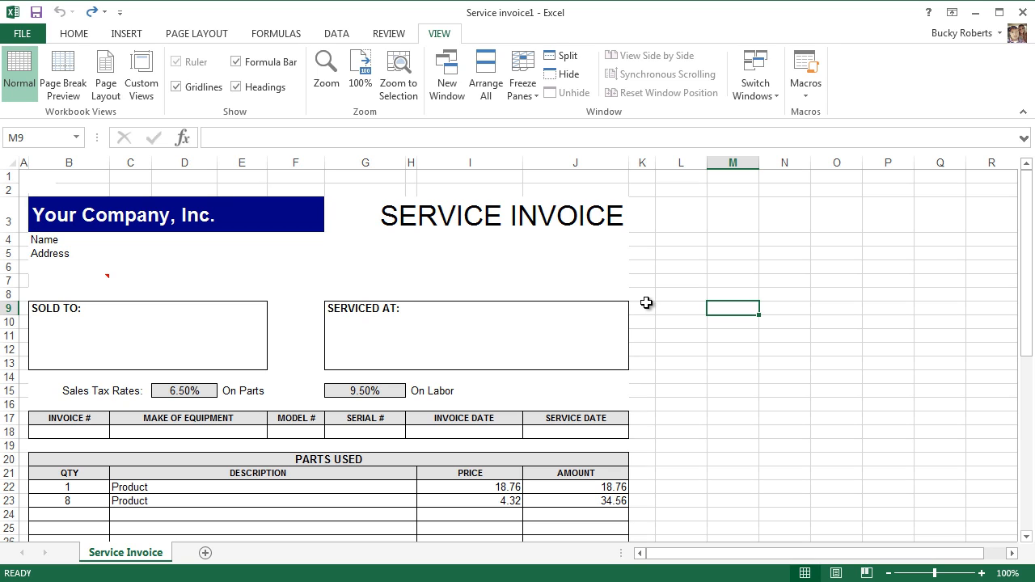
pyautogui.moveTo(750, 339)
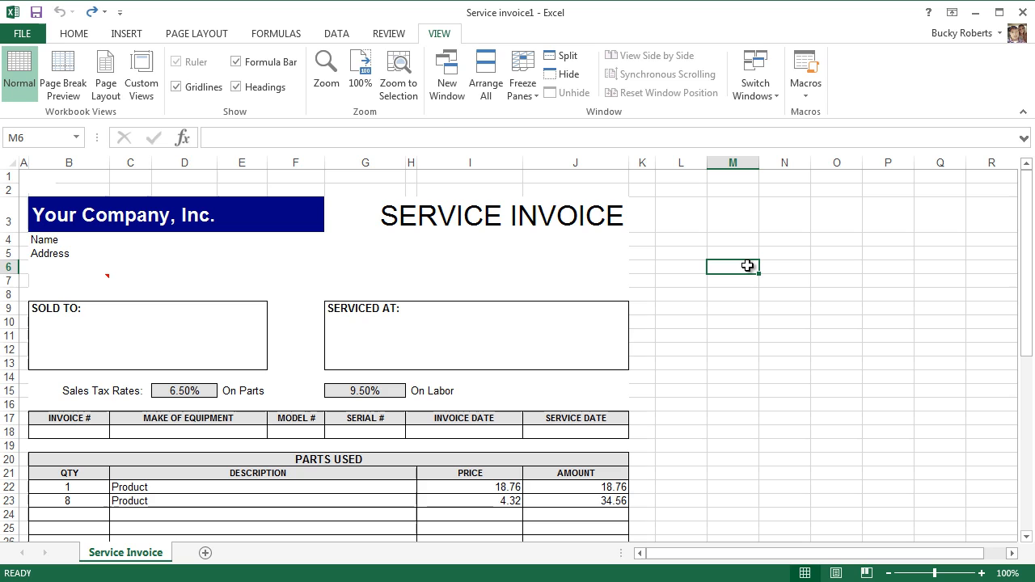
pyautogui.click(681, 279)
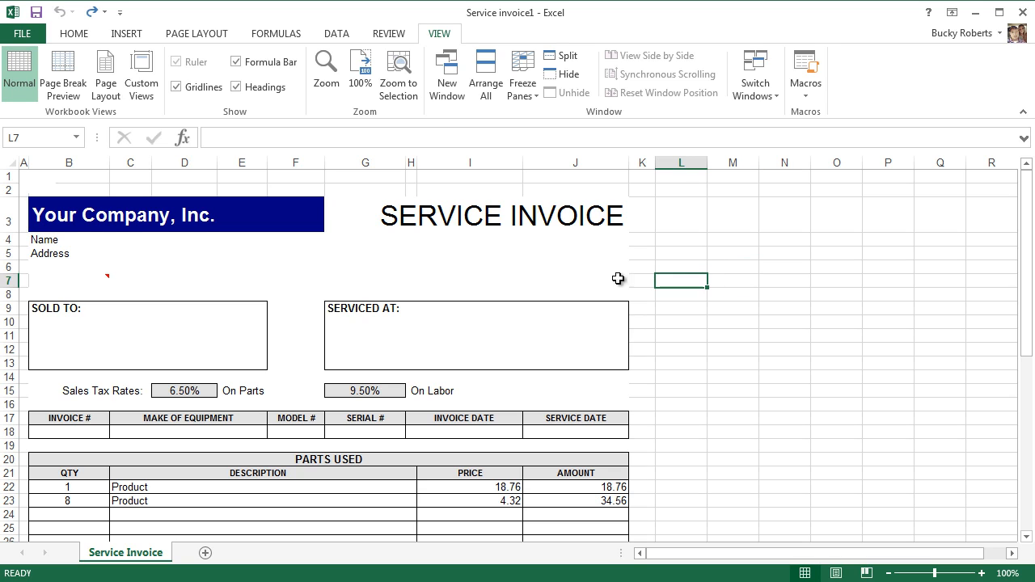
pyautogui.moveTo(662, 325)
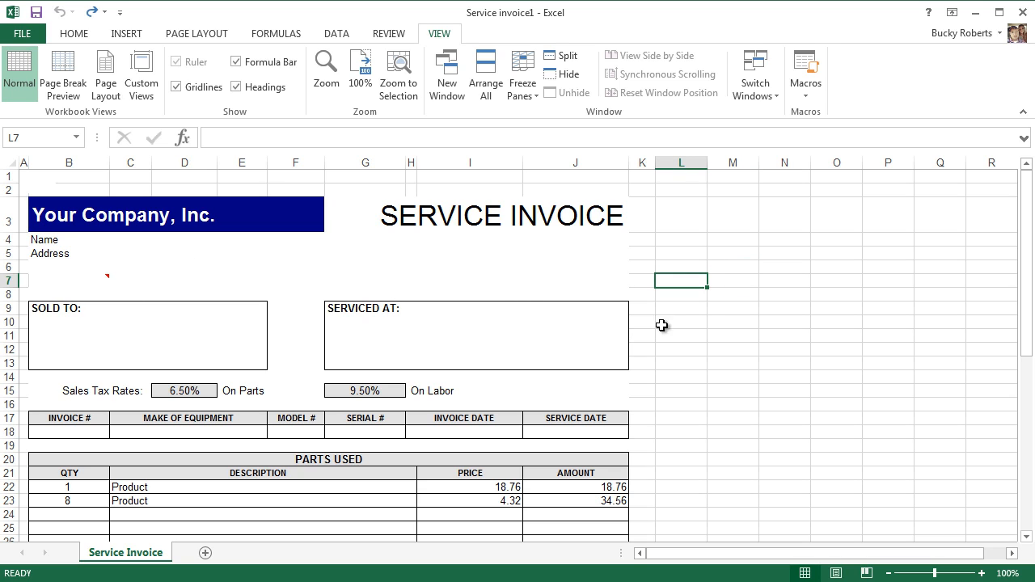
pyautogui.scroll(-3)
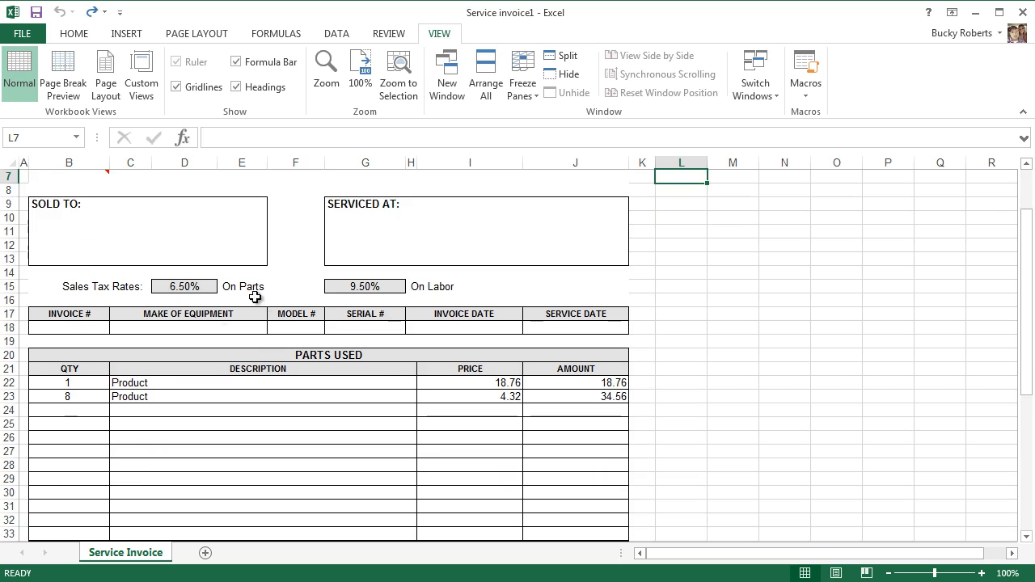
# Go to the File backstage showing the workbook's Info page
pyautogui.scroll(3)
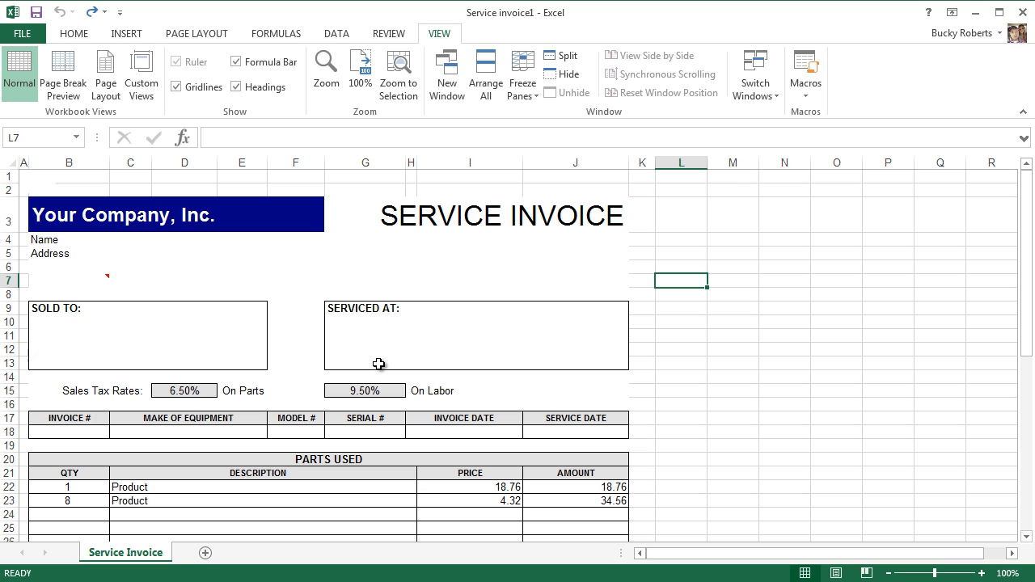
pyautogui.moveTo(151, 182)
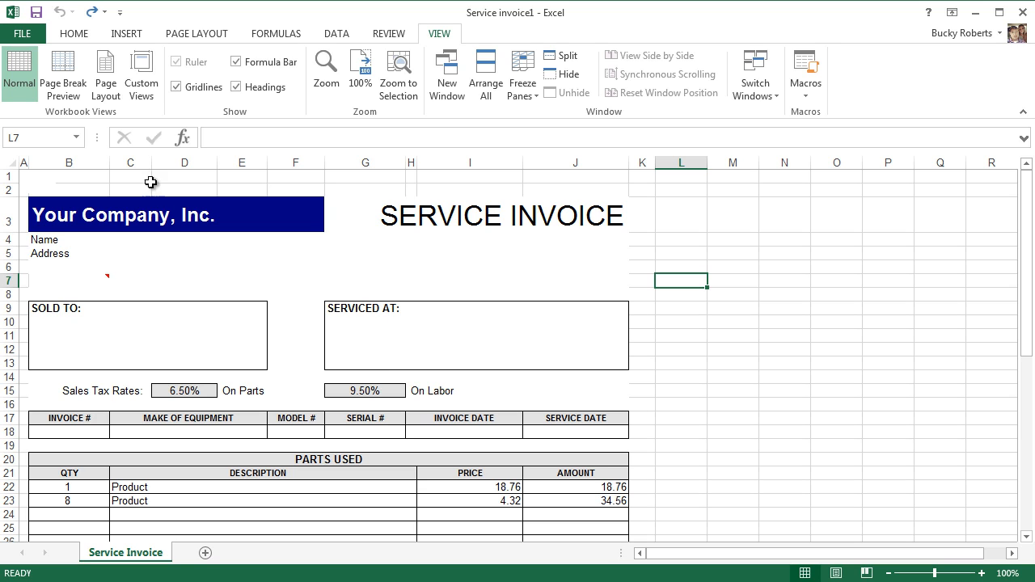
pyautogui.click(22, 33)
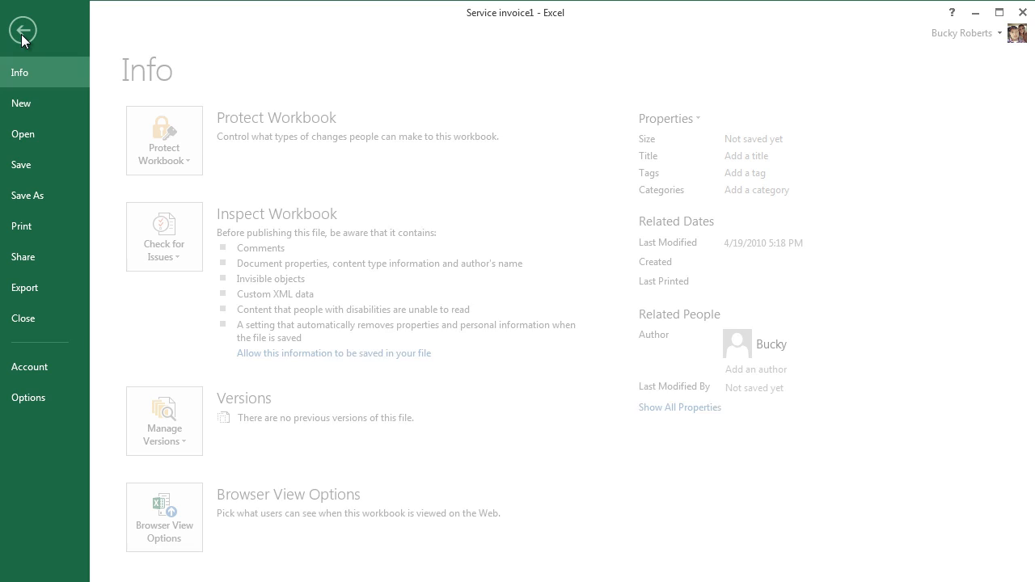
# View the one-page print preview of the invoice, then return to the worksheet
pyautogui.click(34, 225)
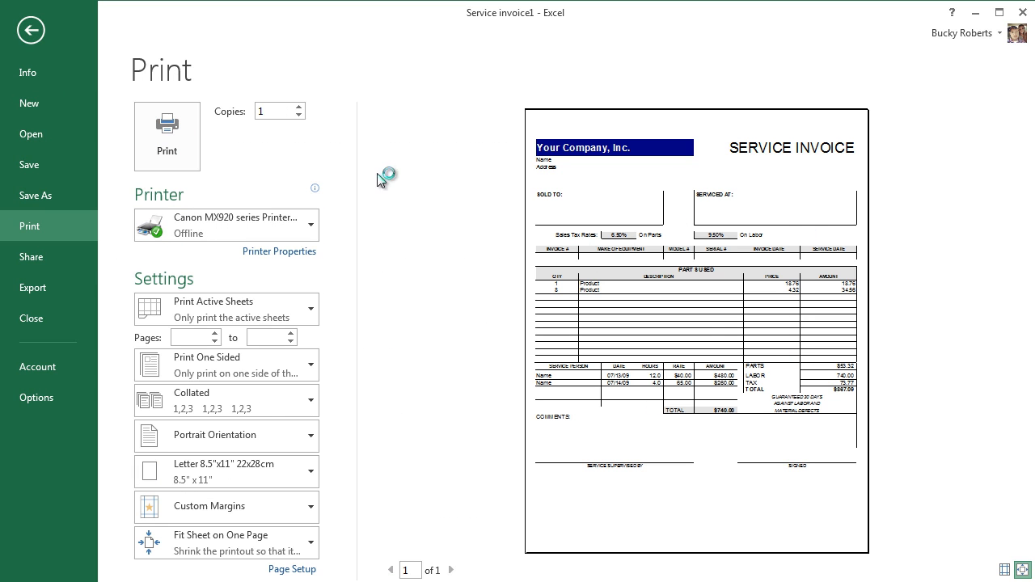
pyautogui.moveTo(31, 30)
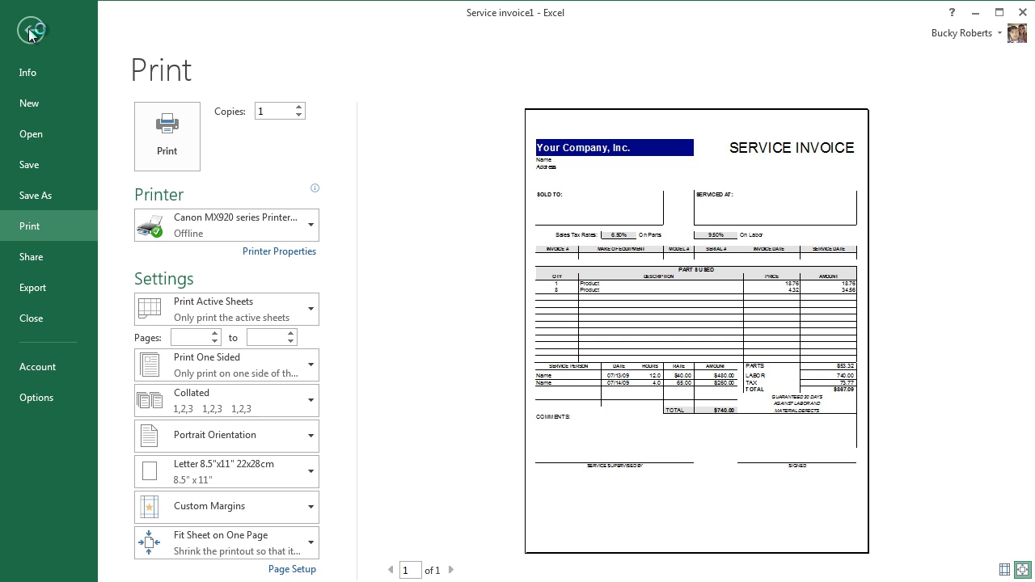
pyautogui.click(30, 29)
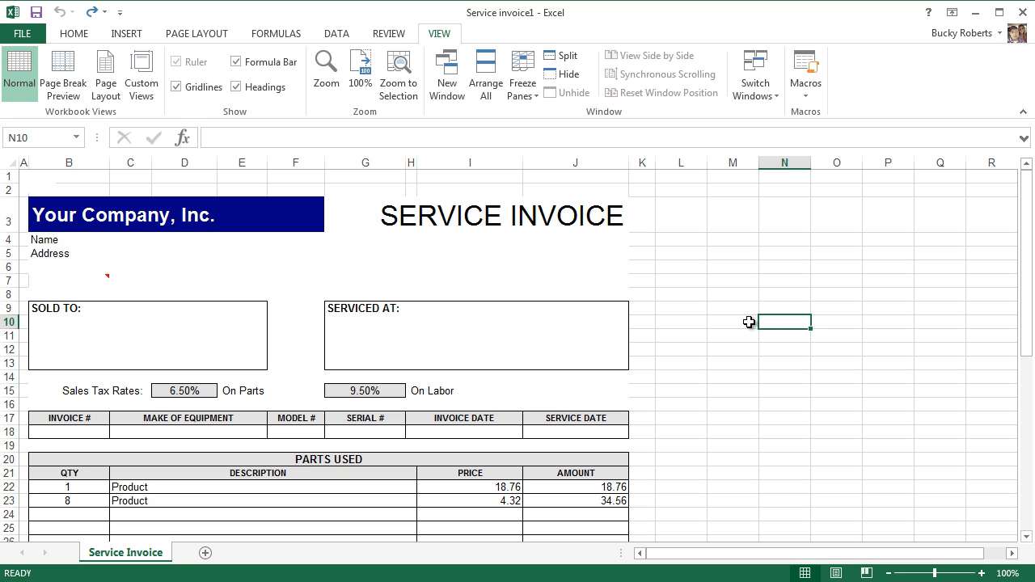
pyautogui.scroll(-3)
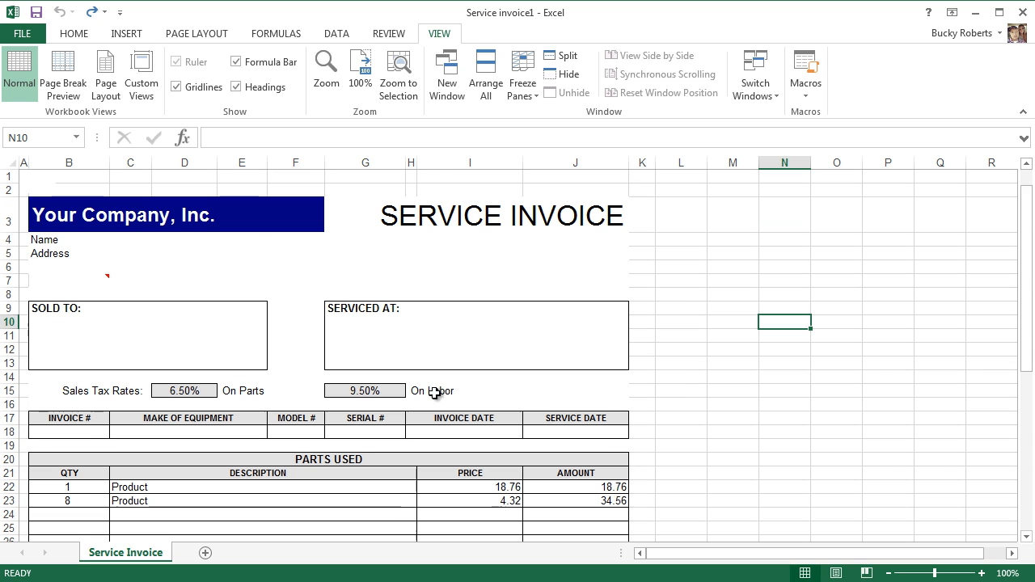
pyautogui.moveTo(784, 231)
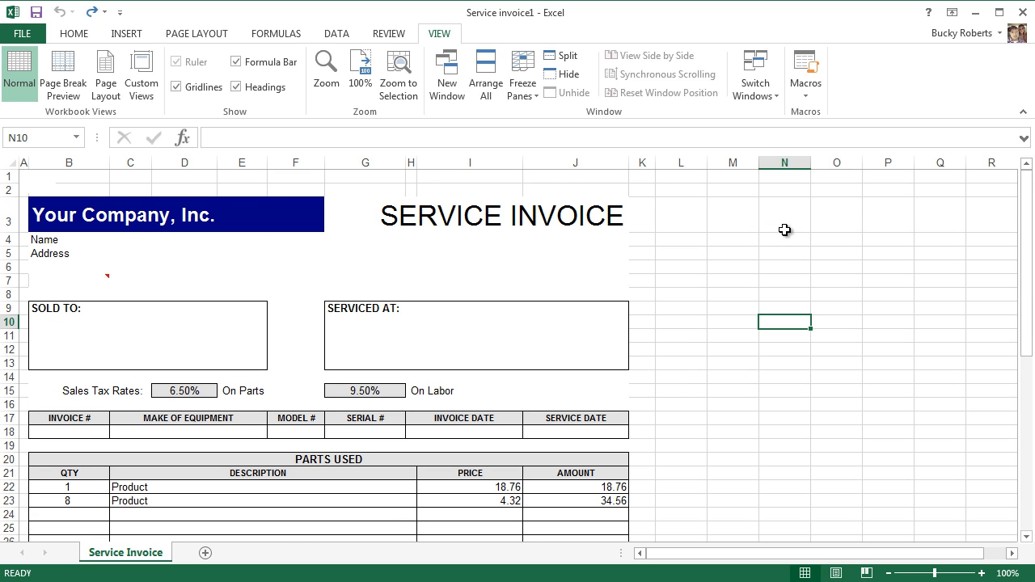
pyautogui.click(784, 215)
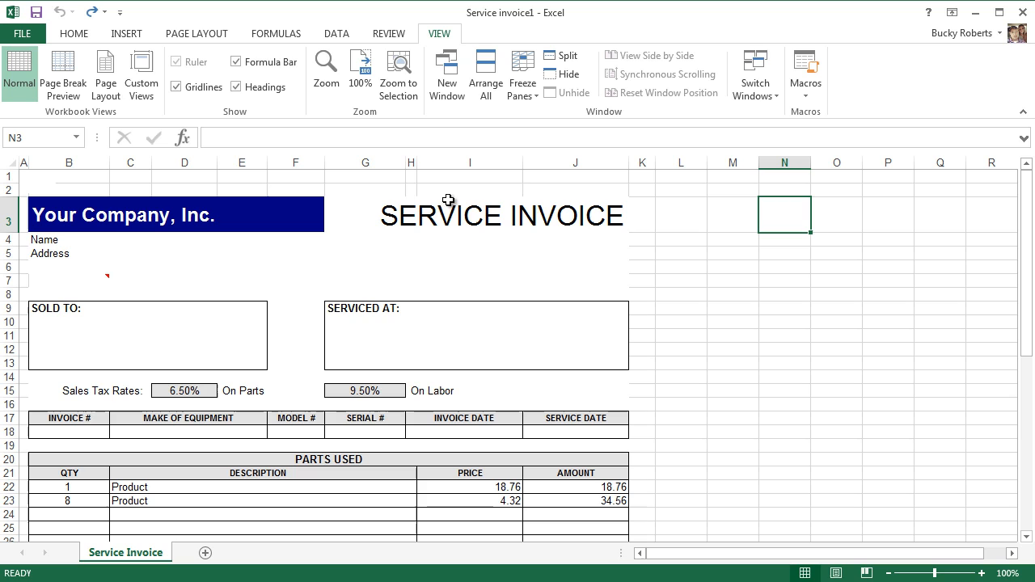
pyautogui.click(939, 162)
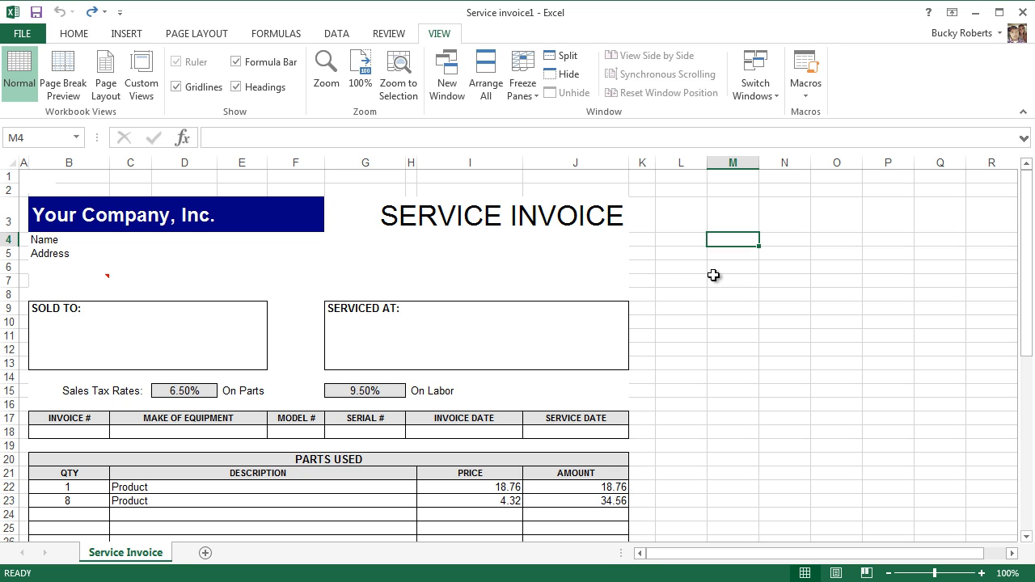
pyautogui.moveTo(452, 27)
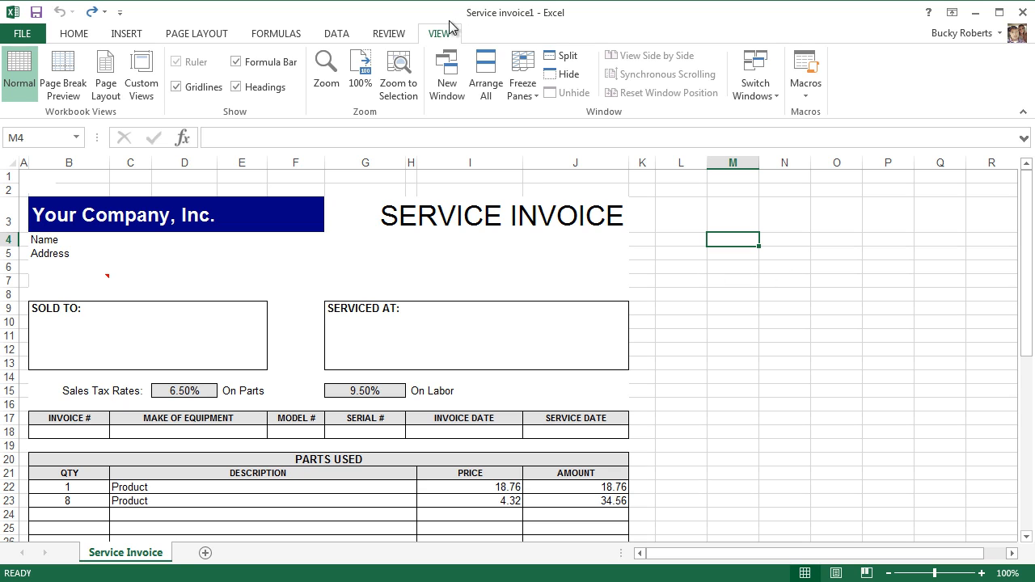
pyautogui.moveTo(443, 34)
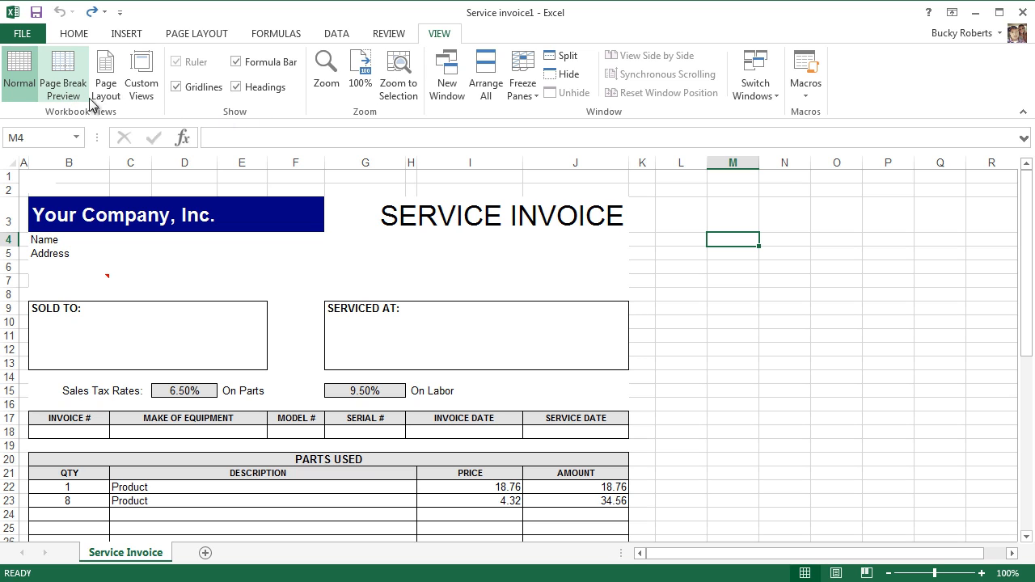
pyautogui.click(105, 73)
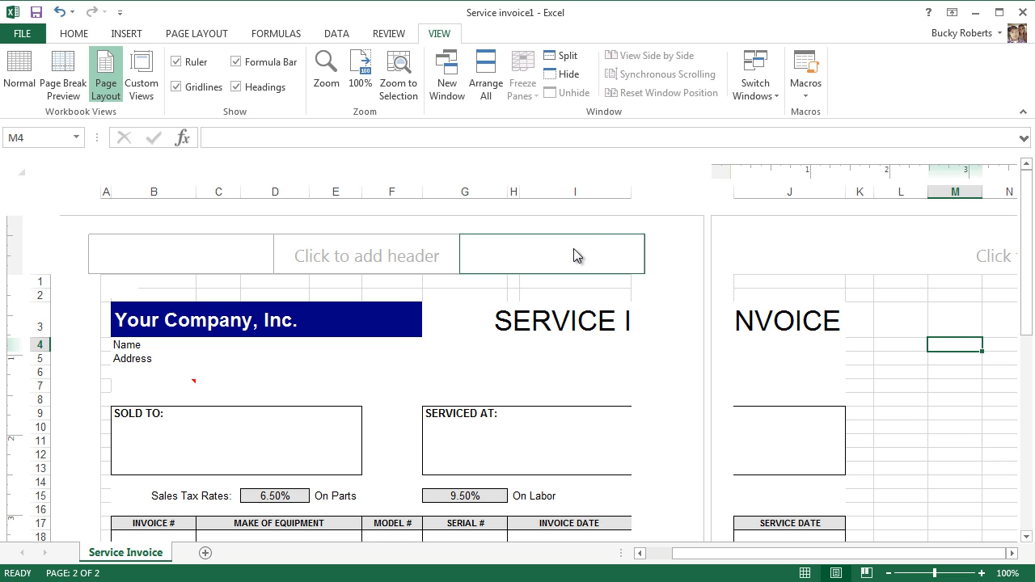
pyautogui.scroll(-3)
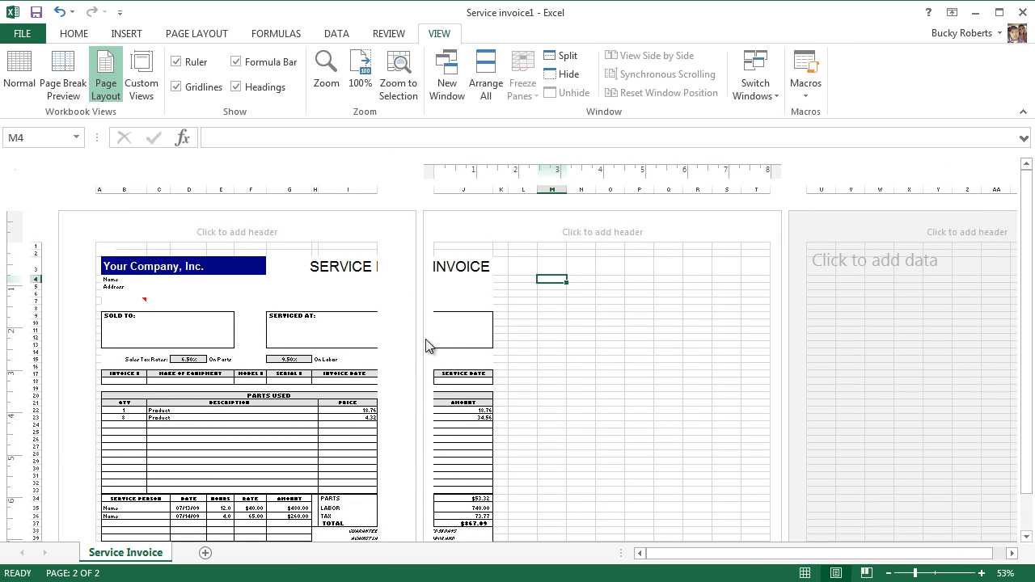
pyautogui.moveTo(421, 338)
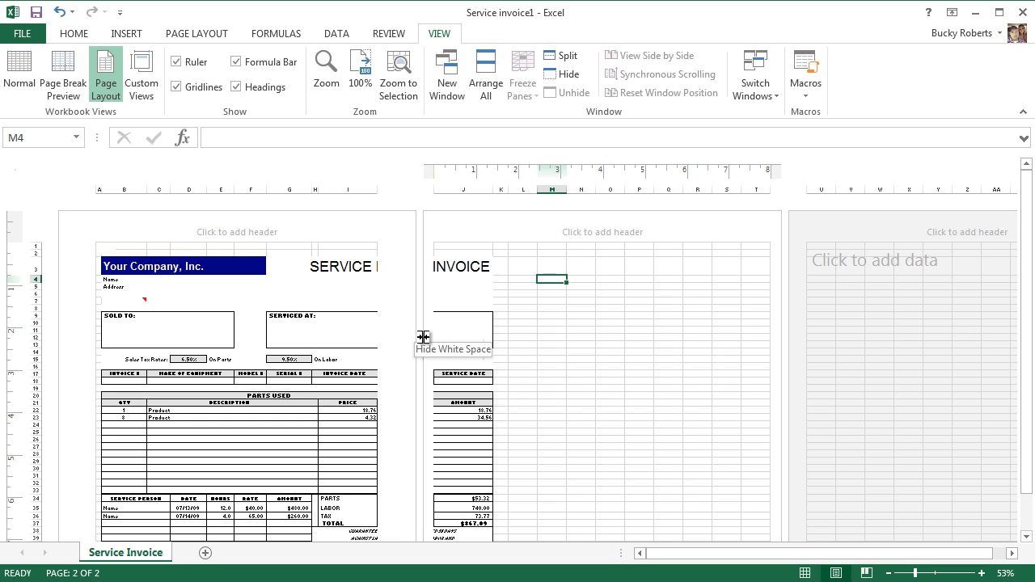
pyautogui.moveTo(558, 315)
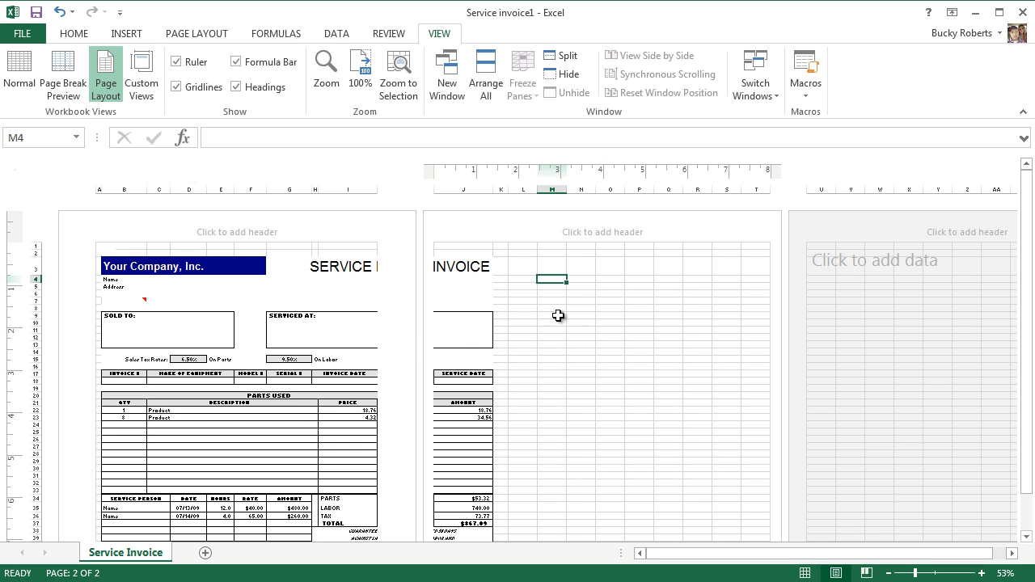
pyautogui.click(18, 73)
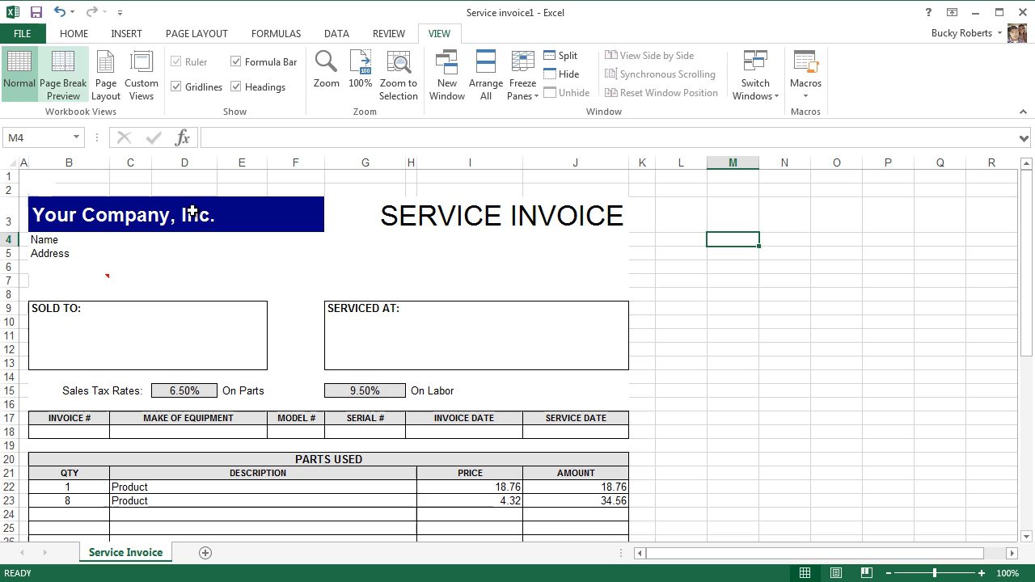
pyautogui.moveTo(588, 332)
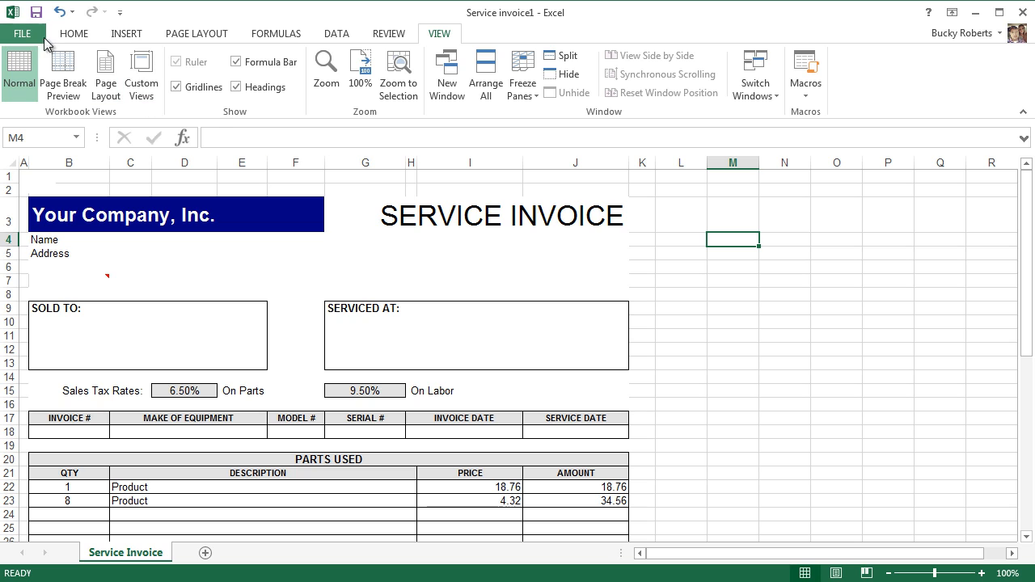
# Go to File > Print to preview the Service invoice on a single page
pyautogui.click(22, 33)
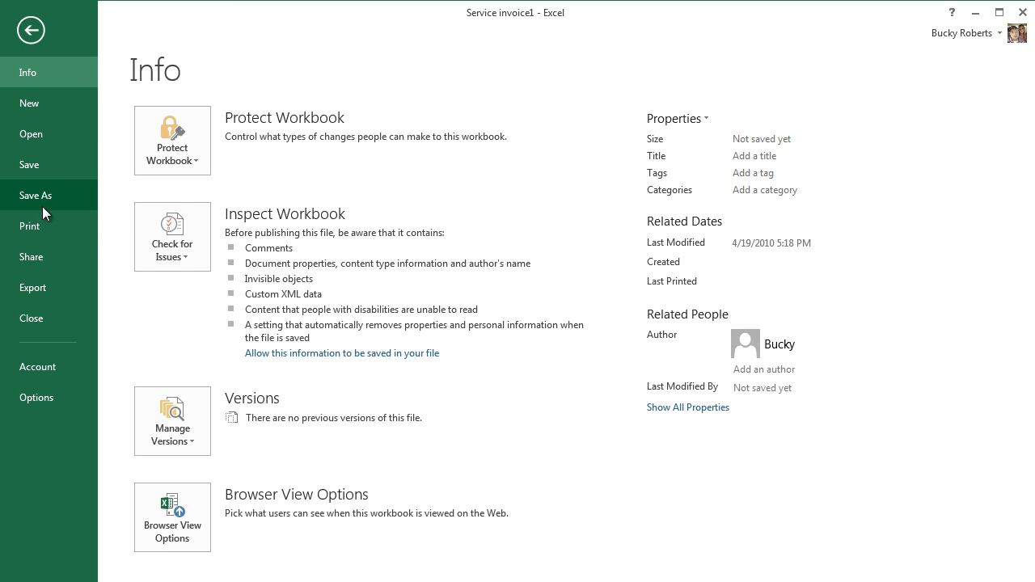
pyautogui.click(29, 225)
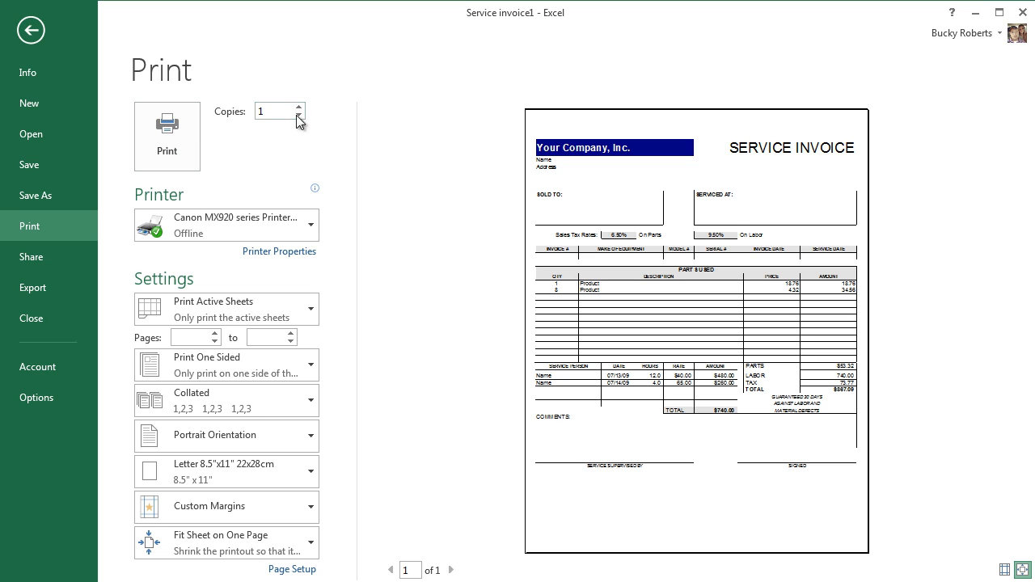
pyautogui.moveTo(363, 317)
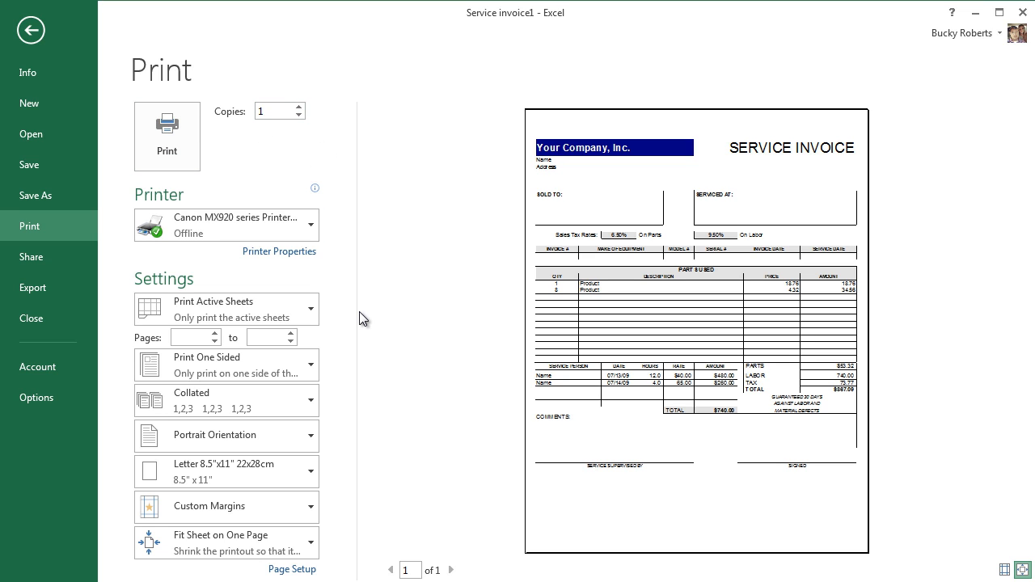
pyautogui.moveTo(208, 180)
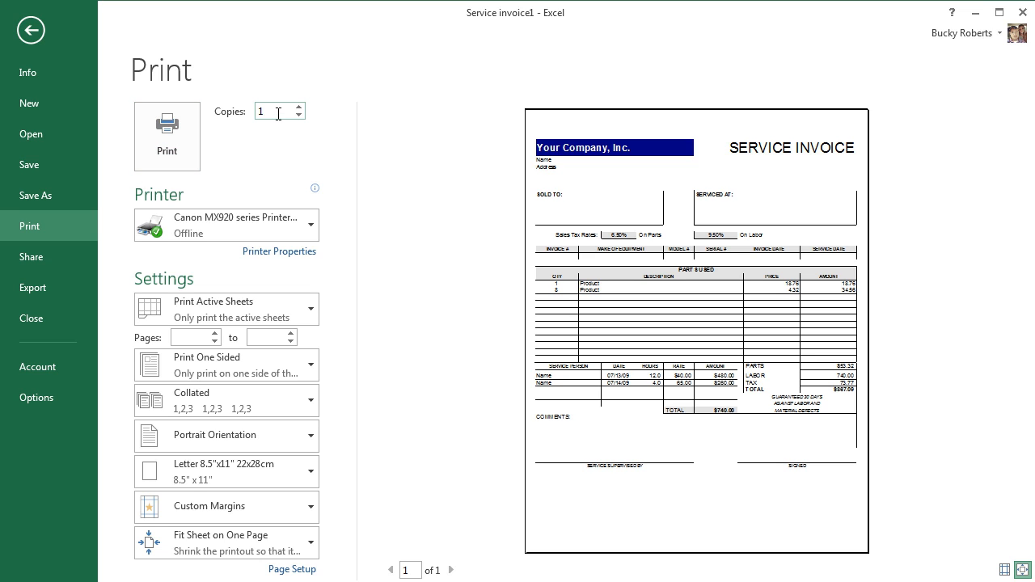
pyautogui.moveTo(298, 111)
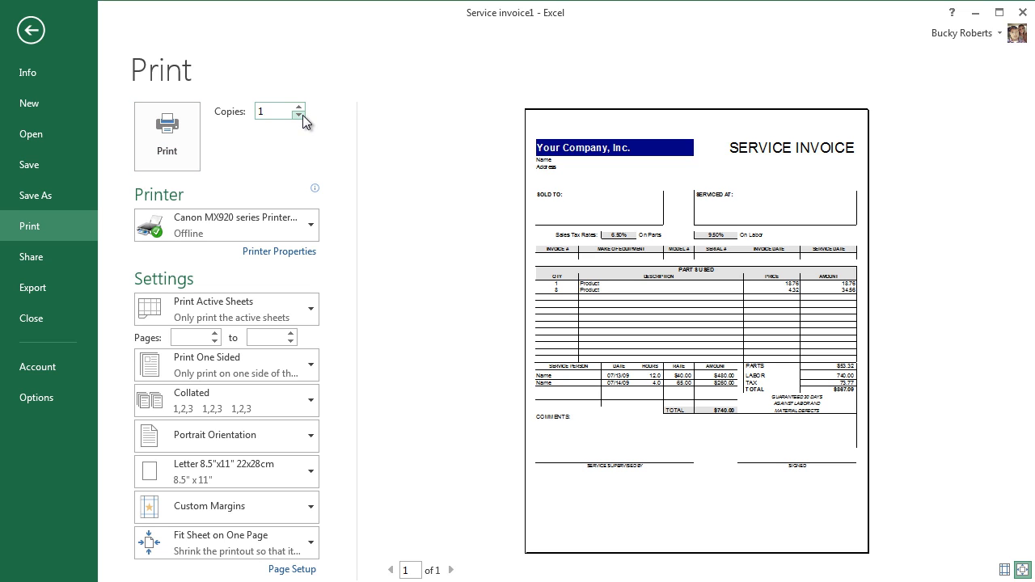
# Adjust Copies and expand the Print Active Sheets list of what to print
pyautogui.click(226, 225)
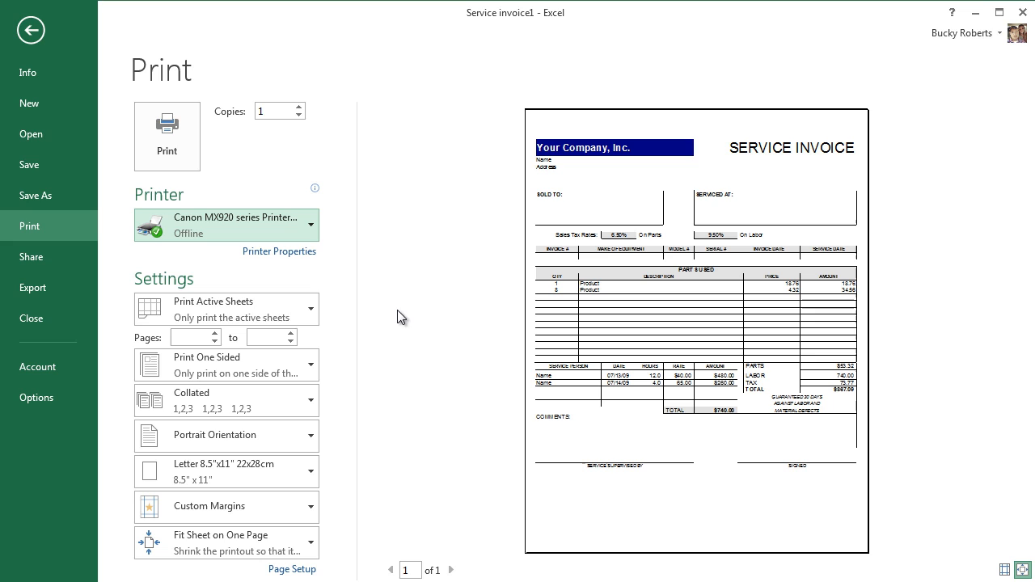
pyautogui.moveTo(243, 364)
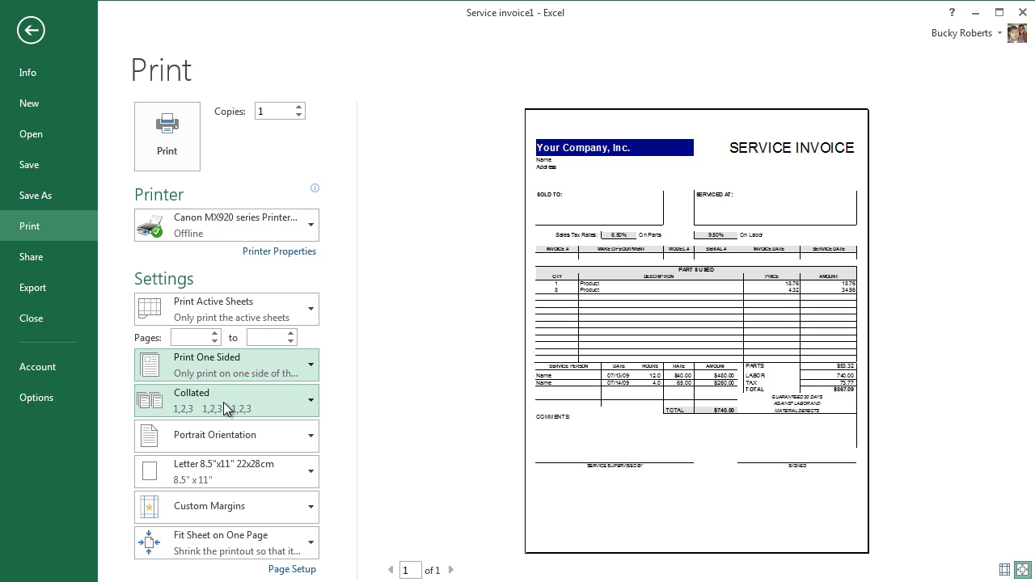
pyautogui.moveTo(257, 405)
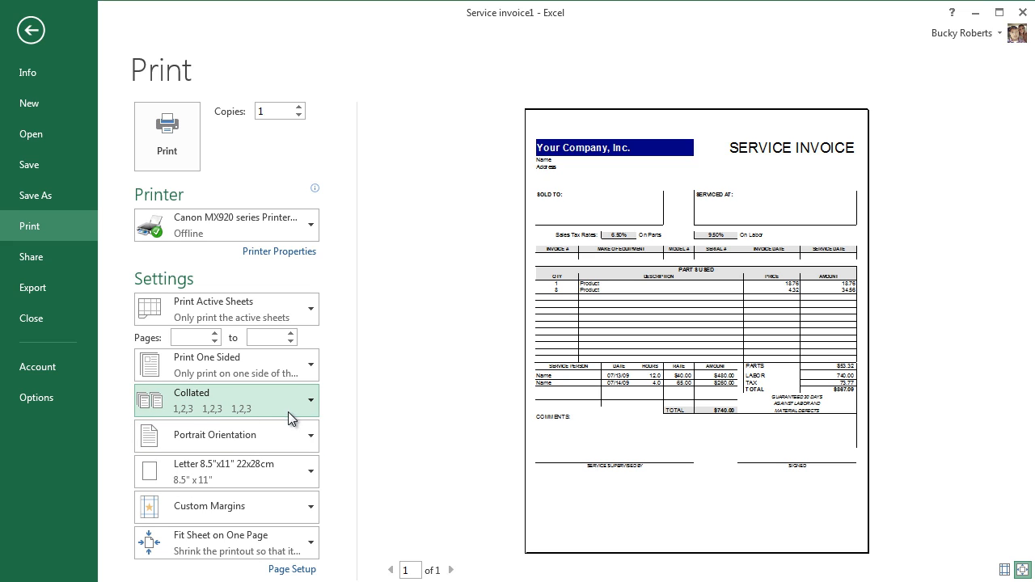
pyautogui.moveTo(318, 415)
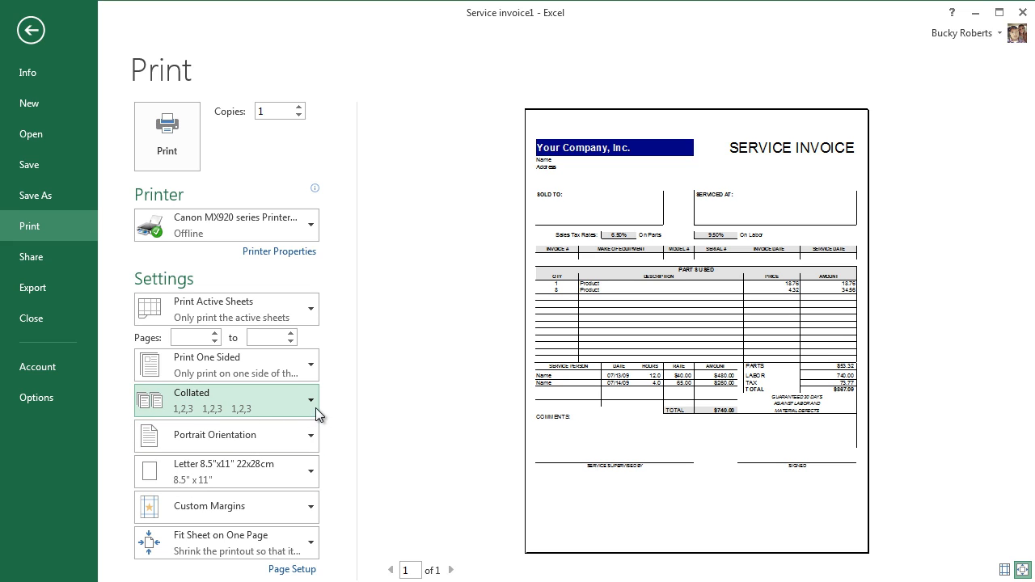
pyautogui.moveTo(231, 309)
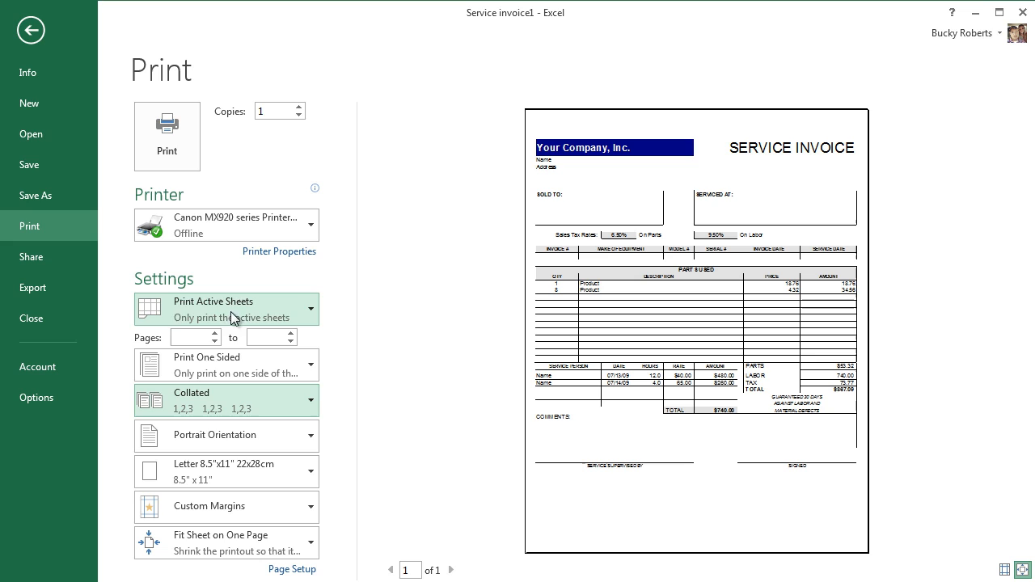
pyautogui.click(225, 308)
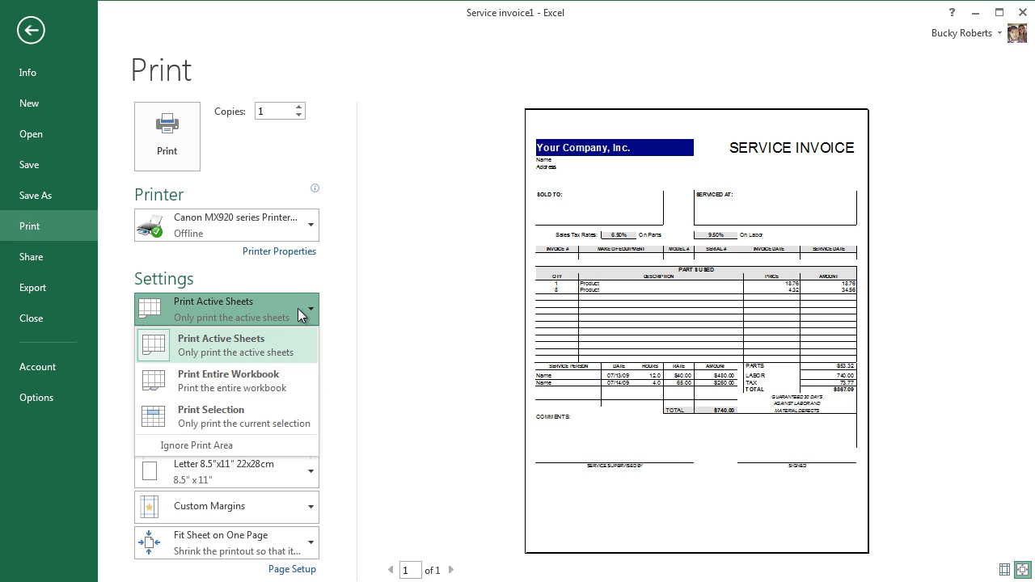
pyautogui.moveTo(274, 352)
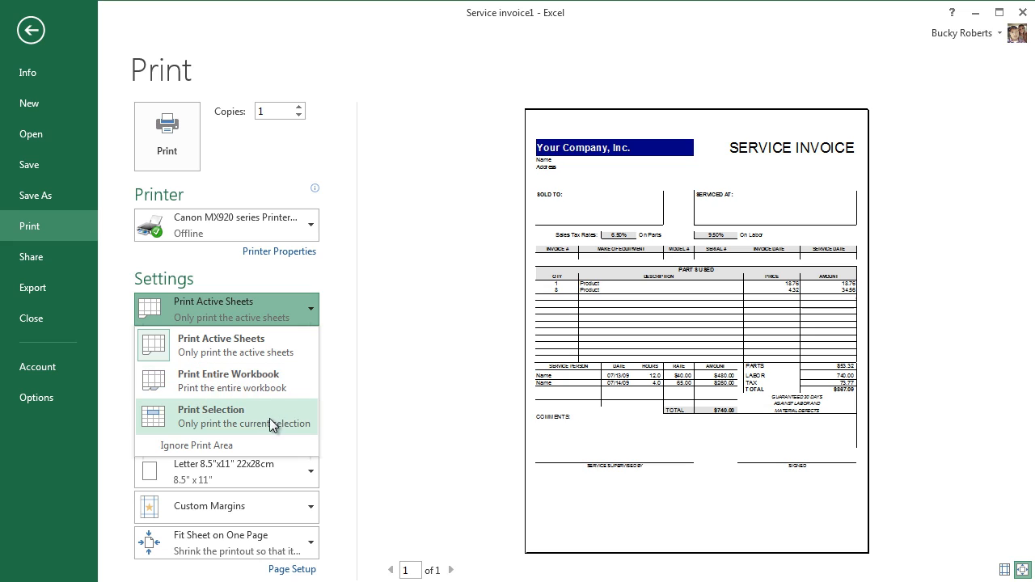
pyautogui.moveTo(274, 415)
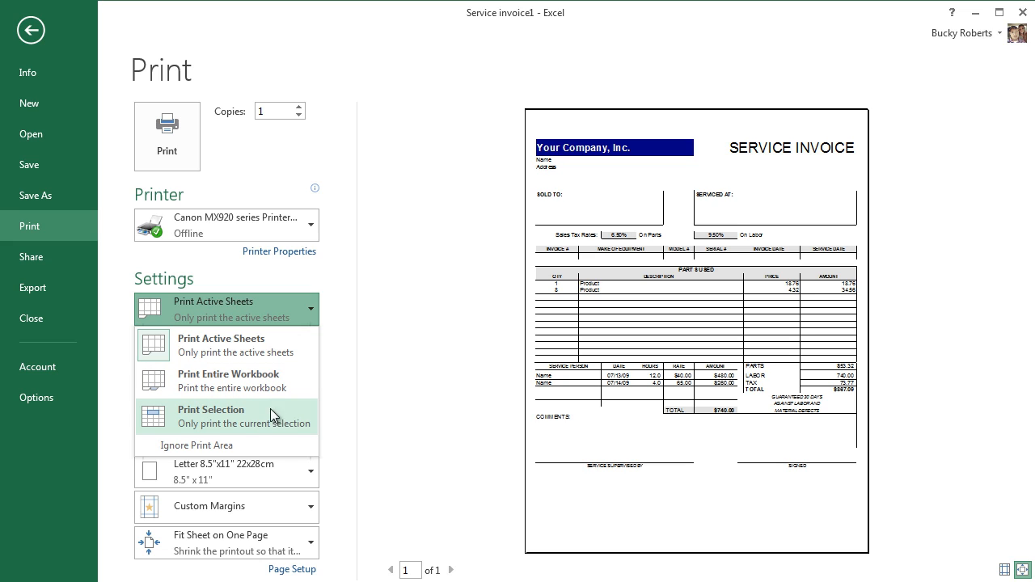
pyautogui.moveTo(247, 418)
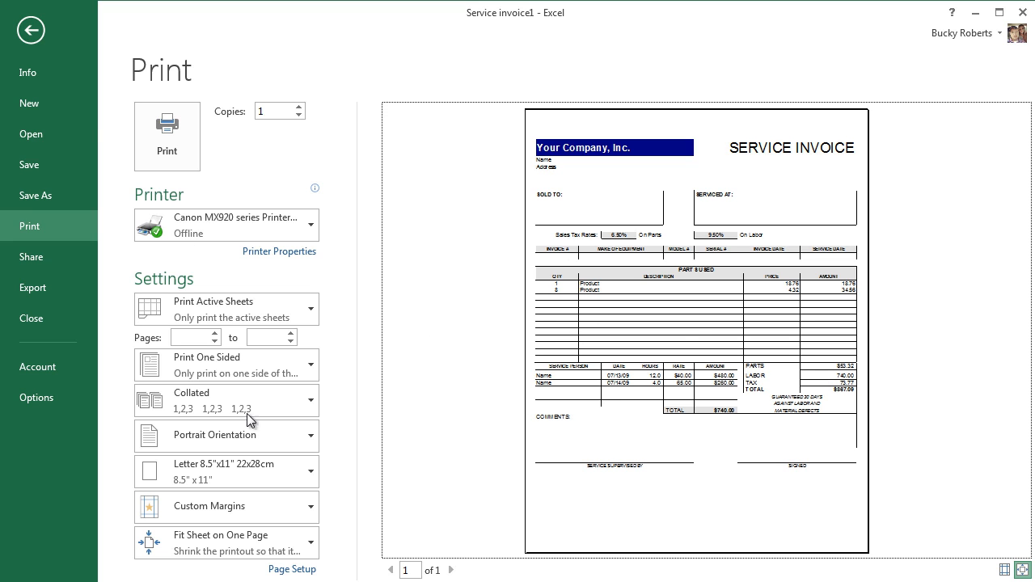
# Return from the print screen to the Service invoice worksheet, keeping Print Active Sheets
pyautogui.click(29, 30)
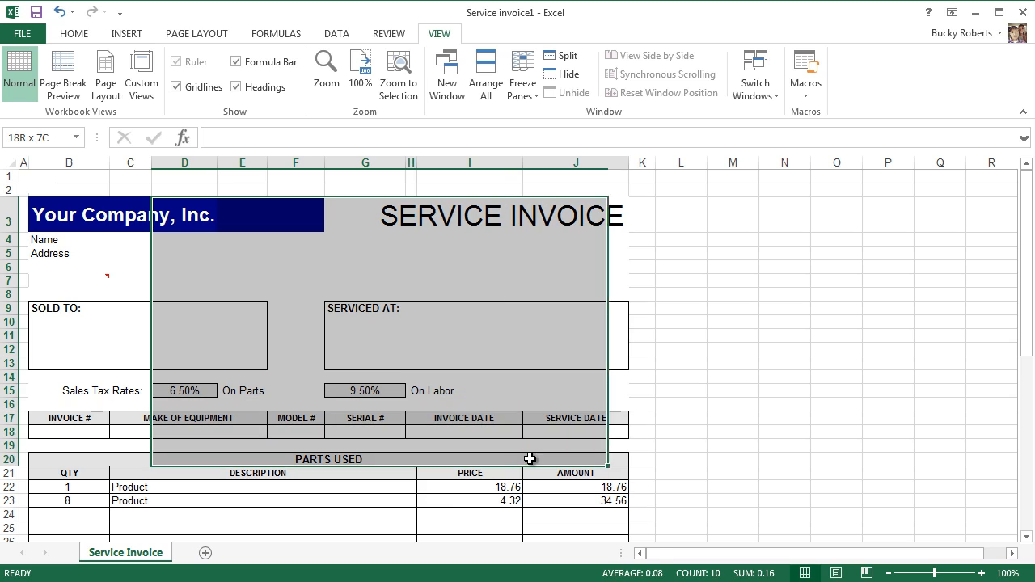
# Add a blank worksheet and check its print preview, which reports nothing to print
pyautogui.click(206, 552)
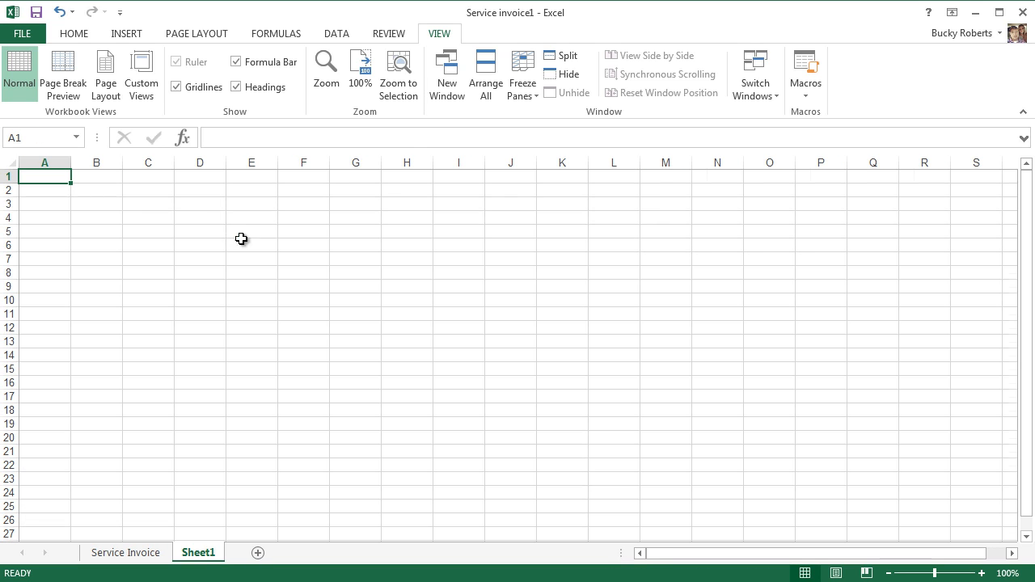
pyautogui.moveTo(238, 411)
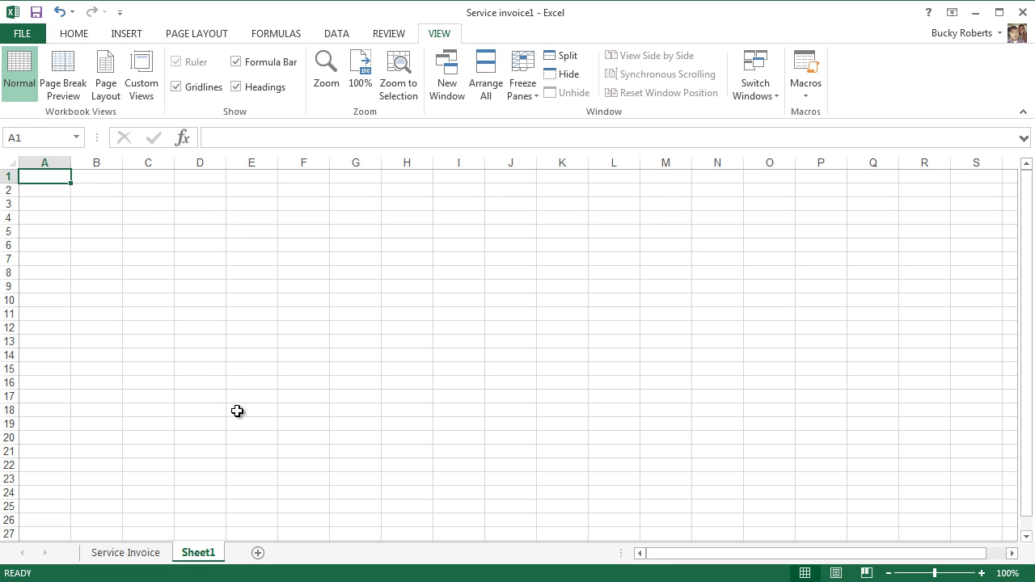
pyautogui.click(21, 33)
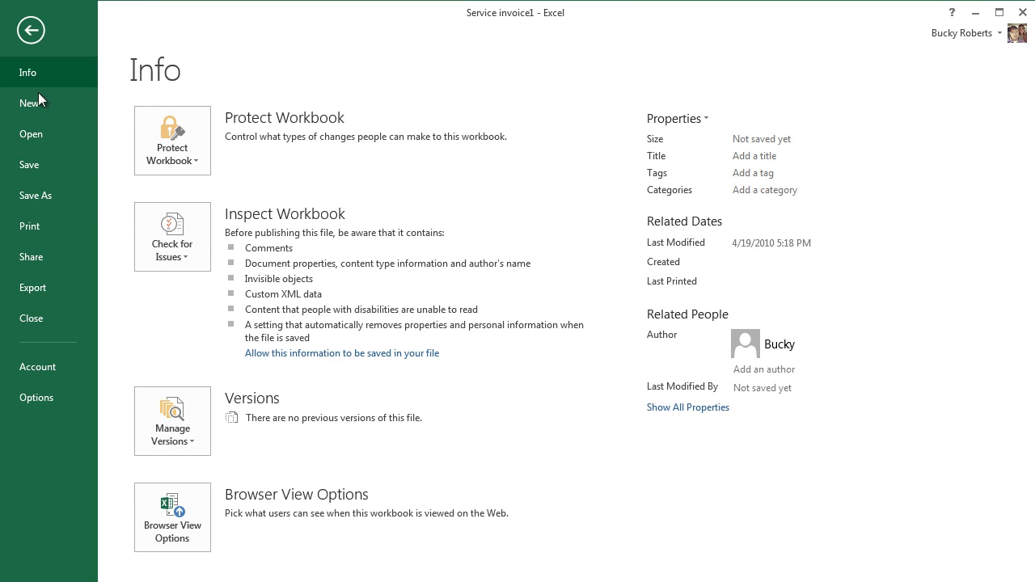
pyautogui.click(29, 226)
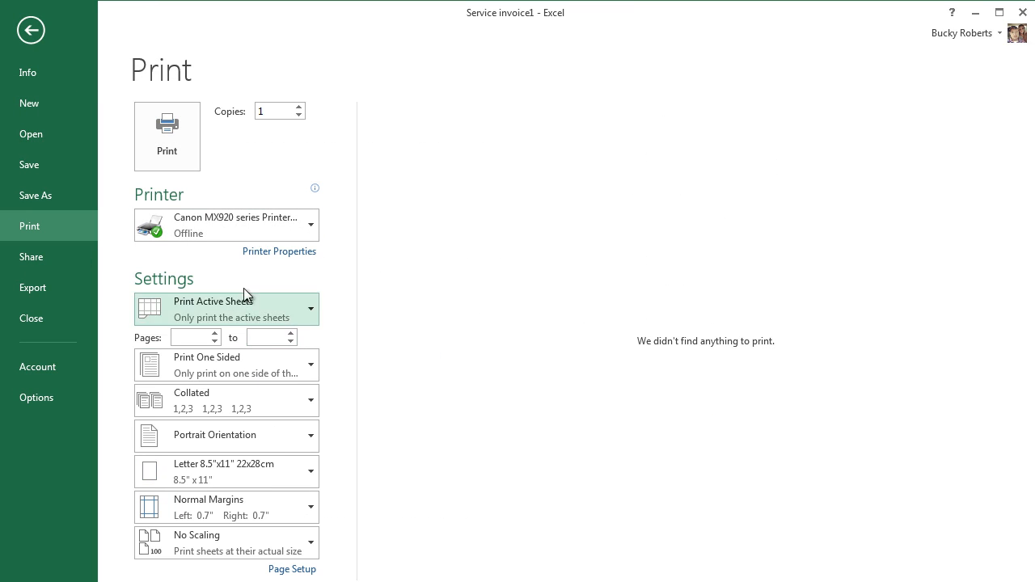
pyautogui.click(226, 309)
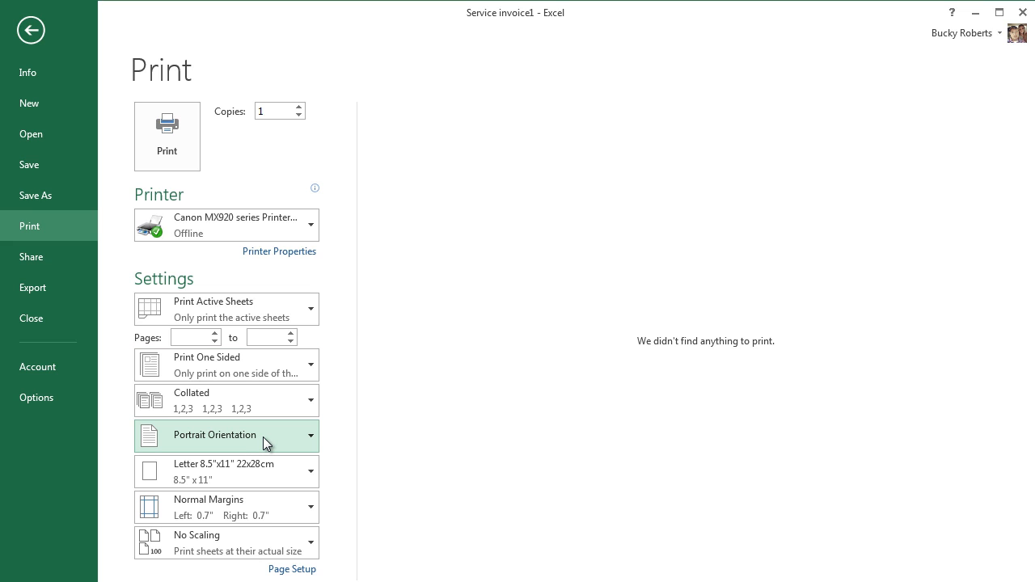
pyautogui.moveTo(339, 296)
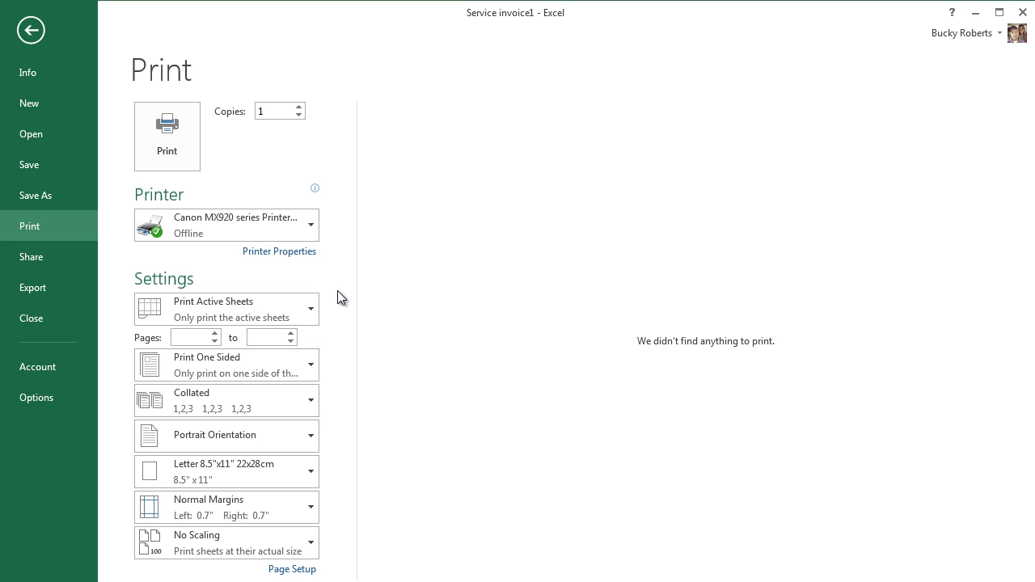
pyautogui.click(226, 309)
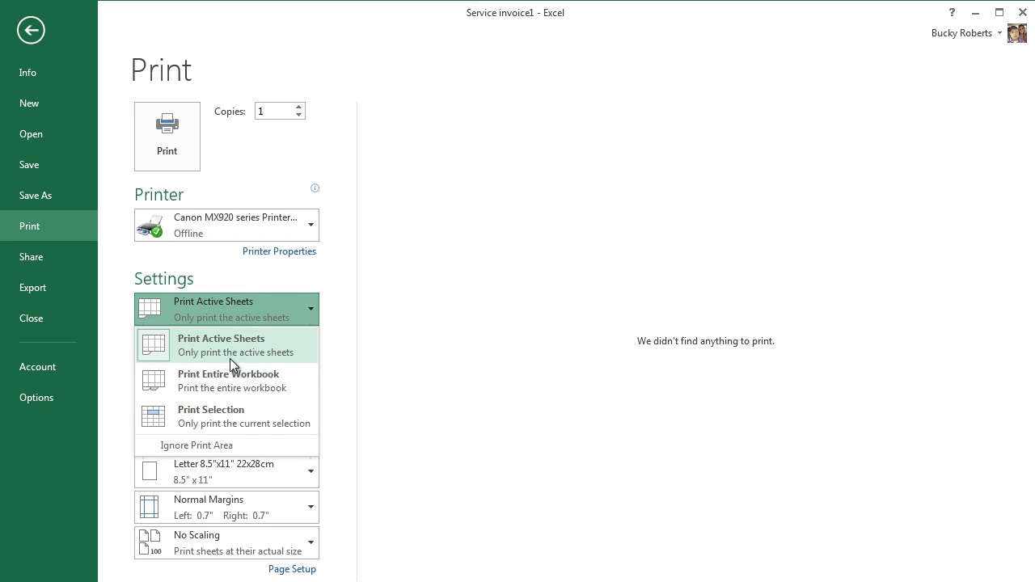
# Leave the print screen and switch back to the Service Invoice sheet tab
pyautogui.click(28, 72)
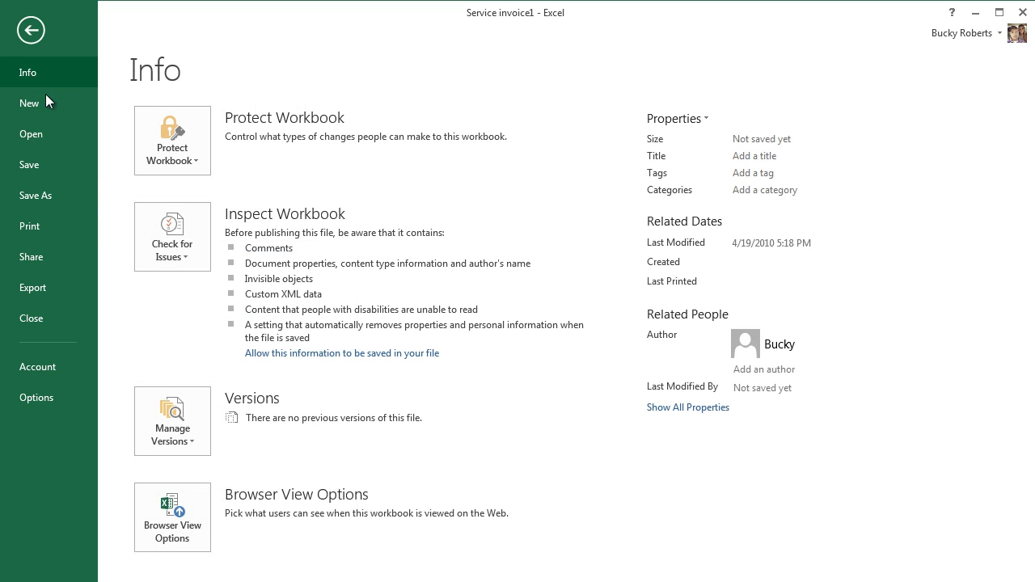
pyautogui.click(31, 30)
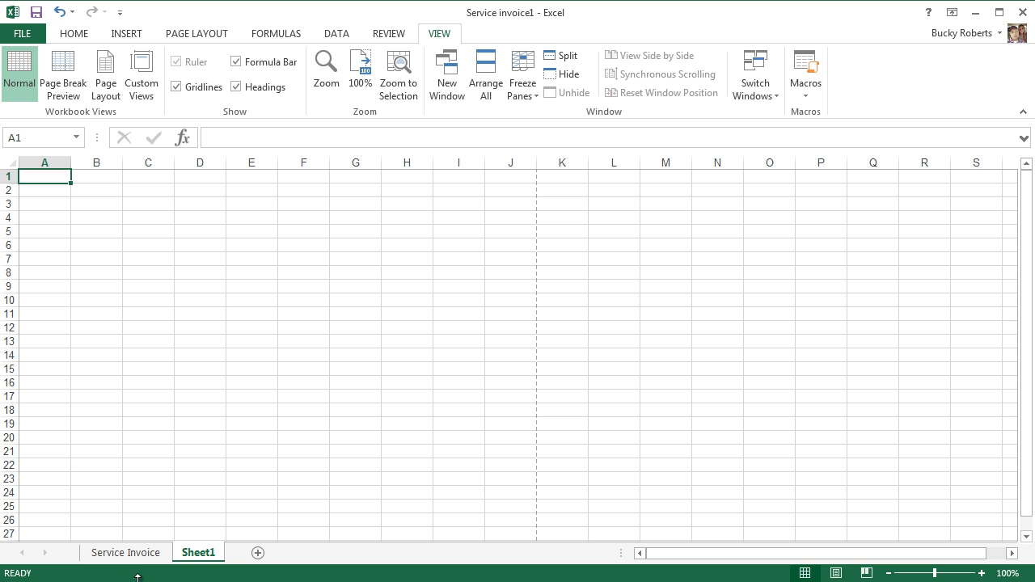
pyautogui.click(125, 552)
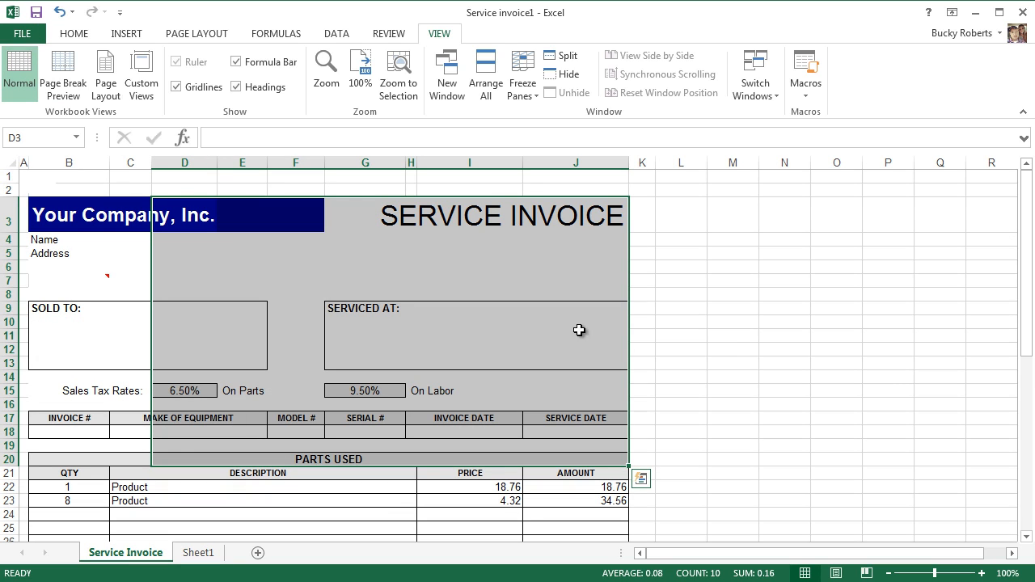
# Bring up the Service invoice print preview and try landscape orientation
pyautogui.click(22, 34)
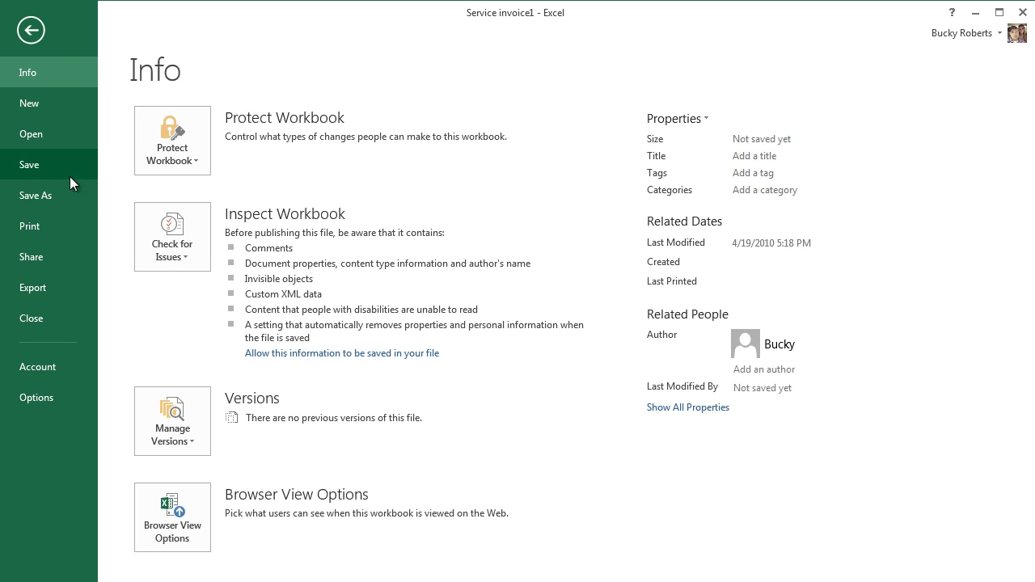
pyautogui.click(29, 226)
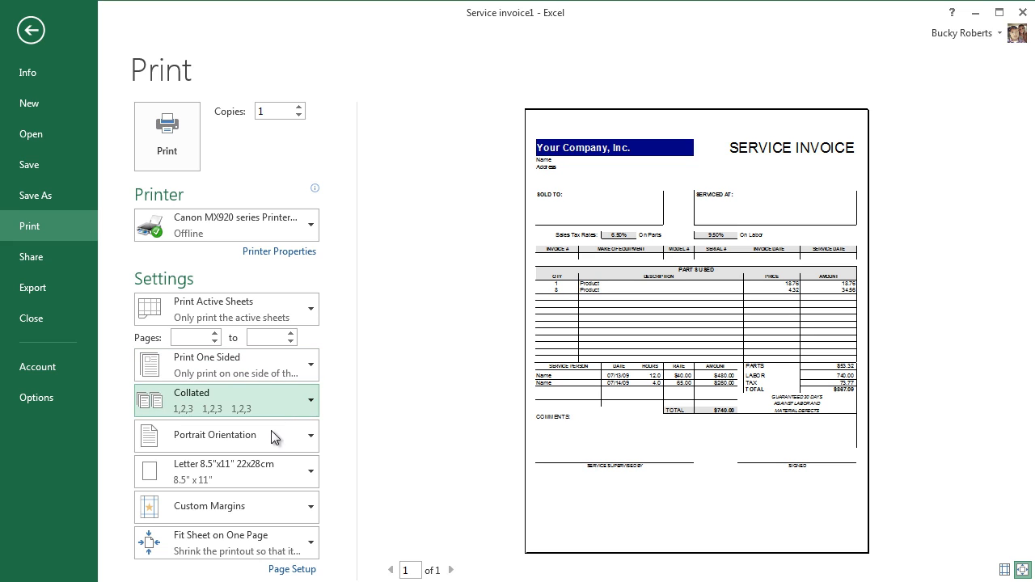
pyautogui.click(226, 435)
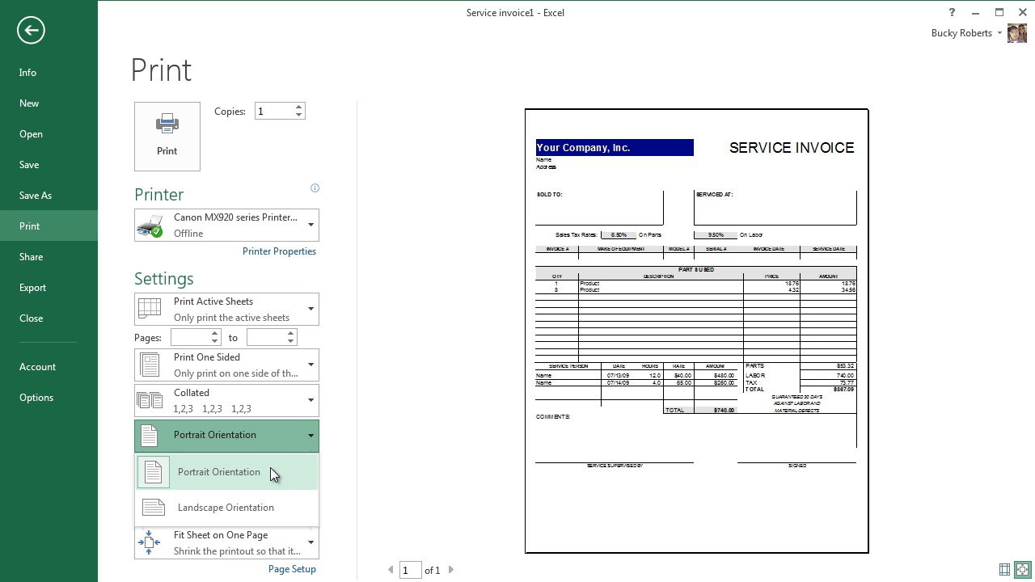
pyautogui.moveTo(247, 507)
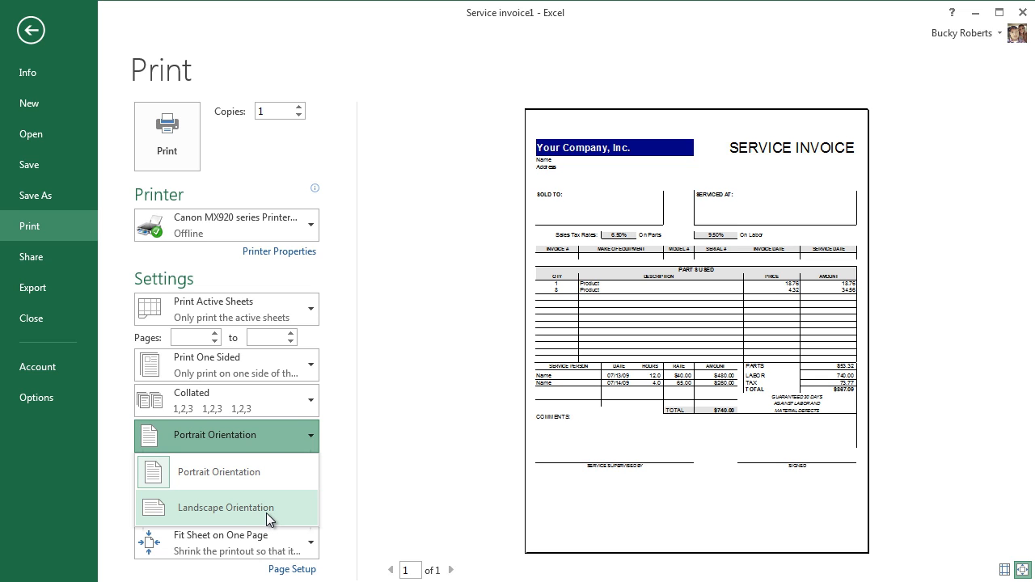
pyautogui.click(226, 506)
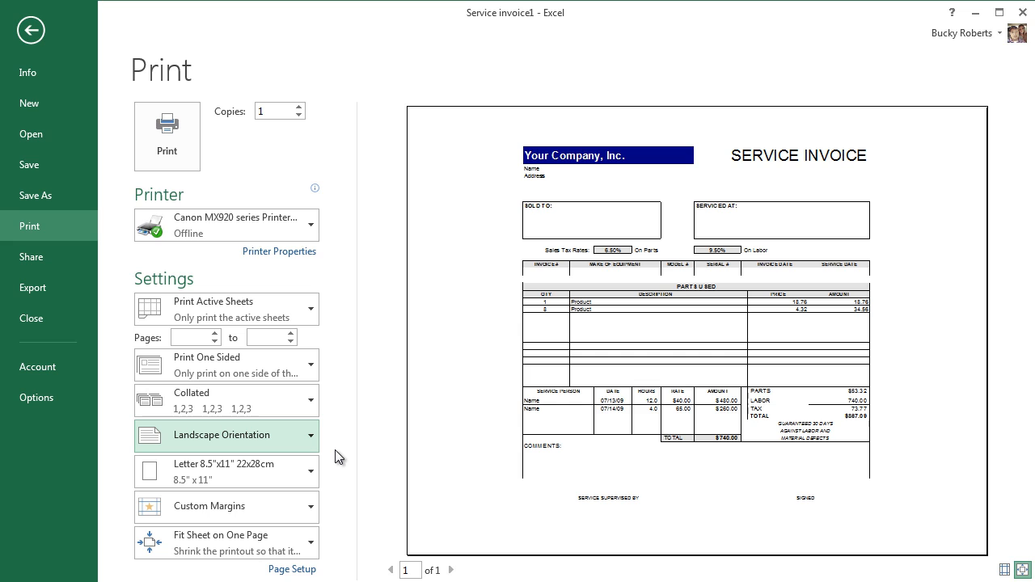
# Switch the page orientation back to portrait, still one page
pyautogui.click(227, 435)
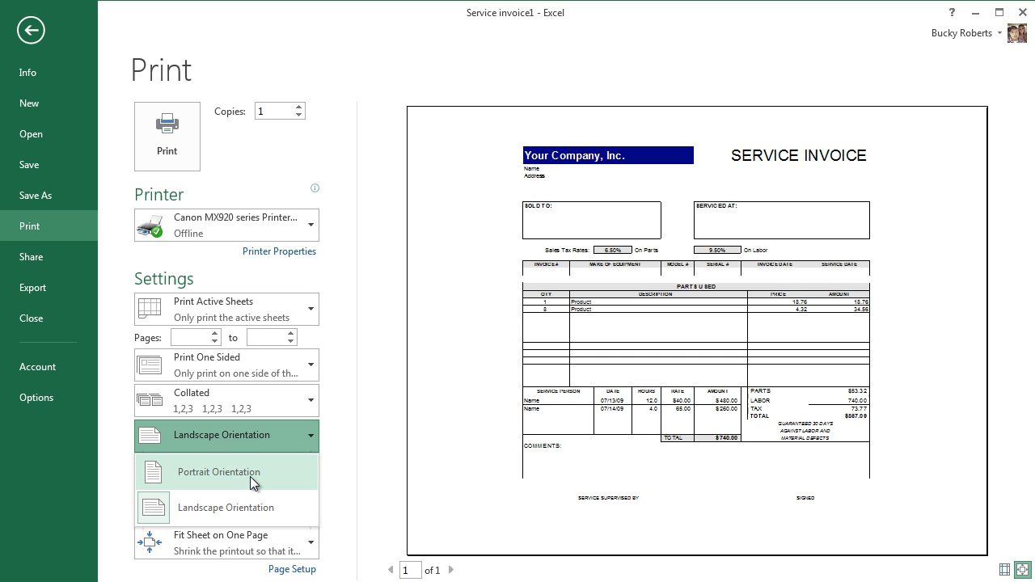
pyautogui.moveTo(253, 488)
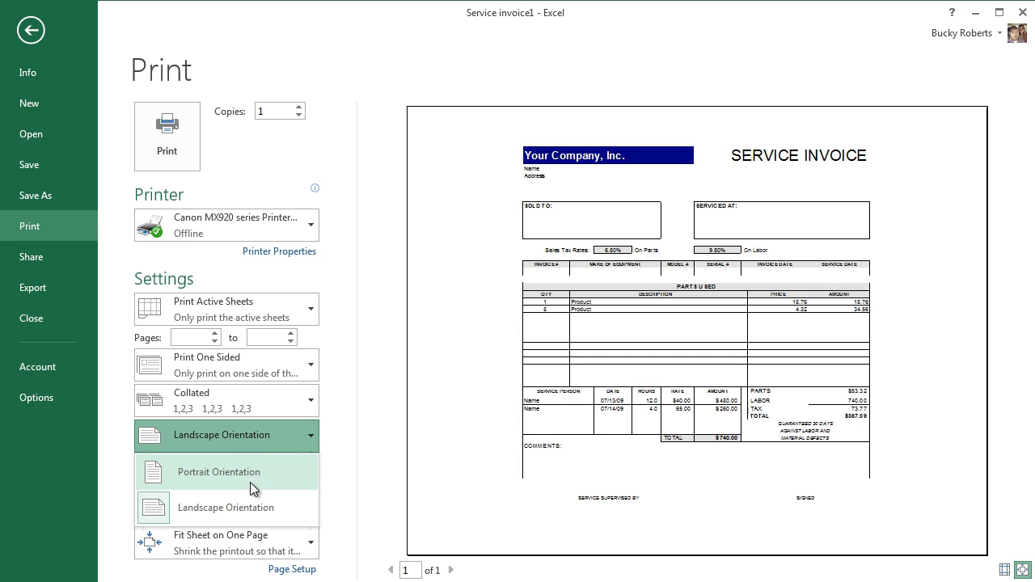
pyautogui.click(218, 471)
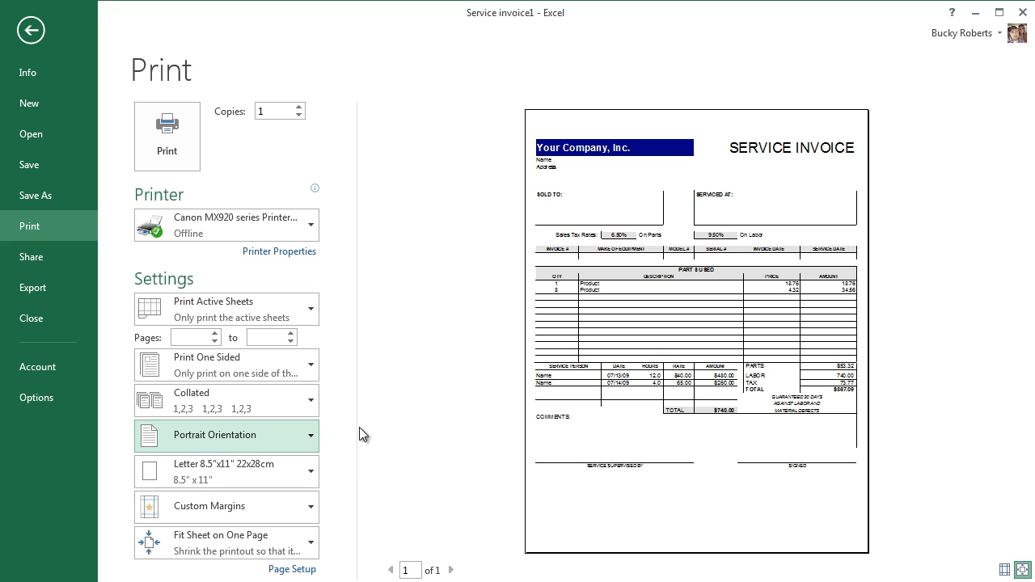
pyautogui.click(226, 471)
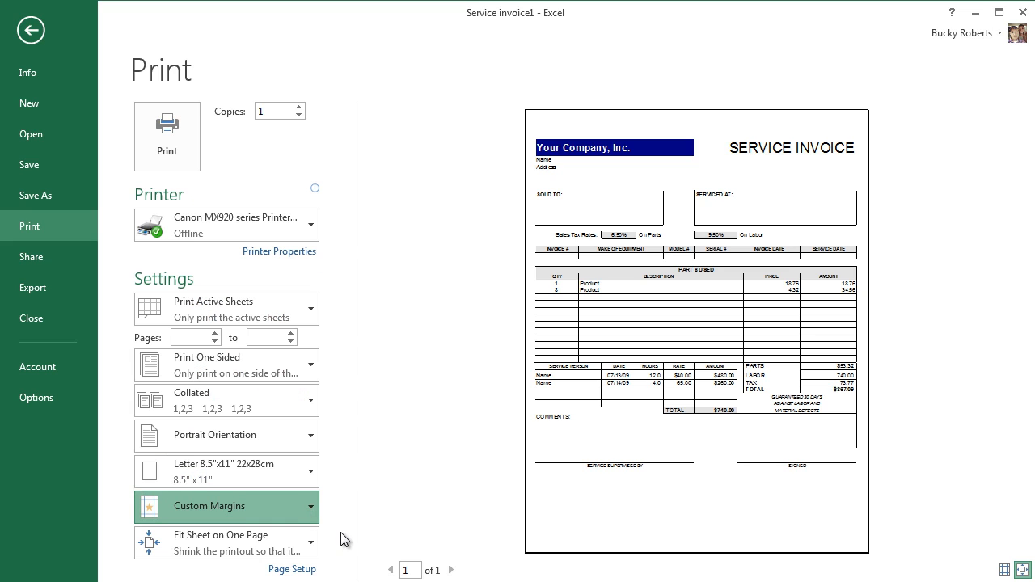
pyautogui.moveTo(877, 300)
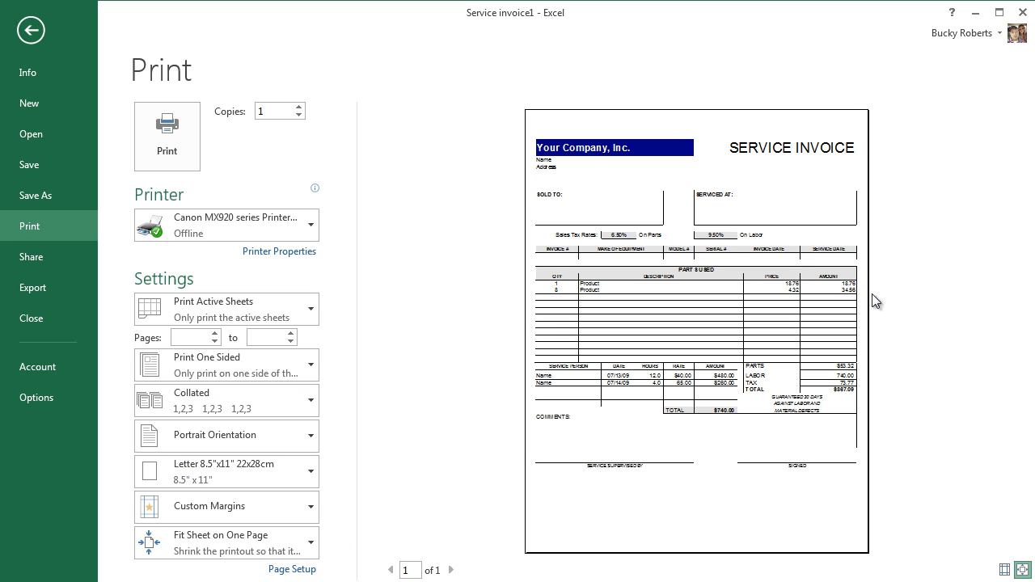
pyautogui.moveTo(526, 340)
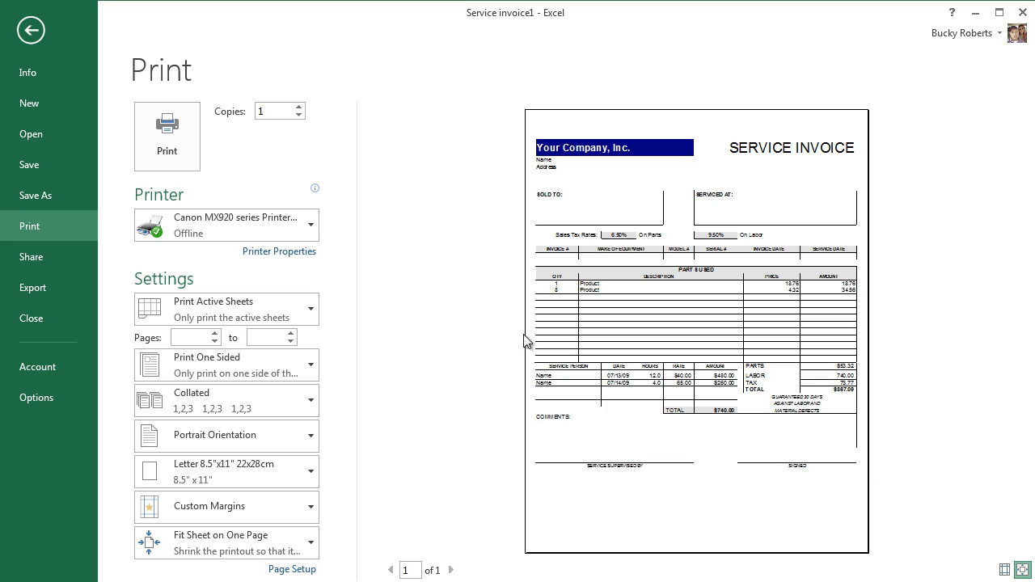
pyautogui.moveTo(525, 221)
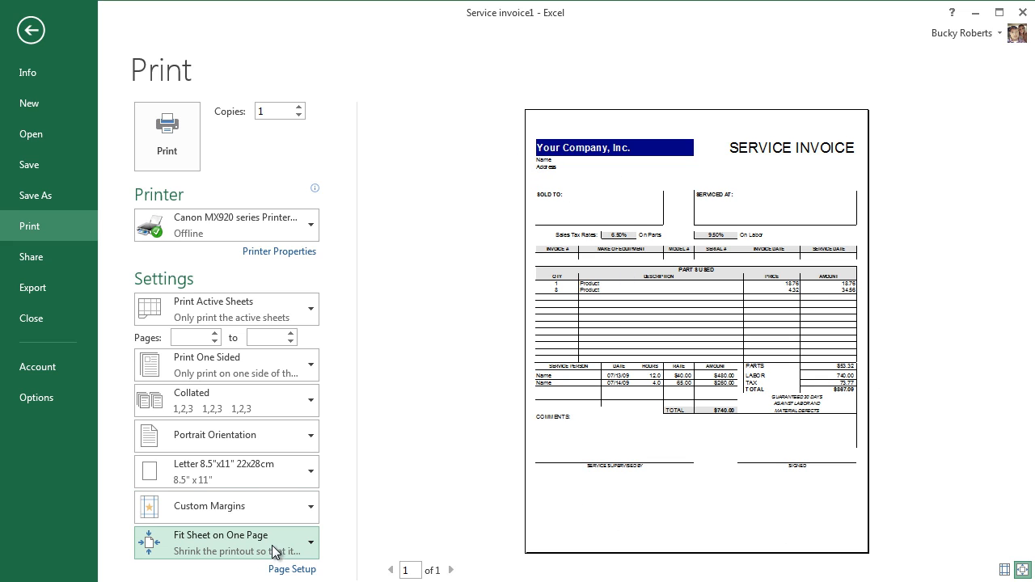
# Change print scaling from No Scaling to Fit Sheet on One Page so the invoice previews as 1 of 1
pyautogui.click(225, 542)
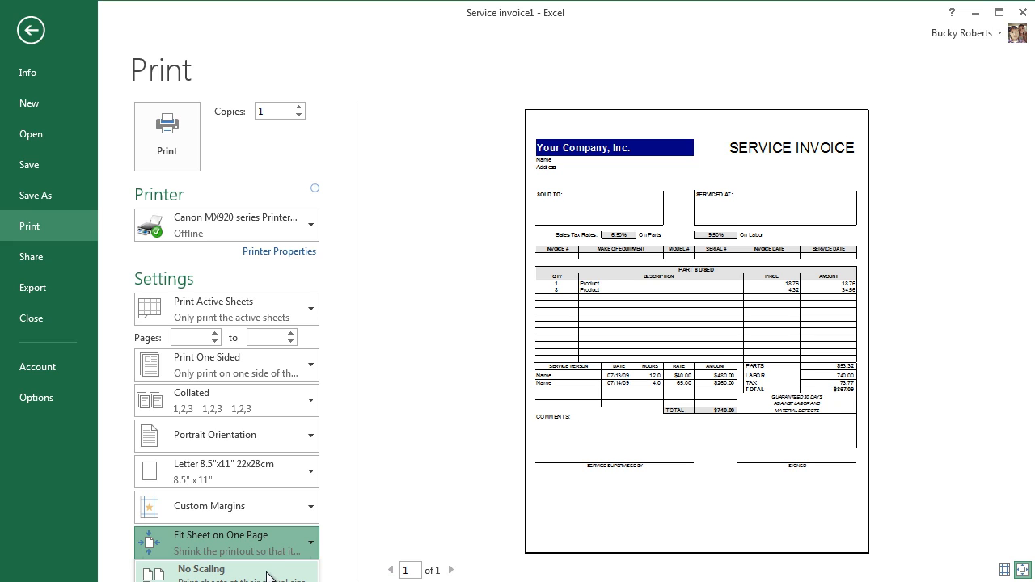
pyautogui.click(201, 574)
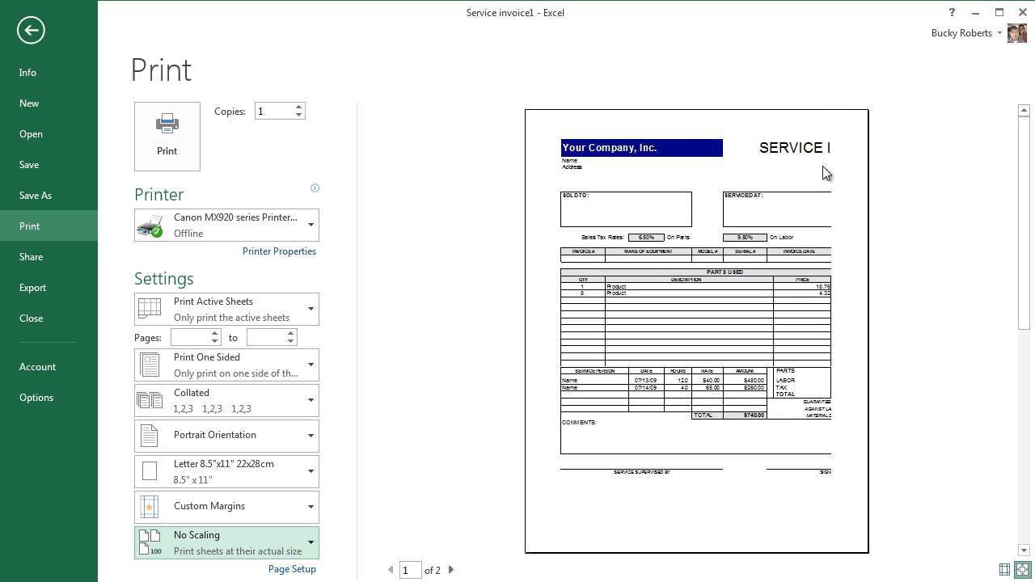
pyautogui.moveTo(849, 232)
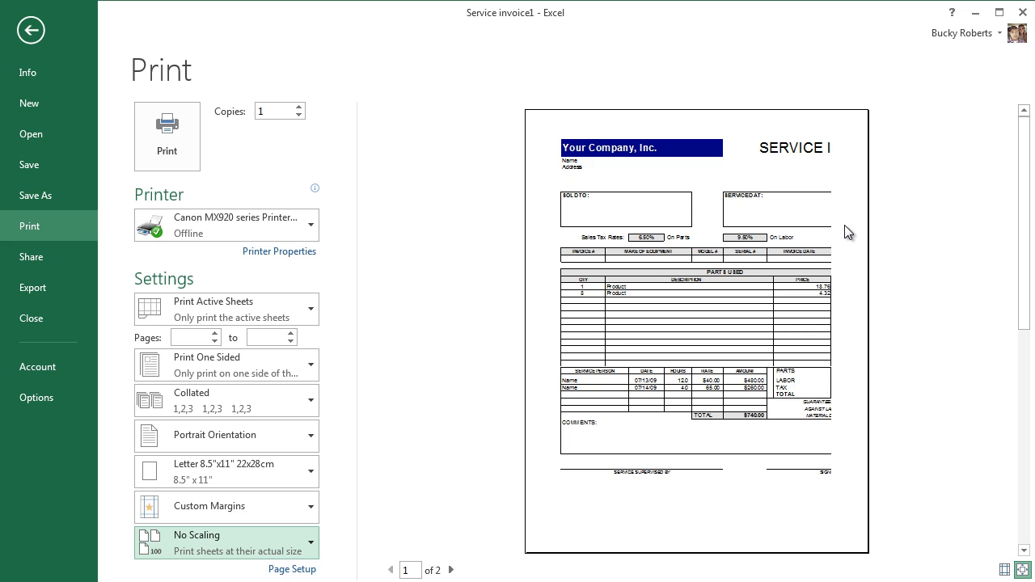
pyautogui.moveTo(834, 211)
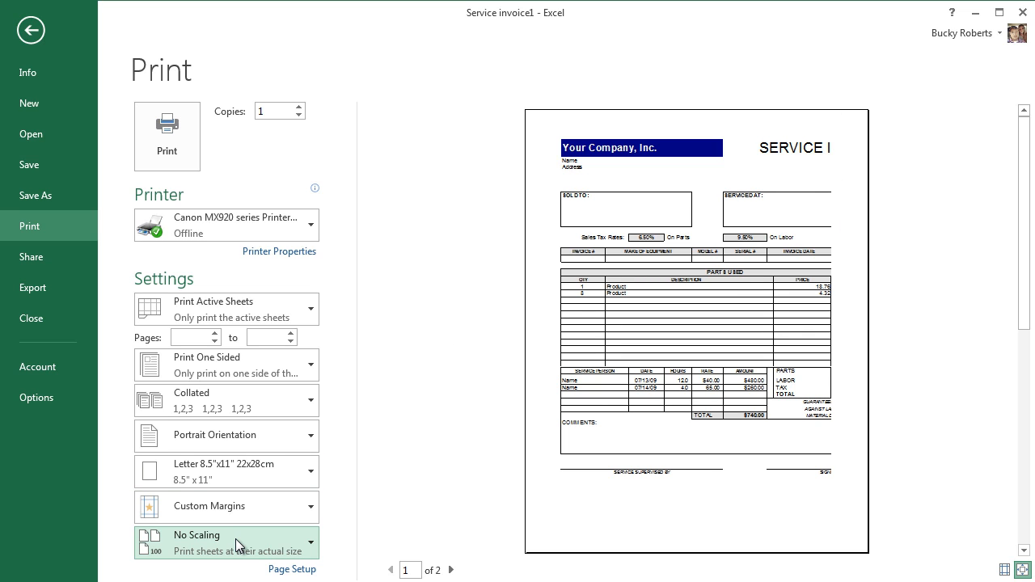
pyautogui.moveTo(843, 402)
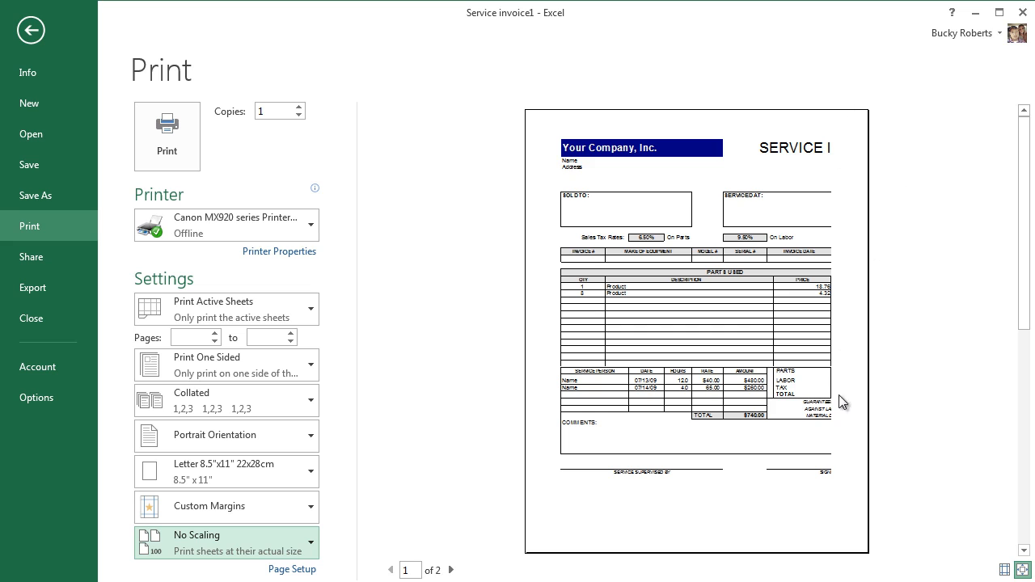
pyautogui.moveTo(782, 169)
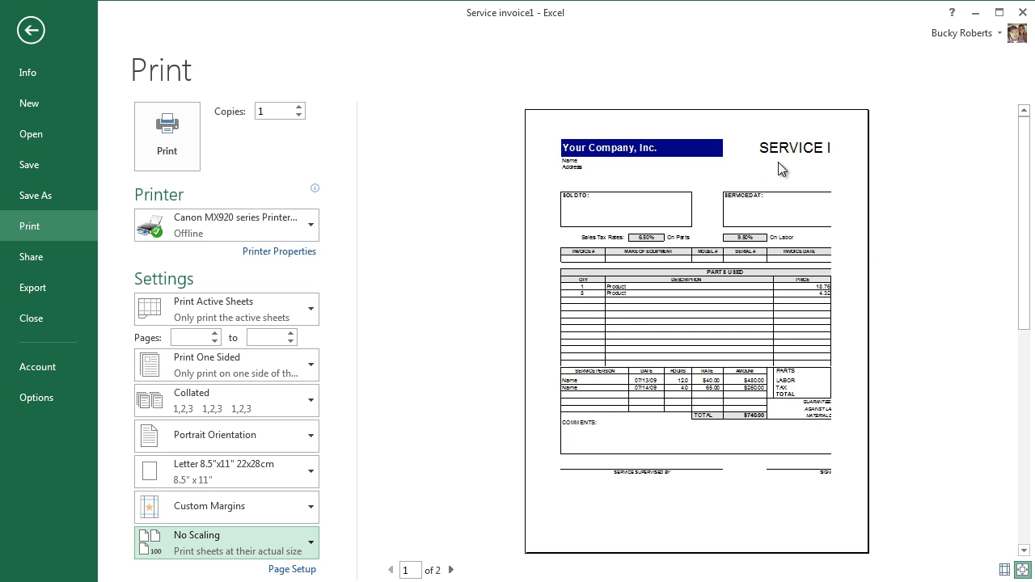
pyautogui.moveTo(835, 160)
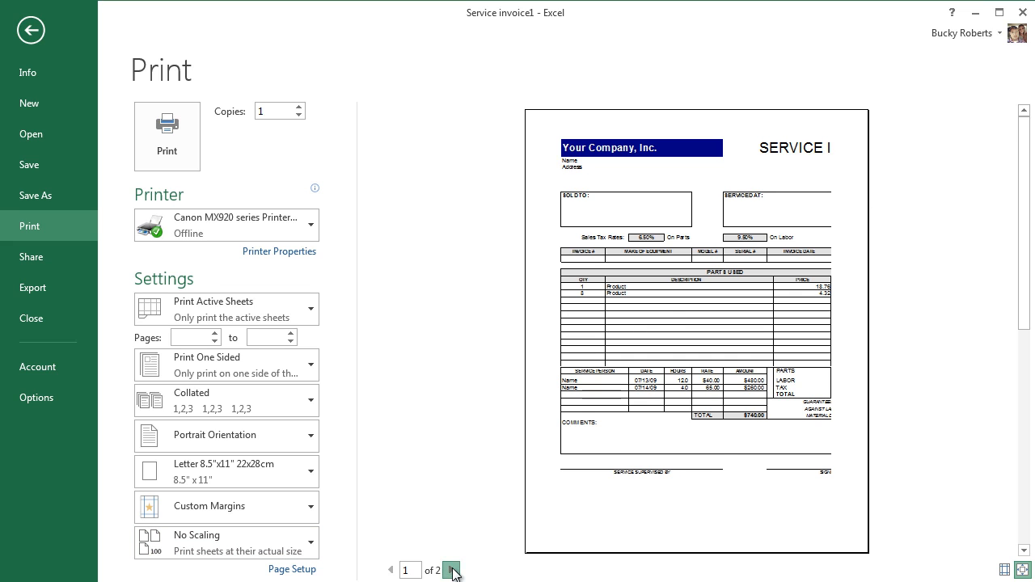
pyautogui.click(452, 570)
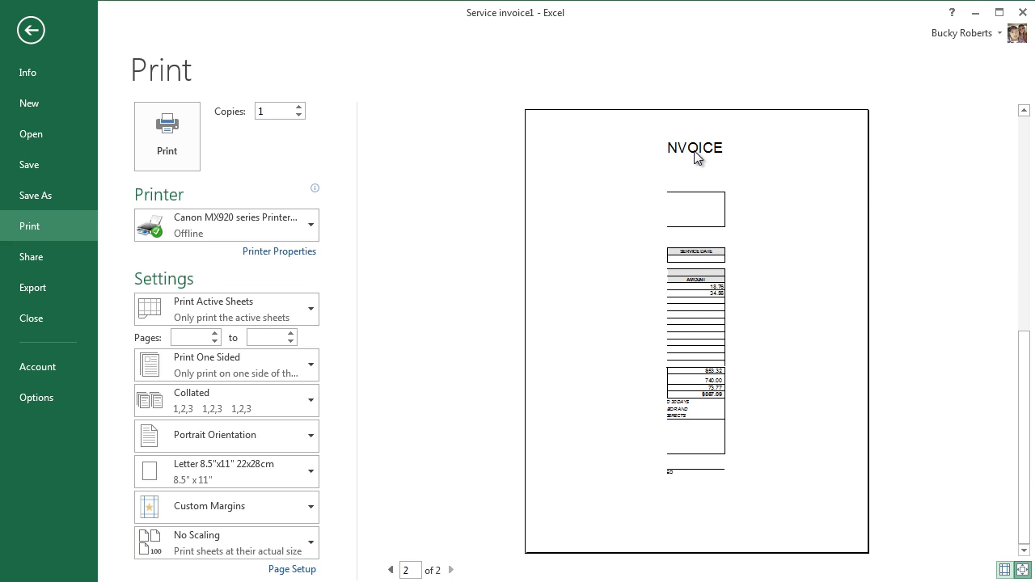
pyautogui.click(390, 570)
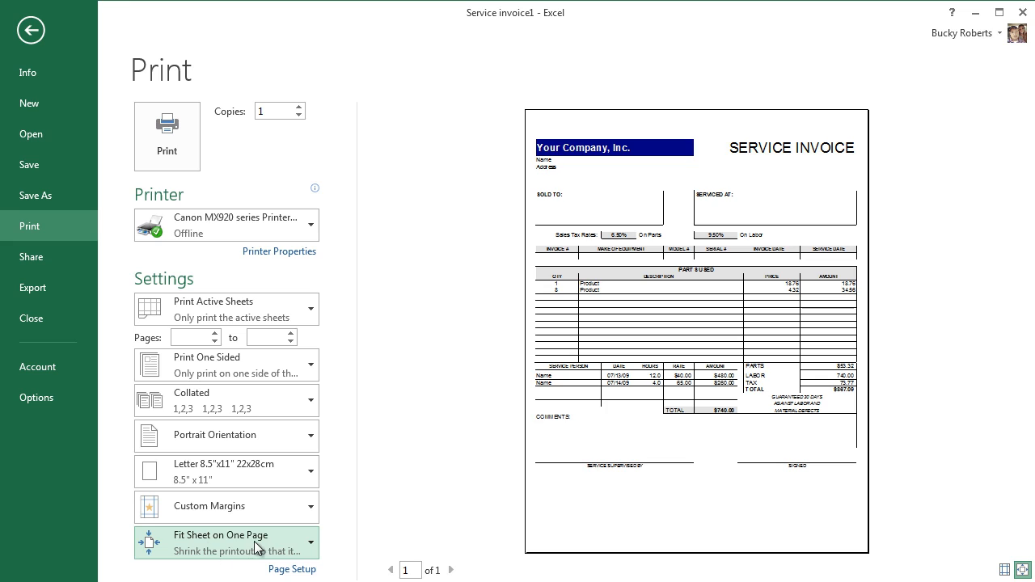
pyautogui.moveTo(793, 251)
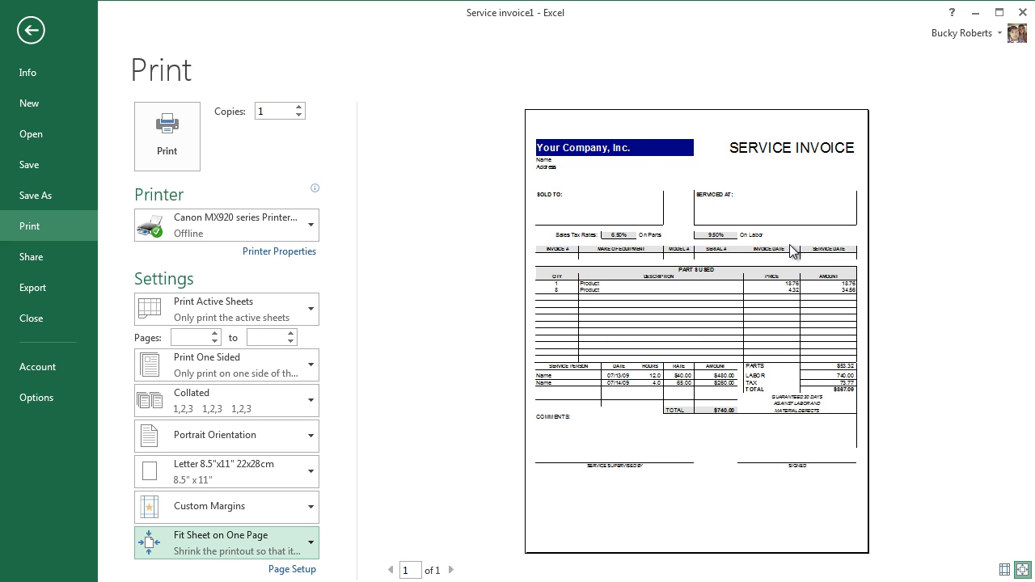
pyautogui.moveTo(790, 254)
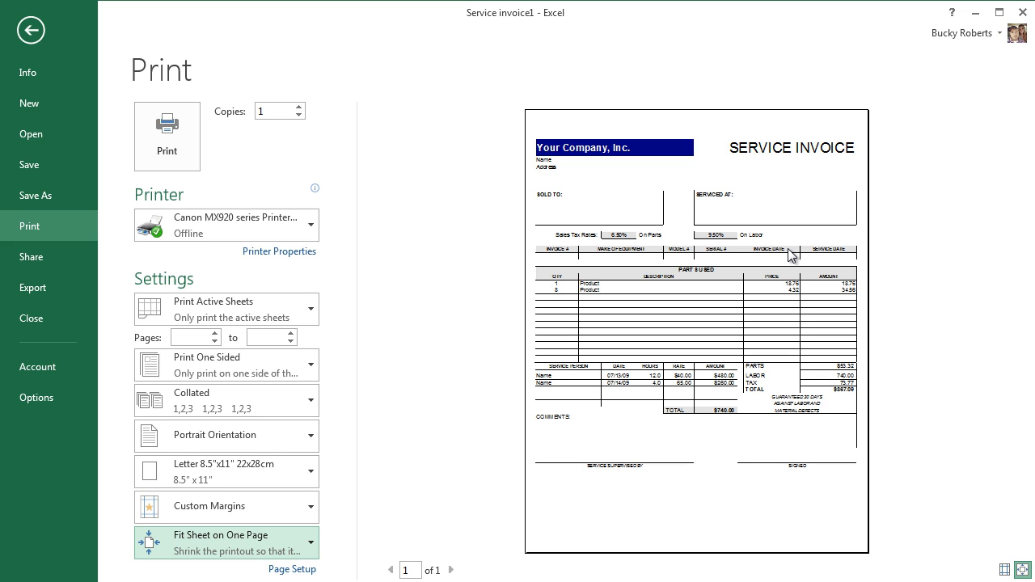
pyautogui.moveTo(938, 246)
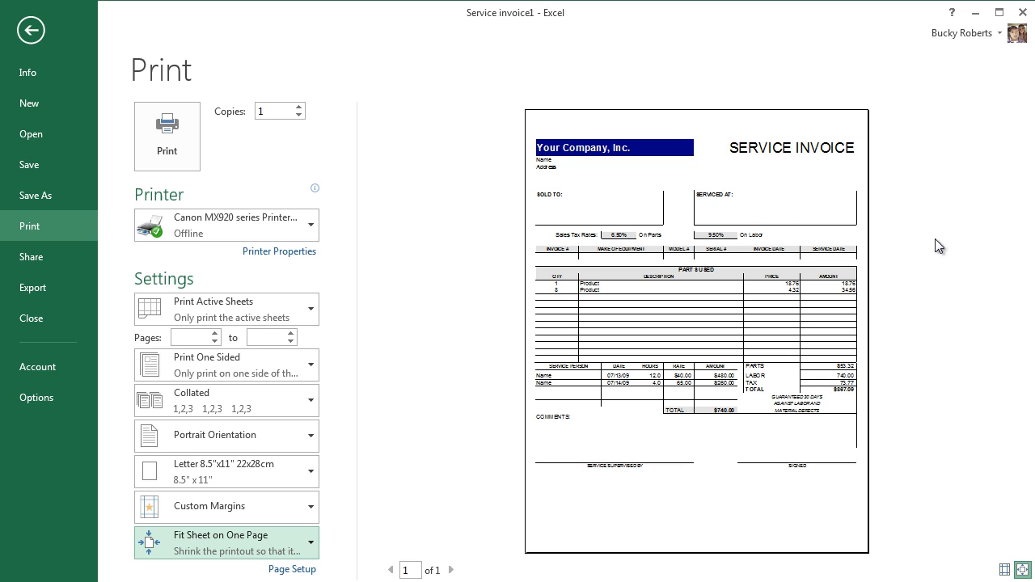
pyautogui.moveTo(905, 263)
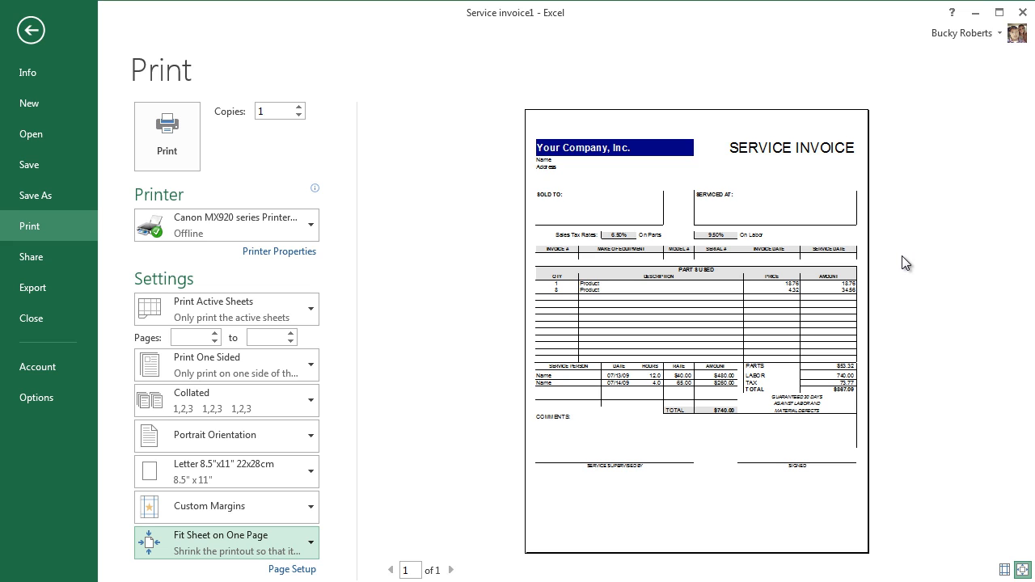
pyautogui.moveTo(299, 179)
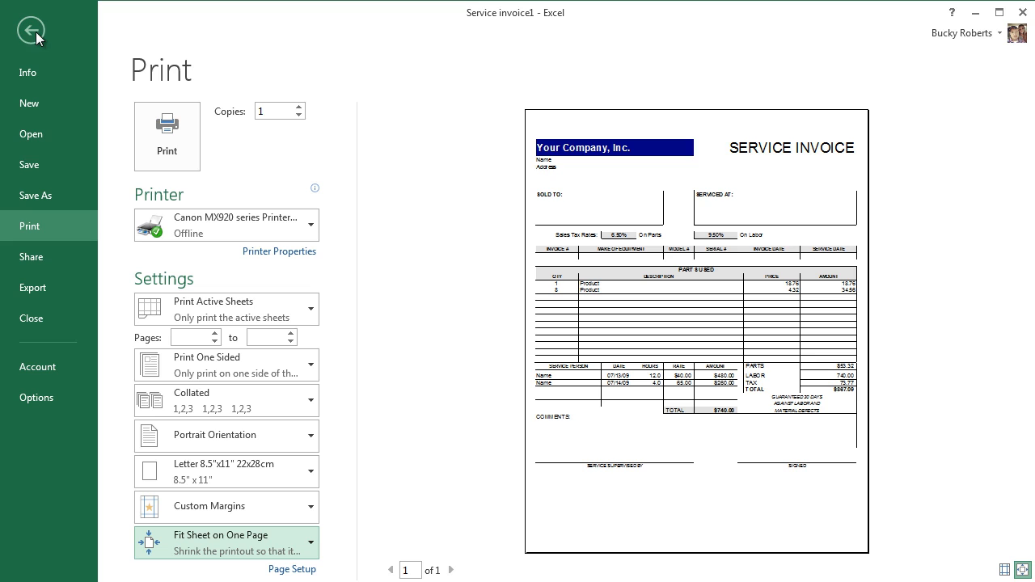
# Return to the worksheet and show the Page Layout ribbon with width and height at 1 page
pyautogui.click(31, 30)
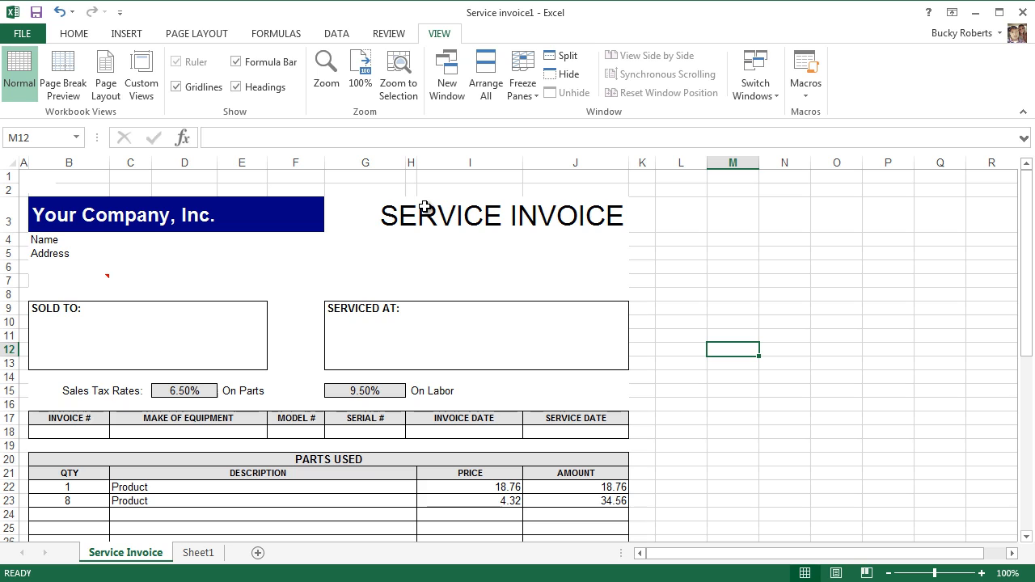
pyautogui.click(197, 33)
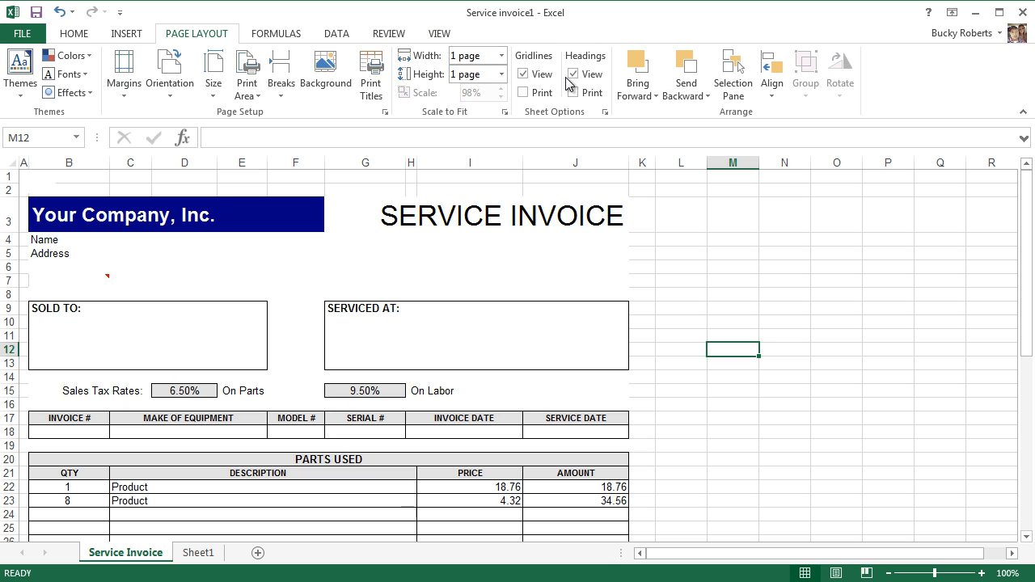
pyautogui.moveTo(247, 72)
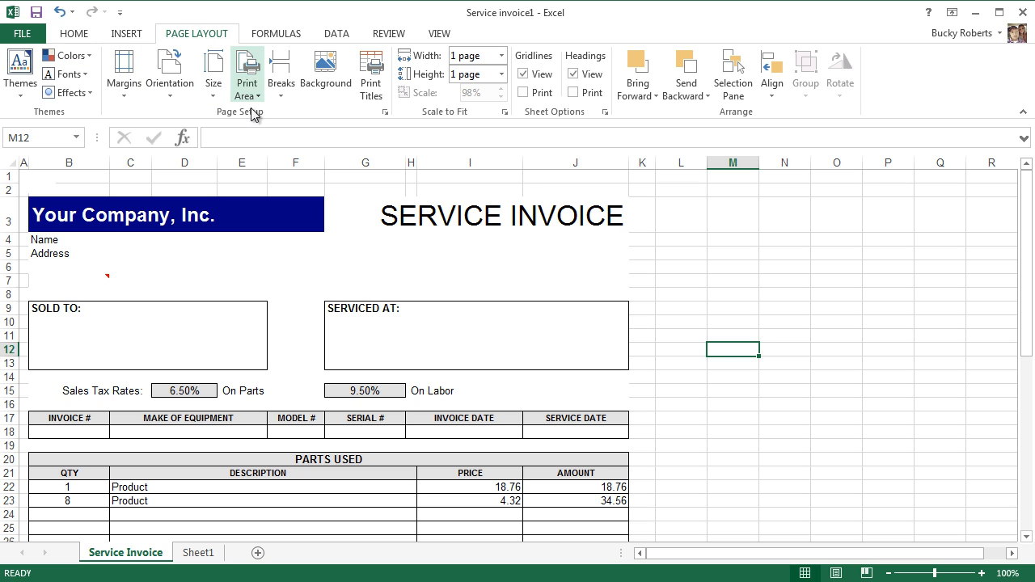
pyautogui.moveTo(384, 111)
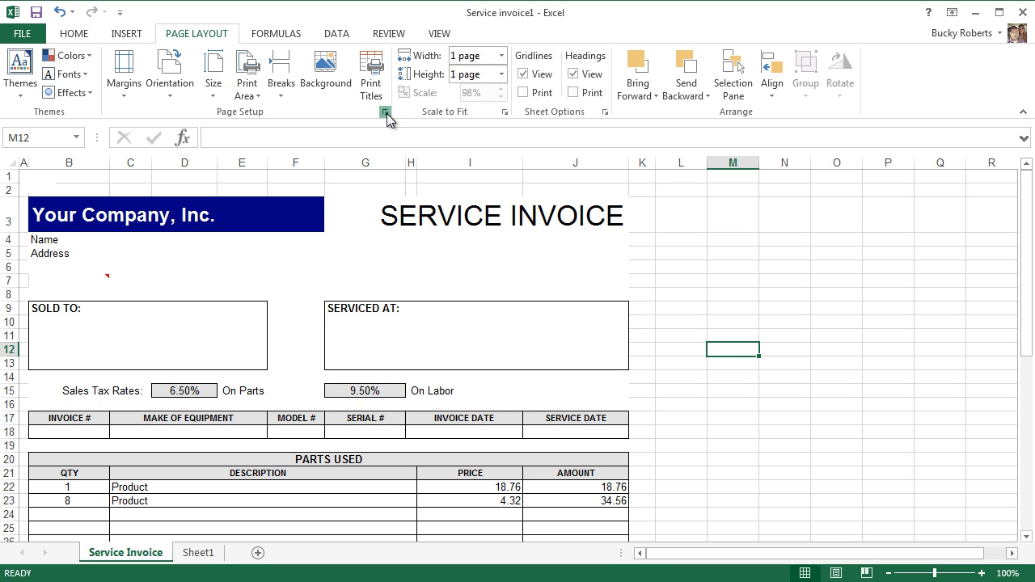
# Launch the Page Setup dialog, glance at Margins, and show the Header/Footer settings
pyautogui.click(385, 112)
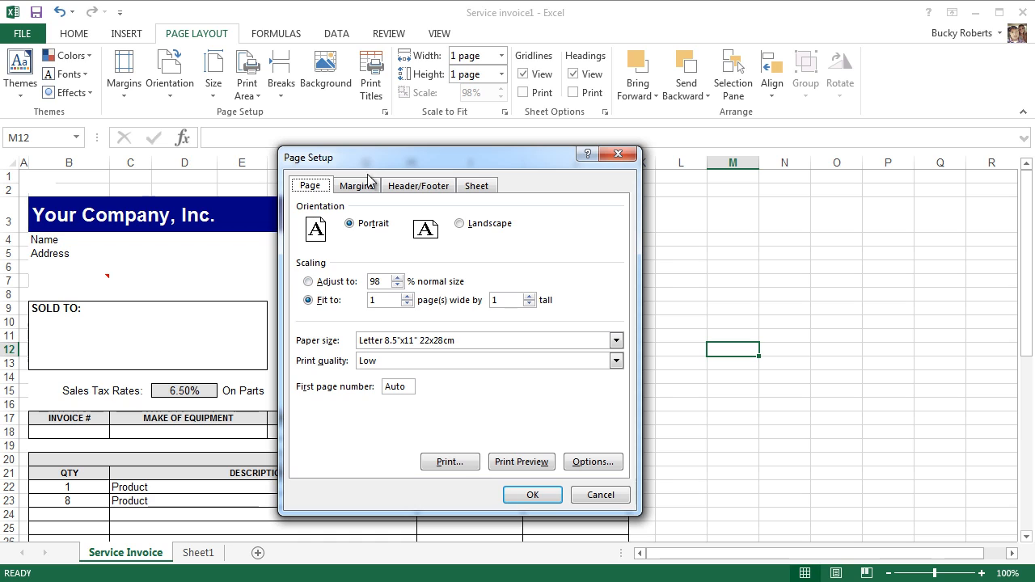
pyautogui.click(356, 185)
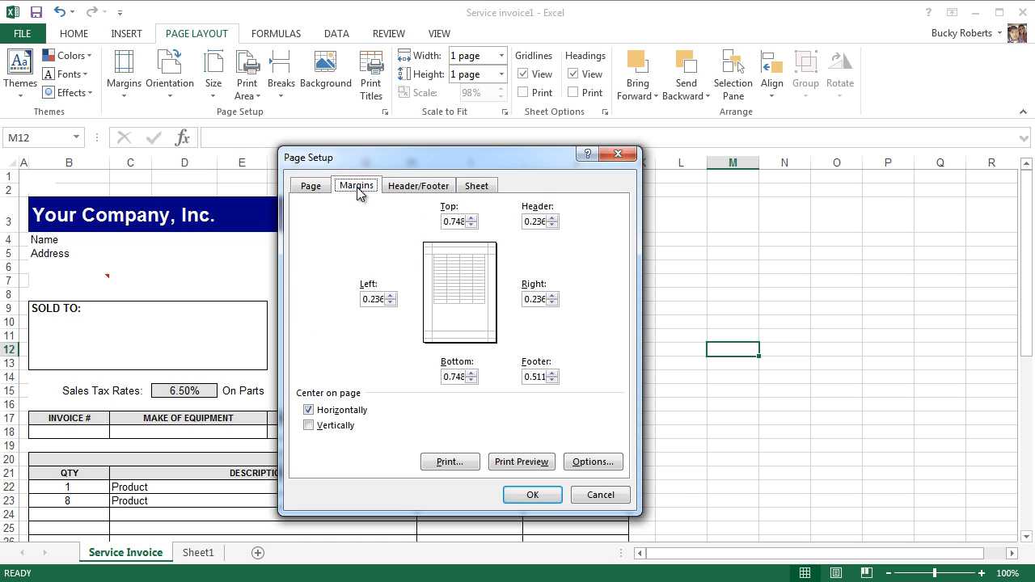
pyautogui.moveTo(380, 220)
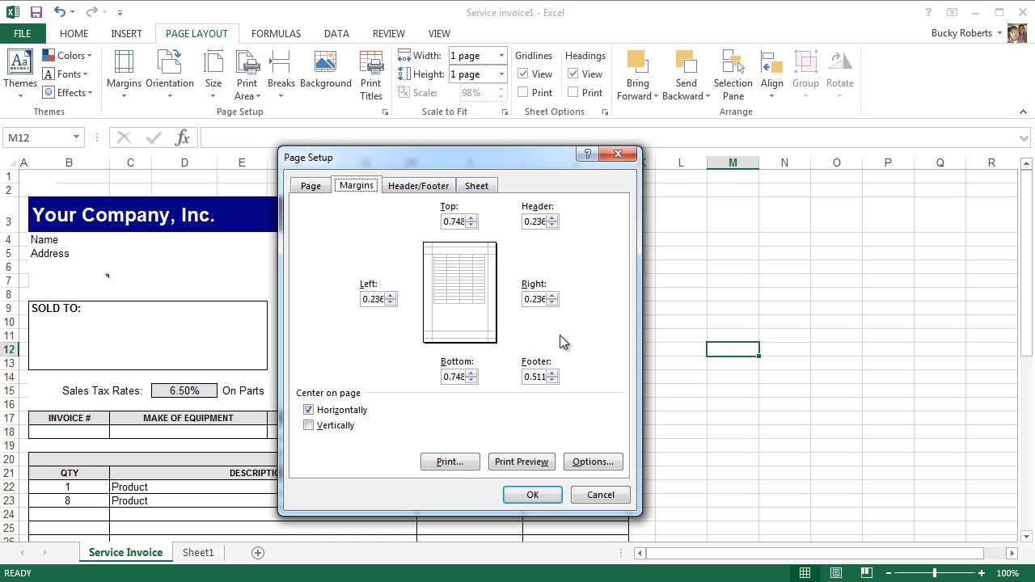
pyautogui.click(418, 185)
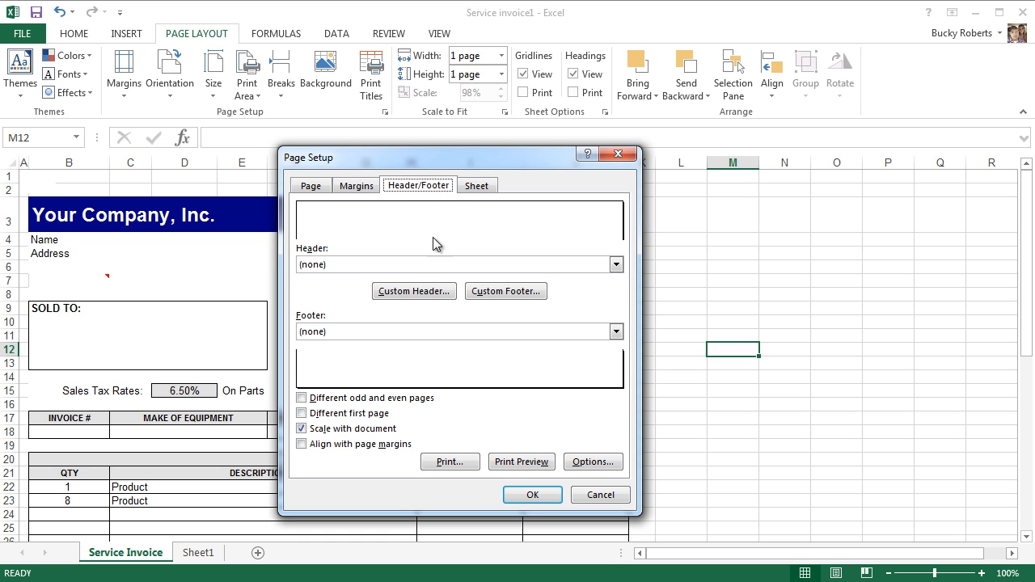
pyautogui.moveTo(408, 280)
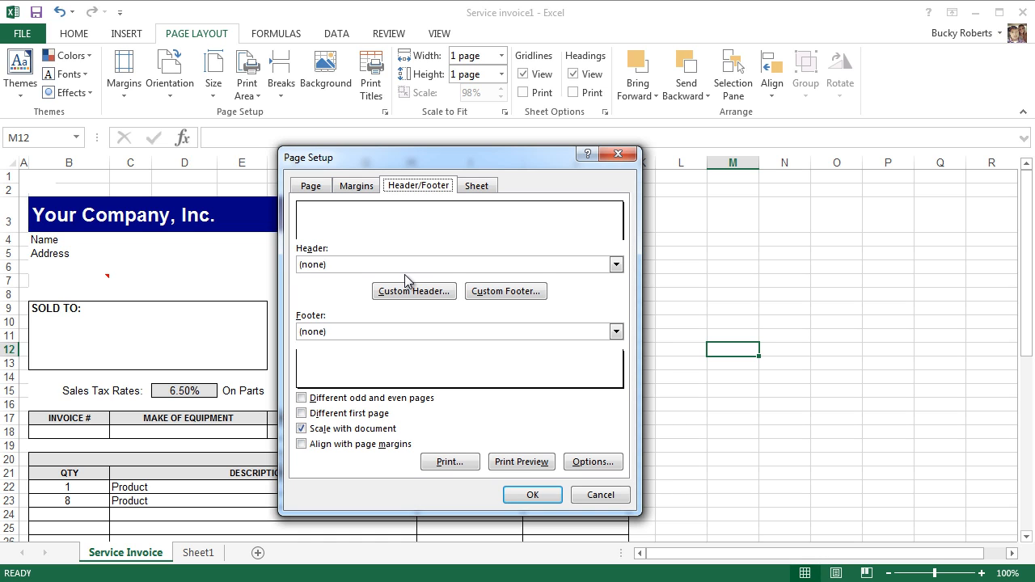
pyautogui.moveTo(431, 318)
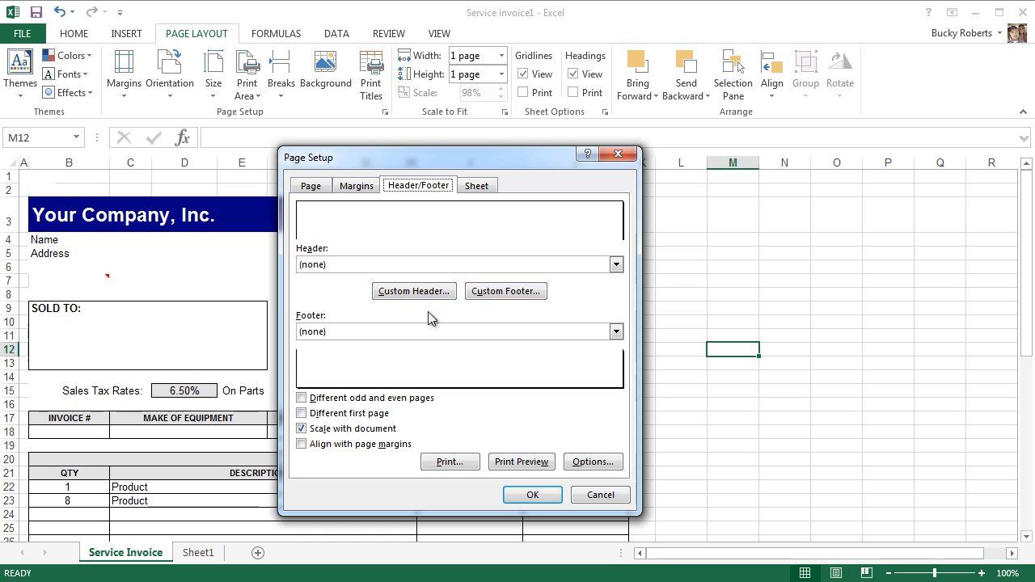
# Set the footer to 'Page 1' and preview the printed invoice showing it
pyautogui.click(616, 331)
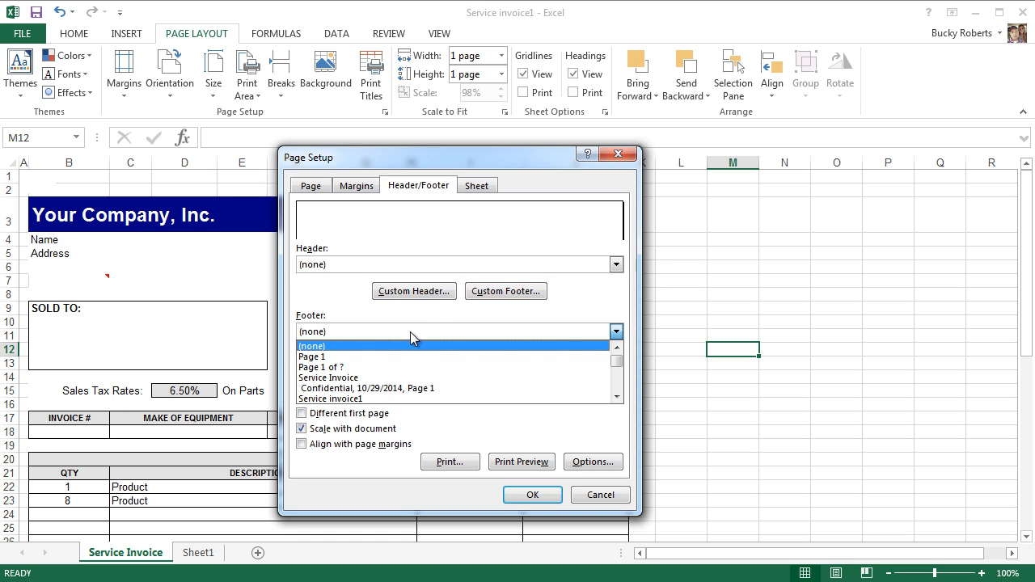
pyautogui.click(312, 356)
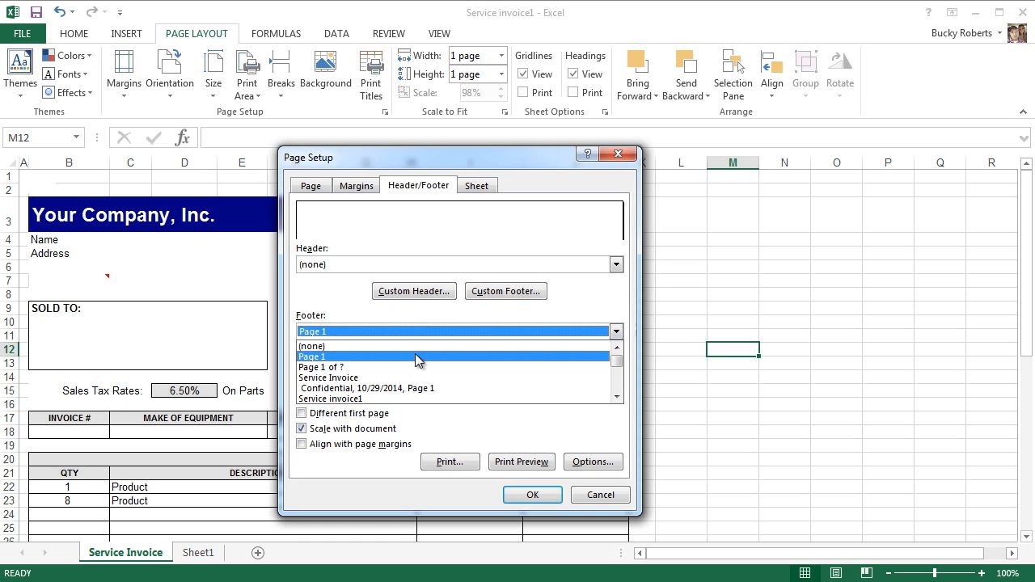
pyautogui.click(312, 356)
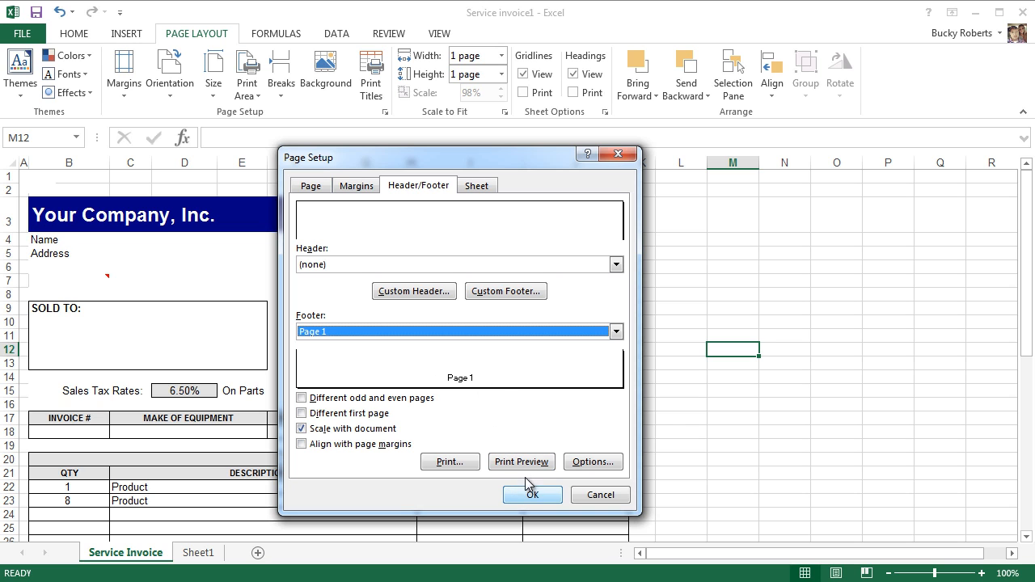
pyautogui.click(520, 461)
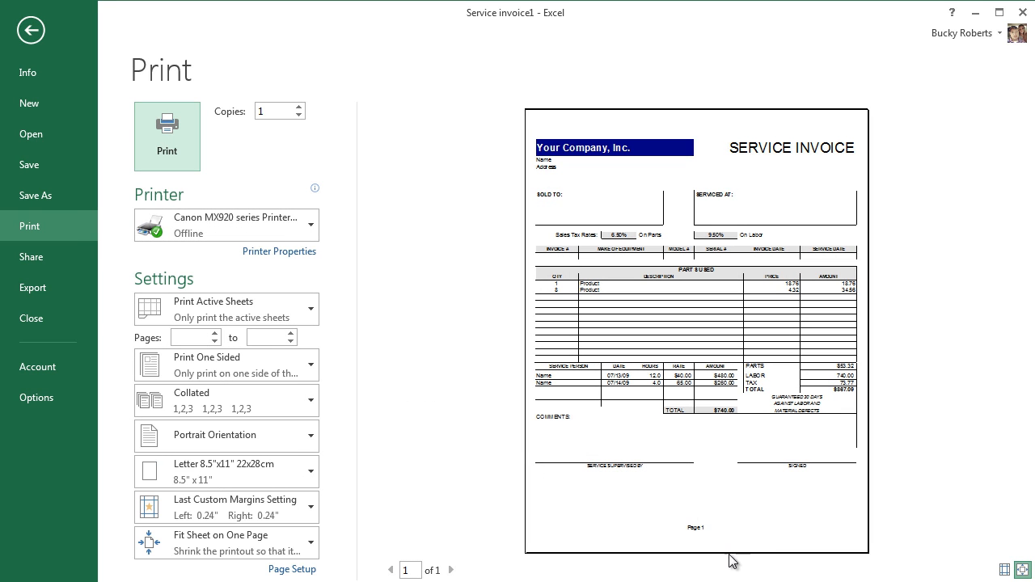
pyautogui.moveTo(685, 540)
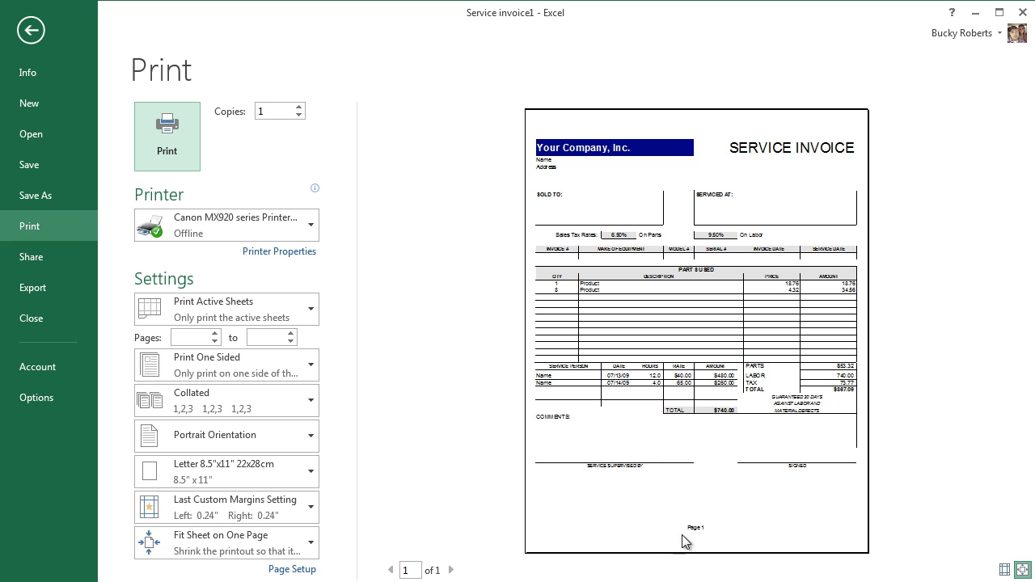
# Return to the worksheet, reopen Page Setup briefly, and close it
pyautogui.click(30, 30)
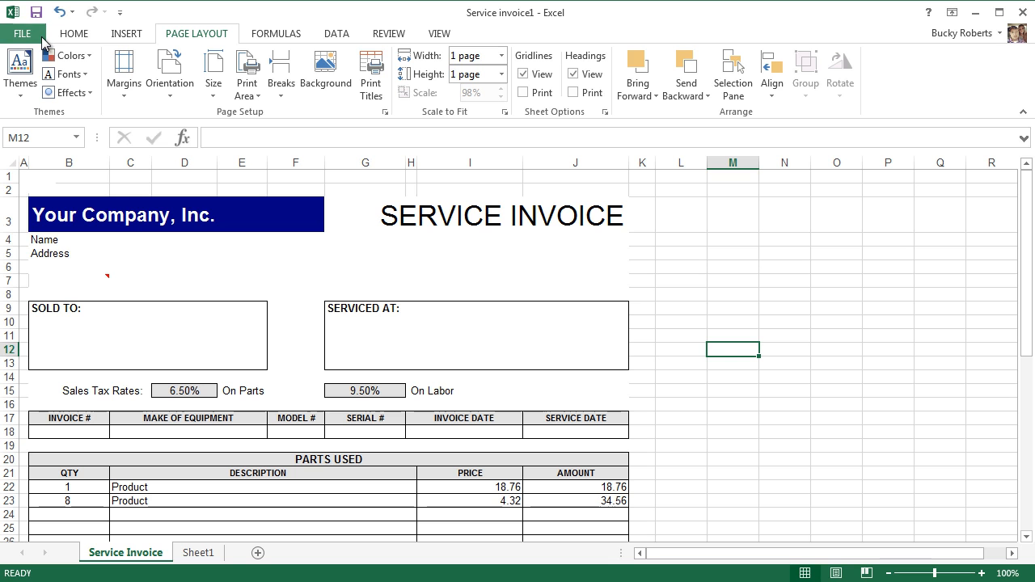
pyautogui.moveTo(340, 124)
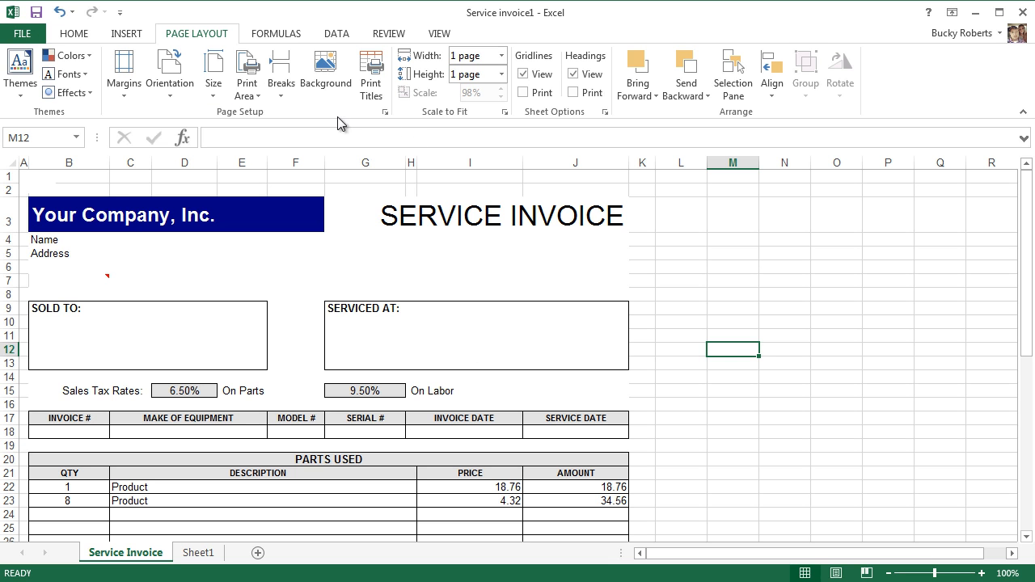
pyautogui.click(386, 111)
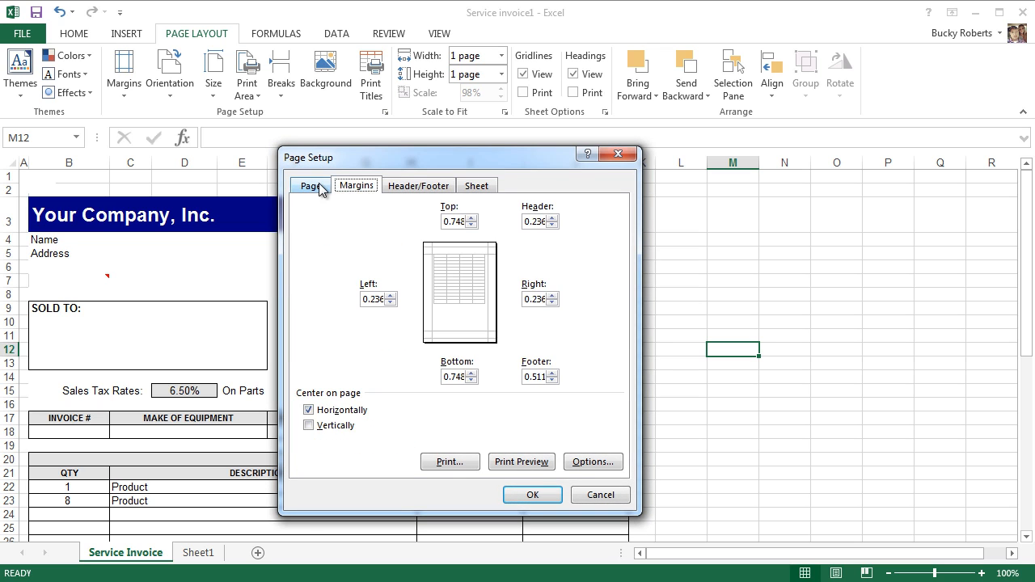
pyautogui.click(532, 494)
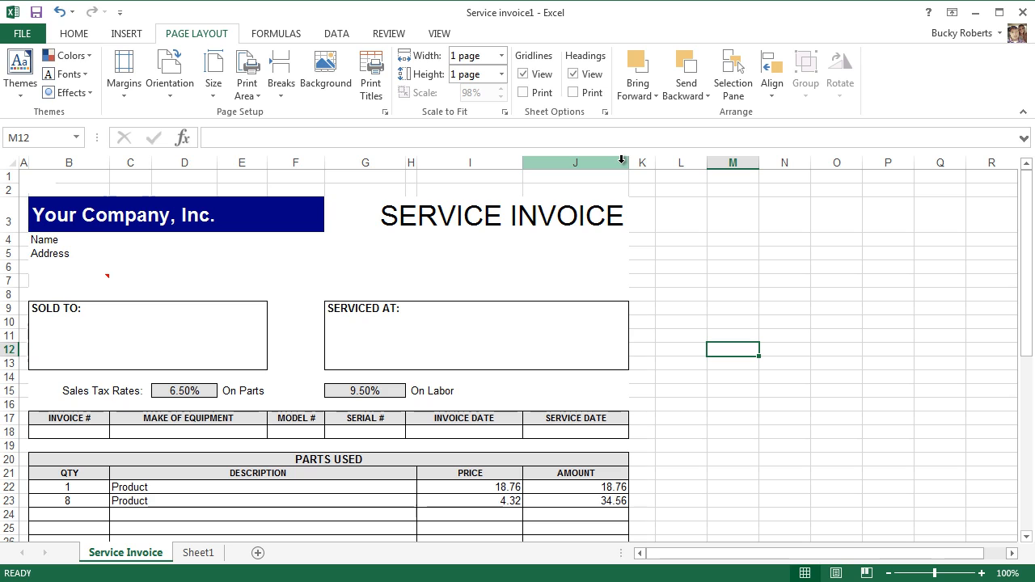
pyautogui.moveTo(641, 162)
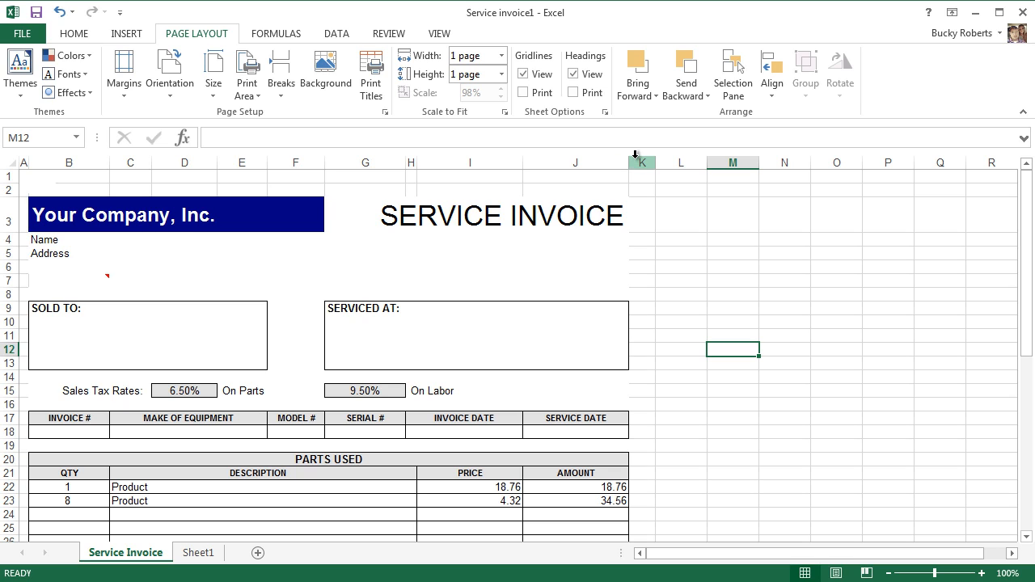